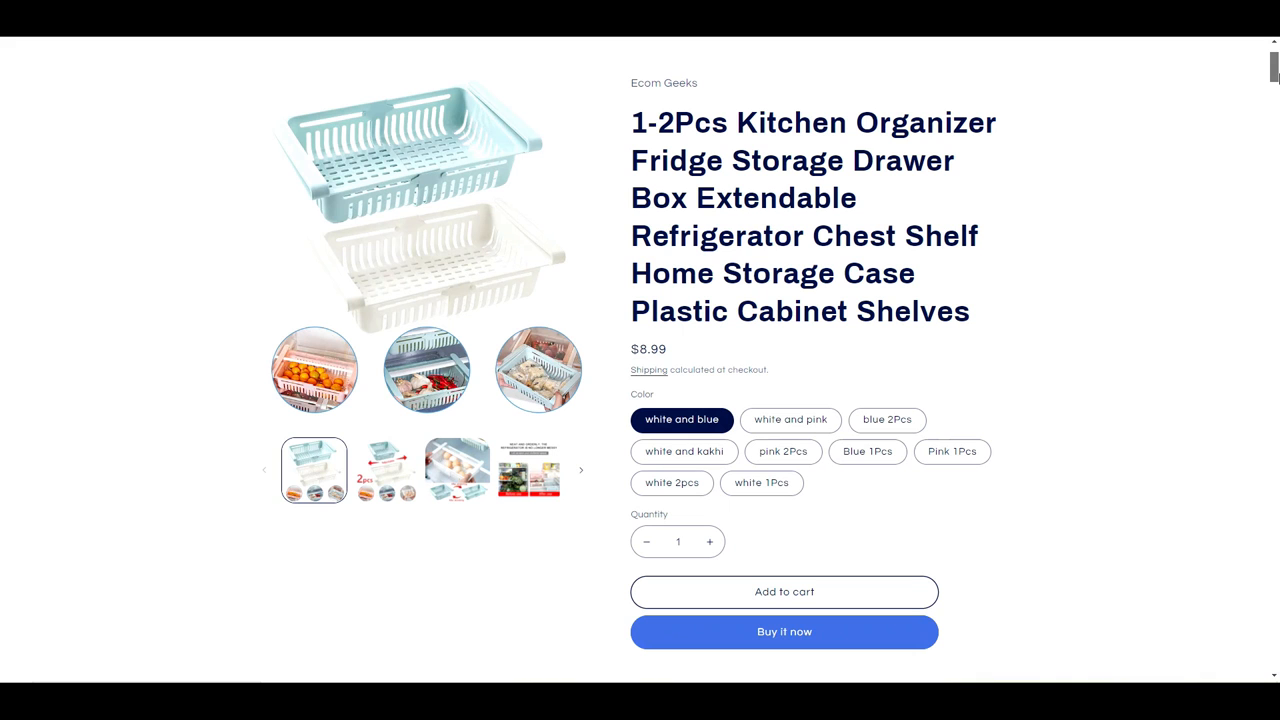
Create an automated 'Viral' collection with the rule Product tag equals 'viral', and save it
scroll(down, 3)
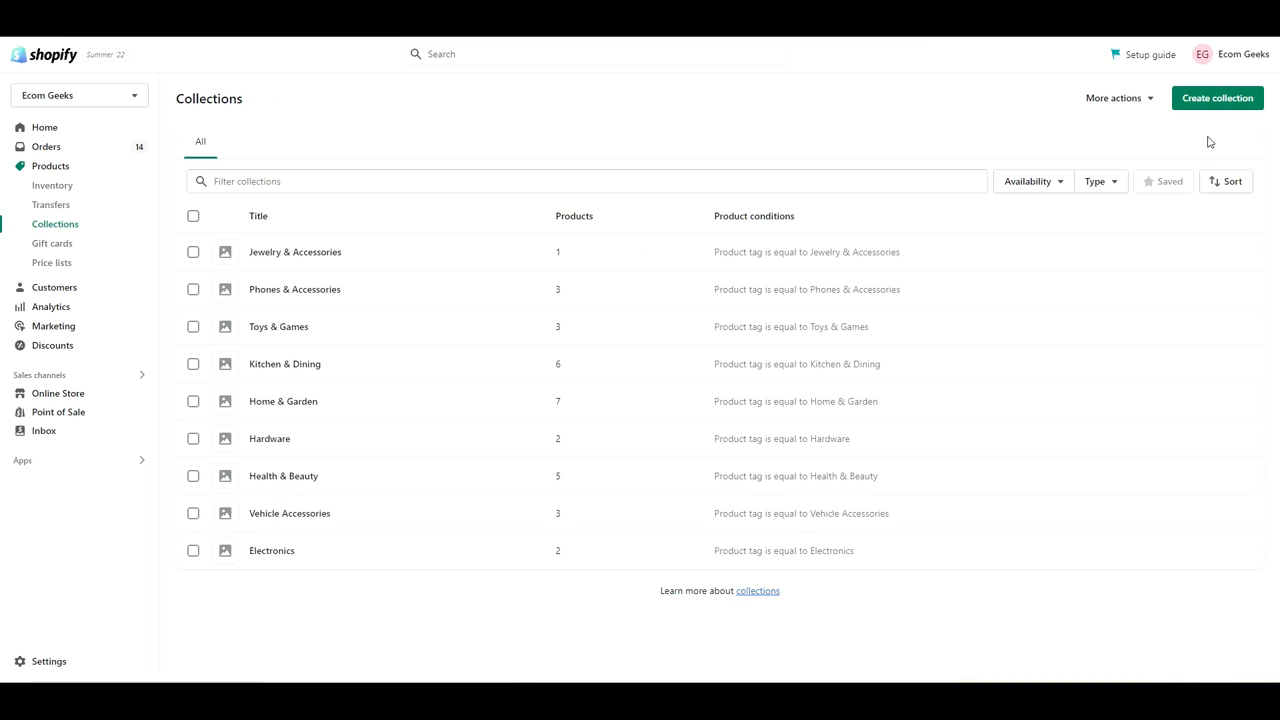
click(1217, 97)
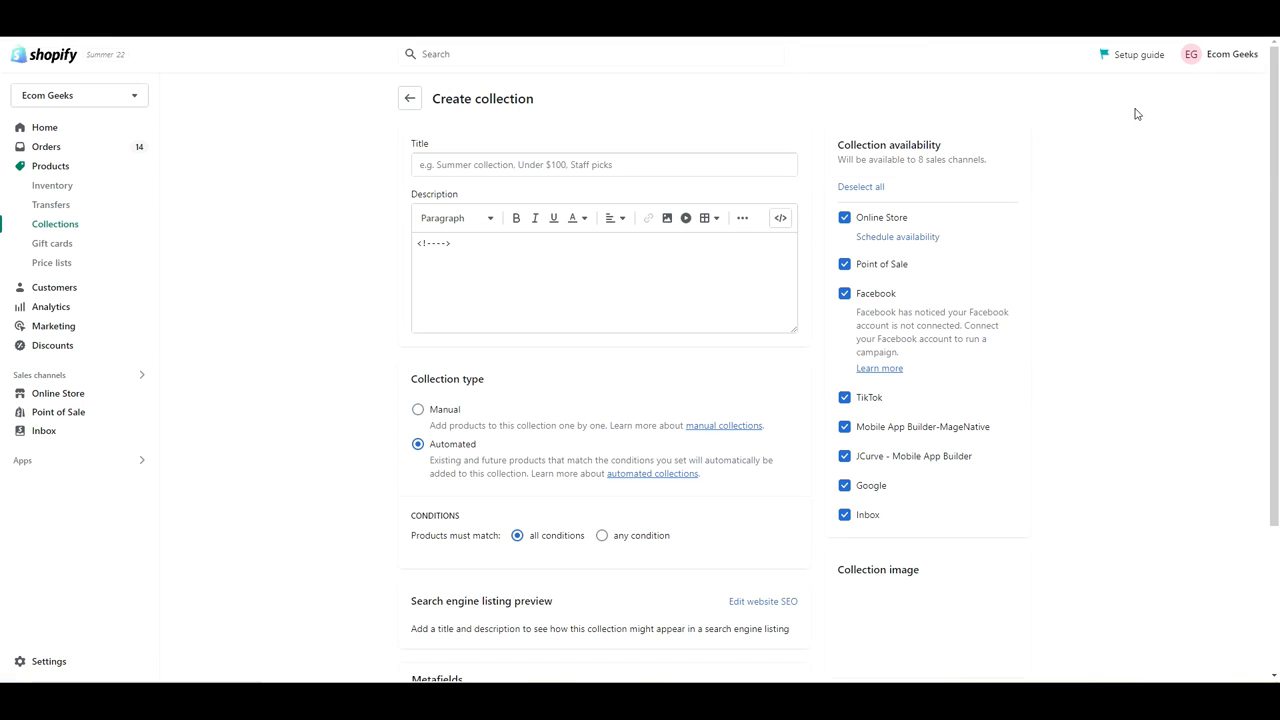
text(V)
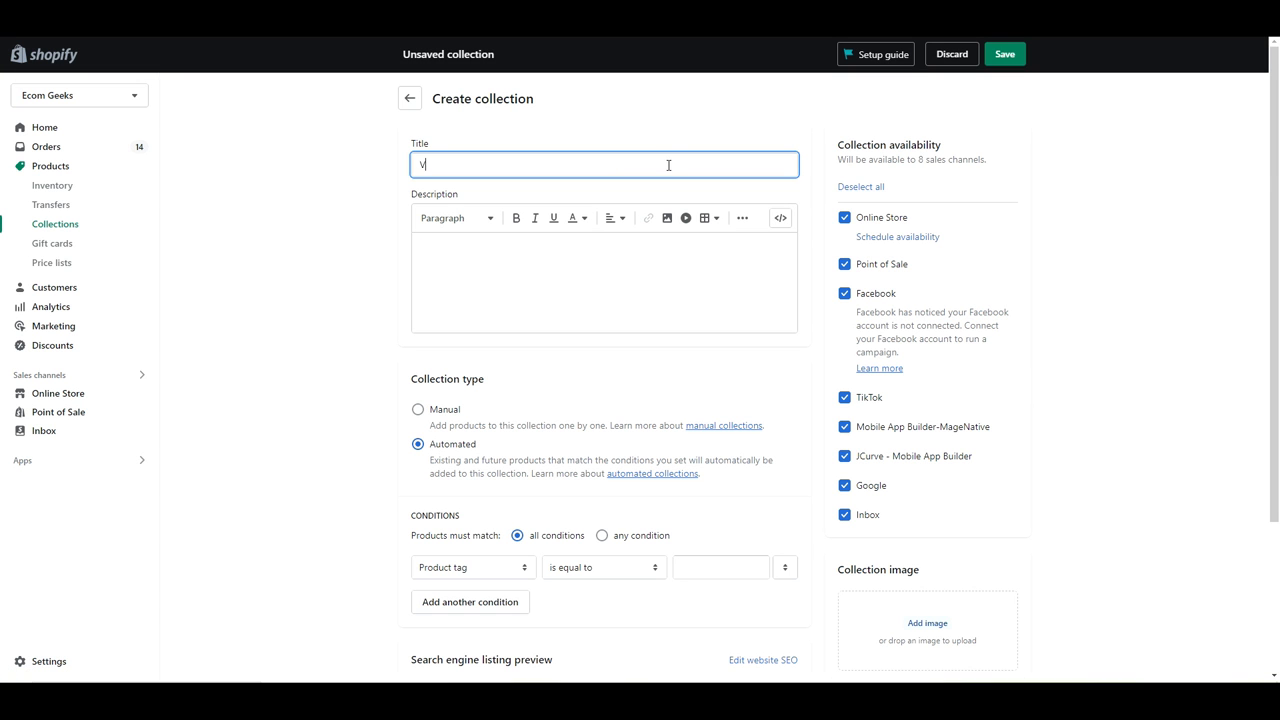
text(iral)
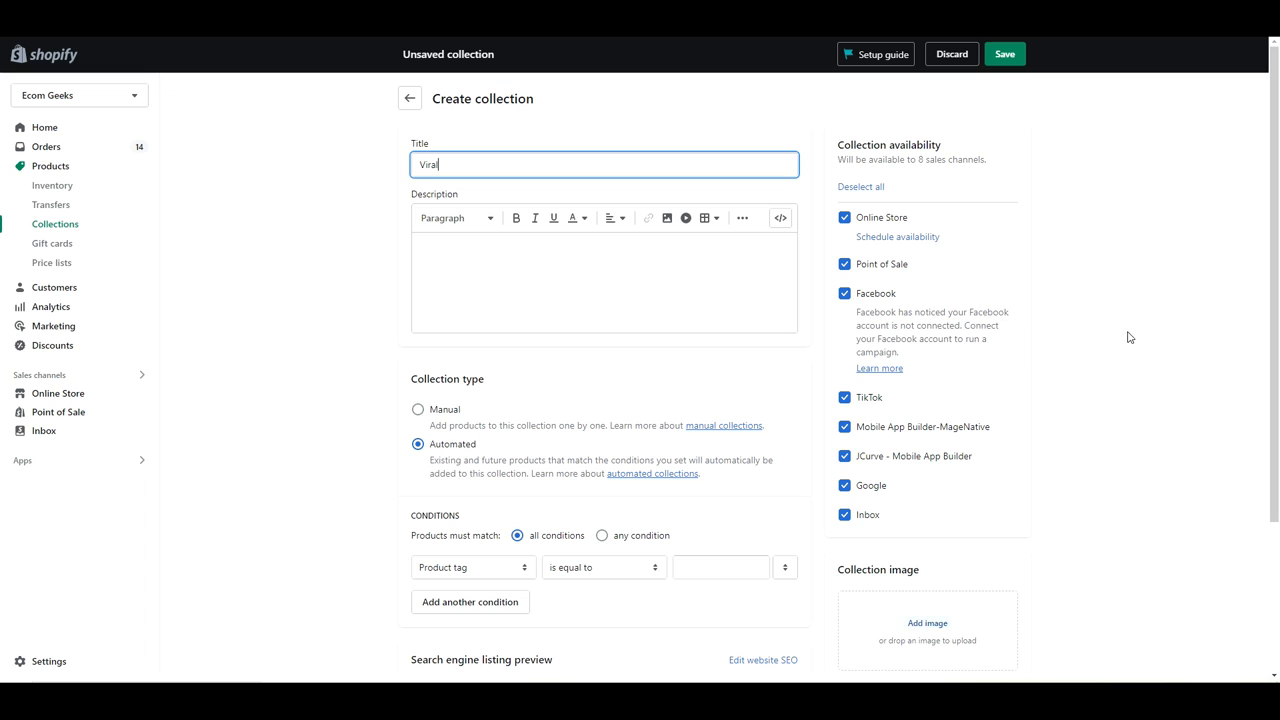
click(715, 567)
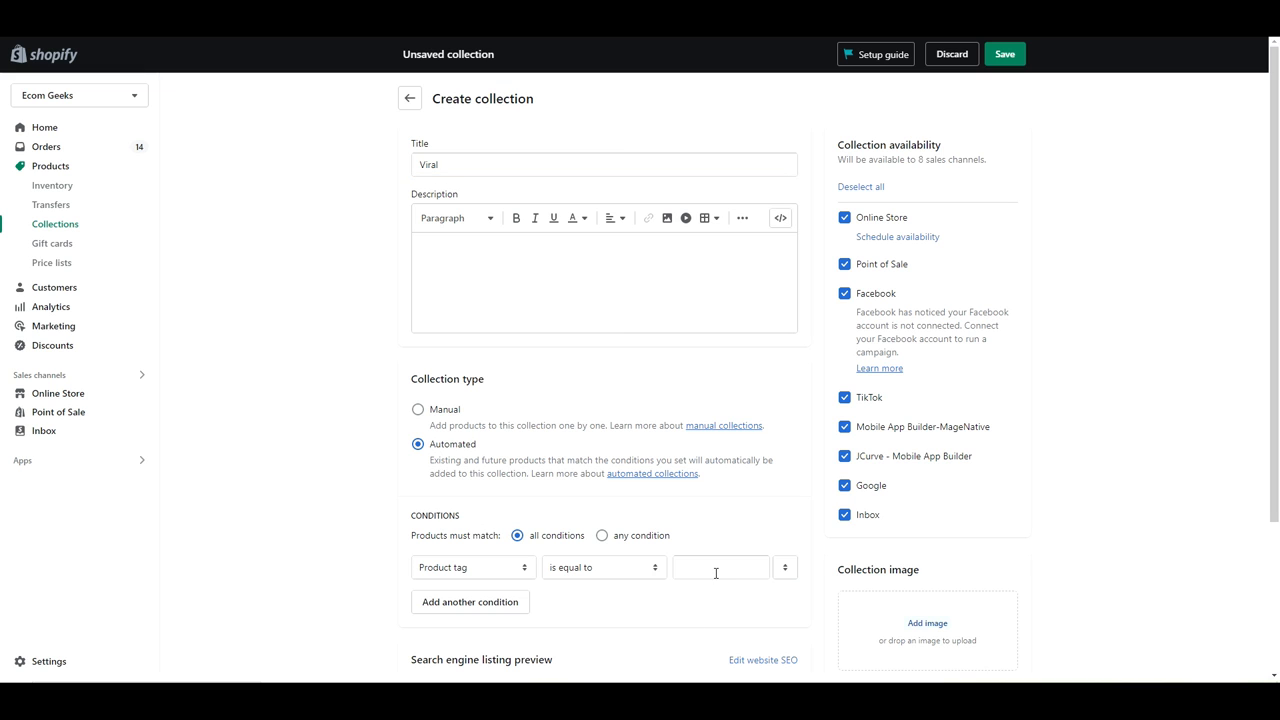
text(viral)
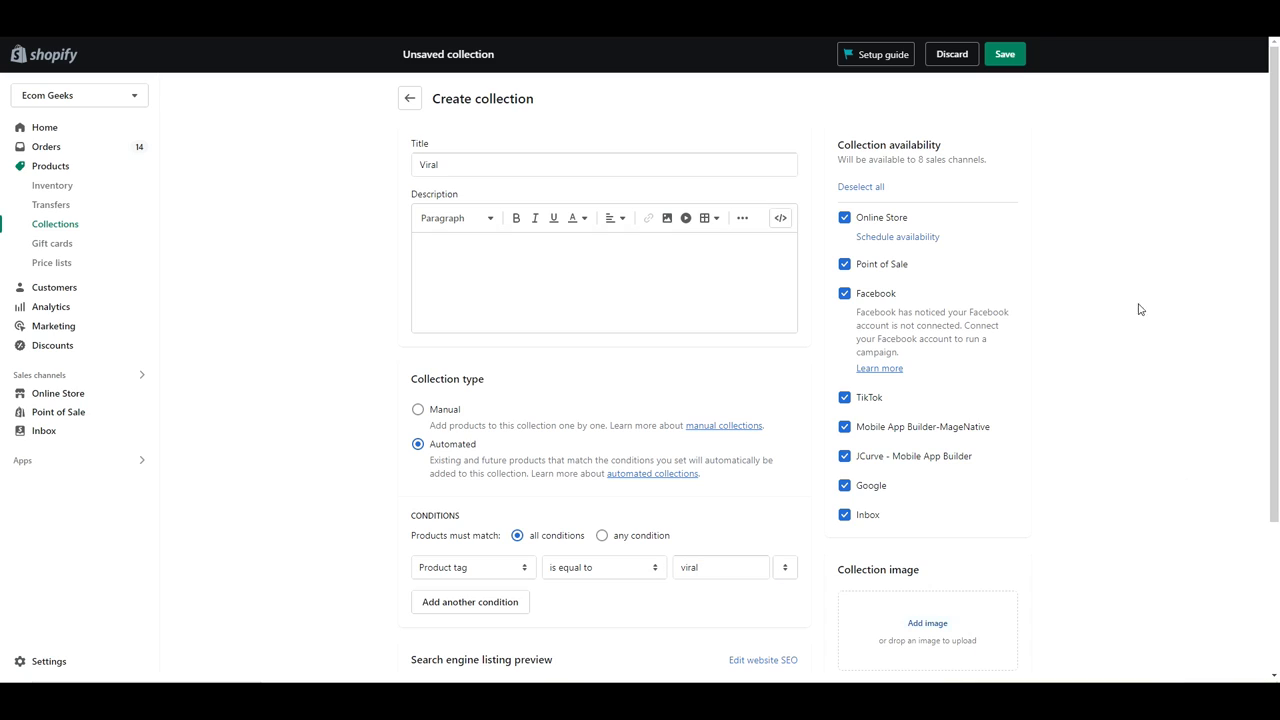
click(1004, 53)
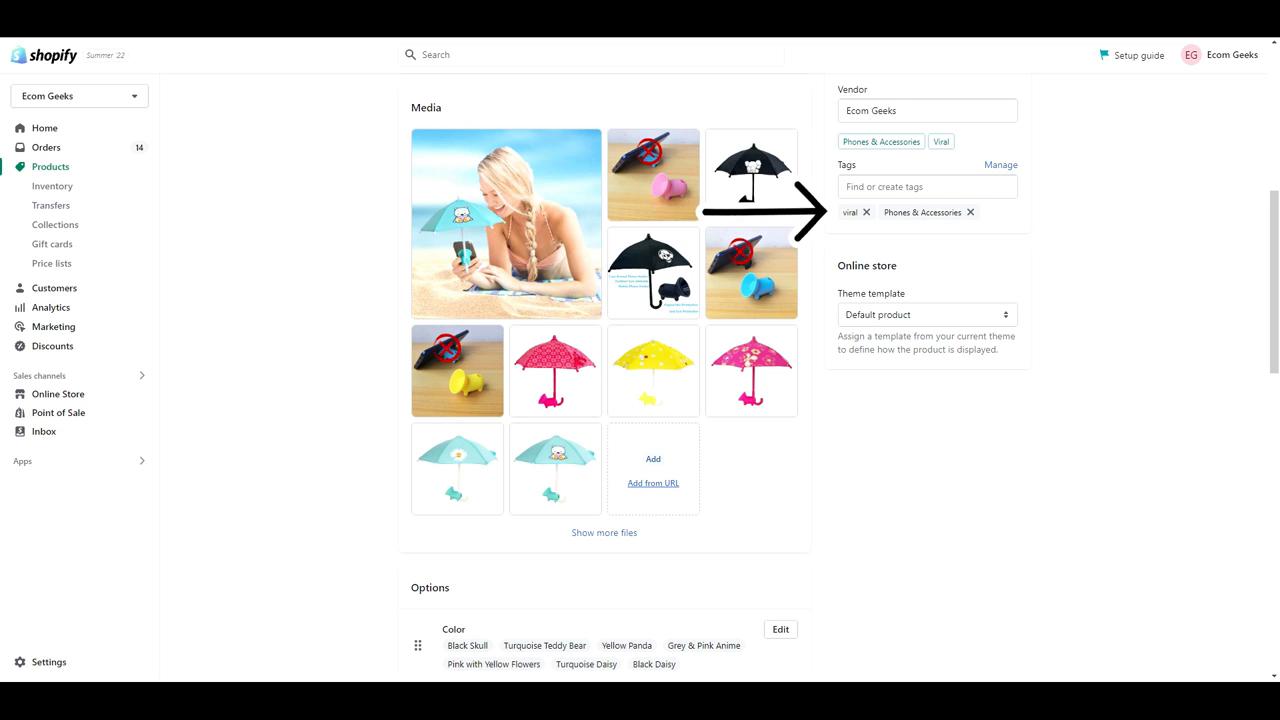
click(55, 224)
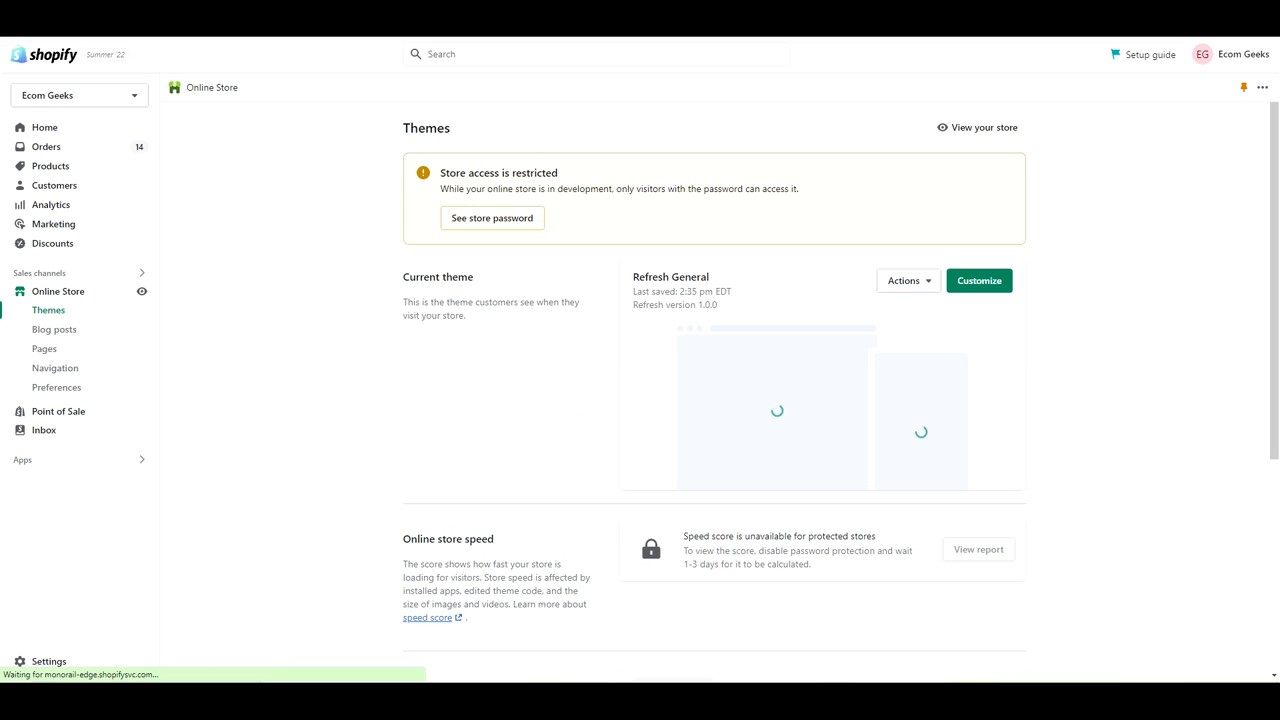
Add a 'General Store Menu' with Home and category items, save it, and return to Themes
click(55, 368)
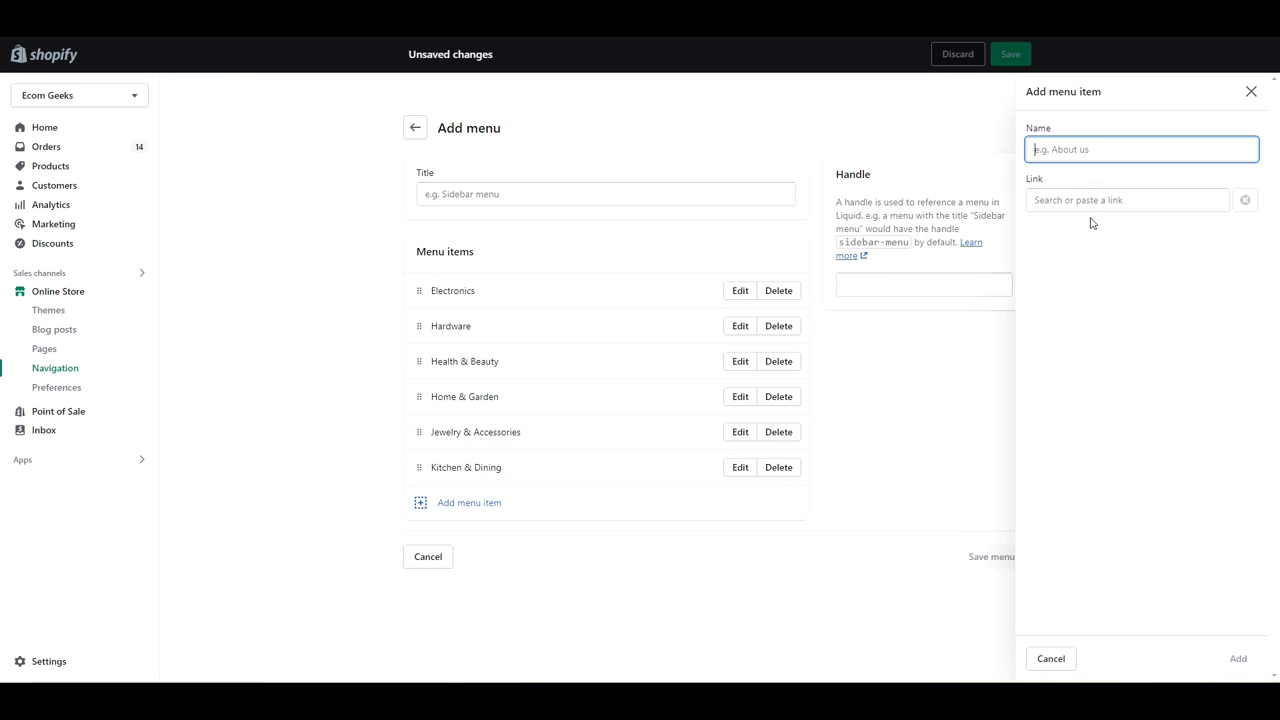
text(Home)
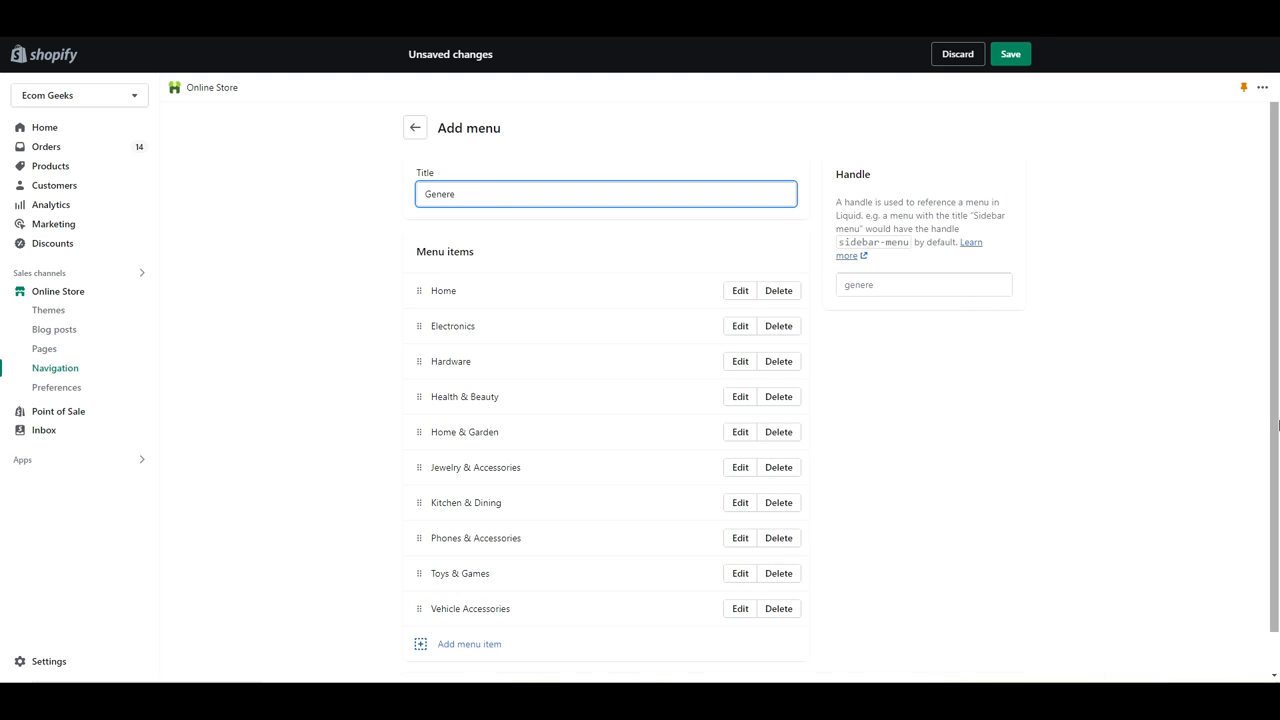
click(1010, 54)
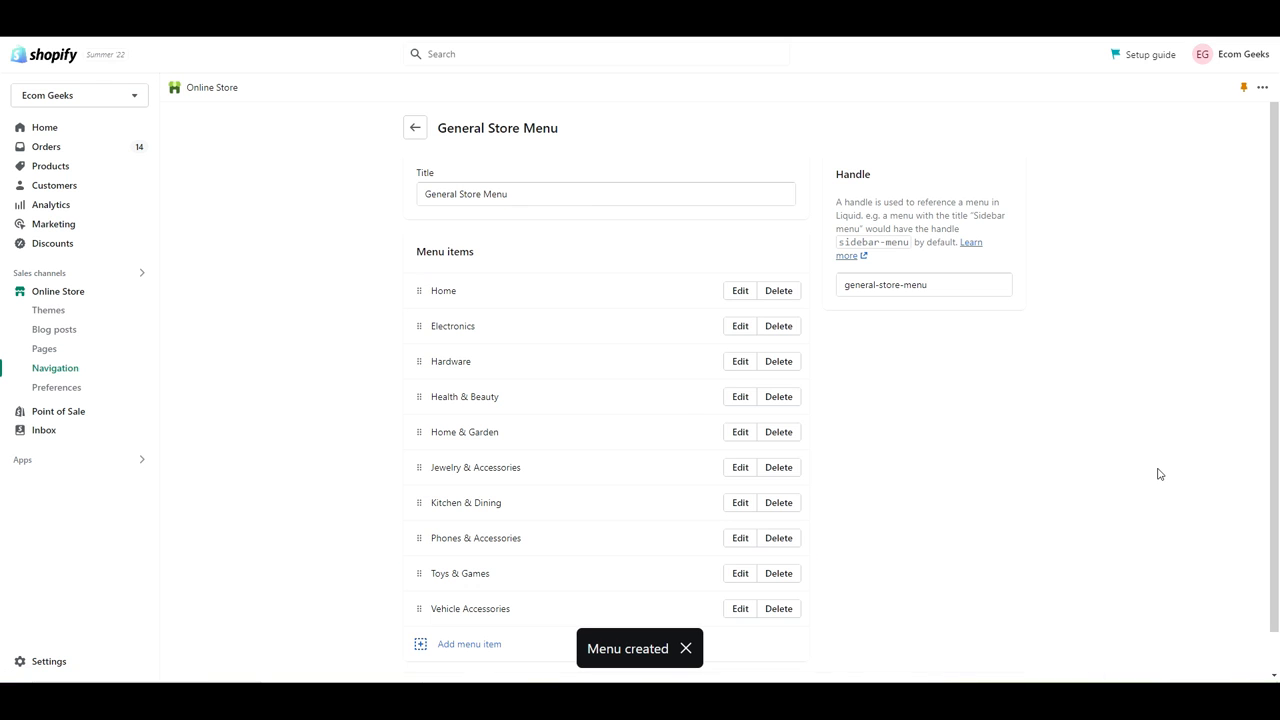
click(48, 310)
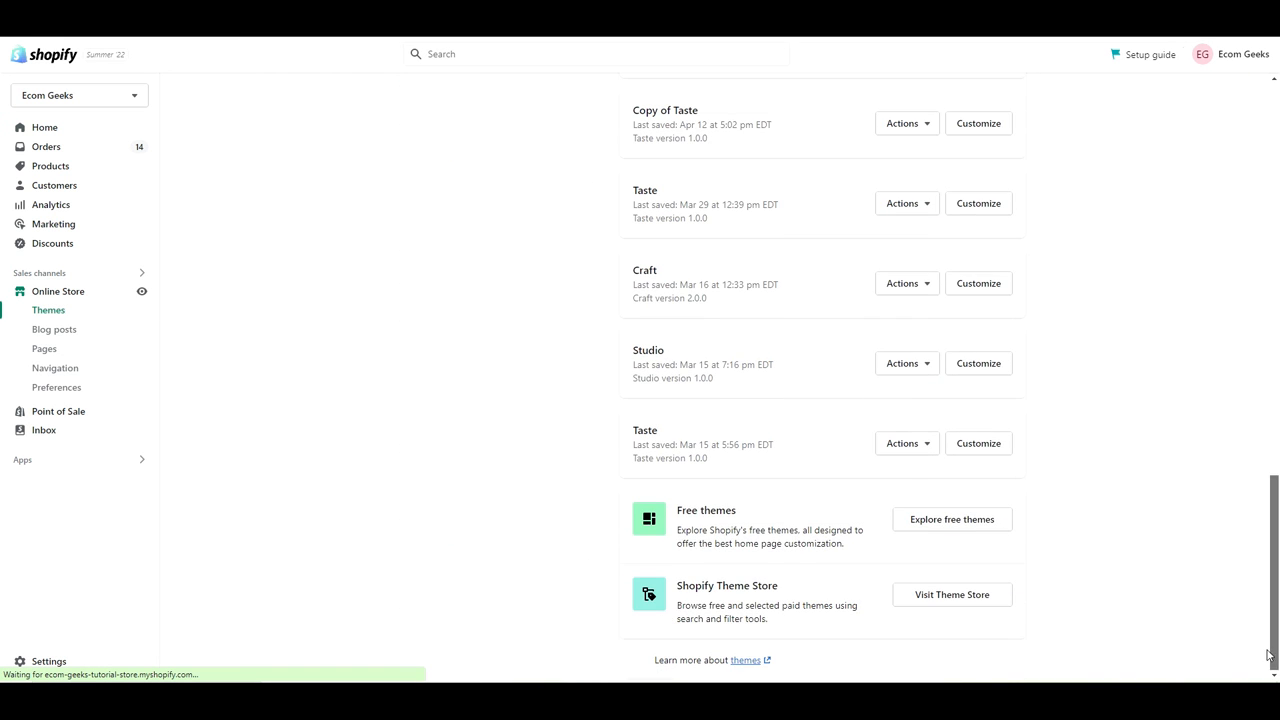
Set the Refresh theme's Accent 1 to orange with a radial orange-yellow gradient
click(951, 519)
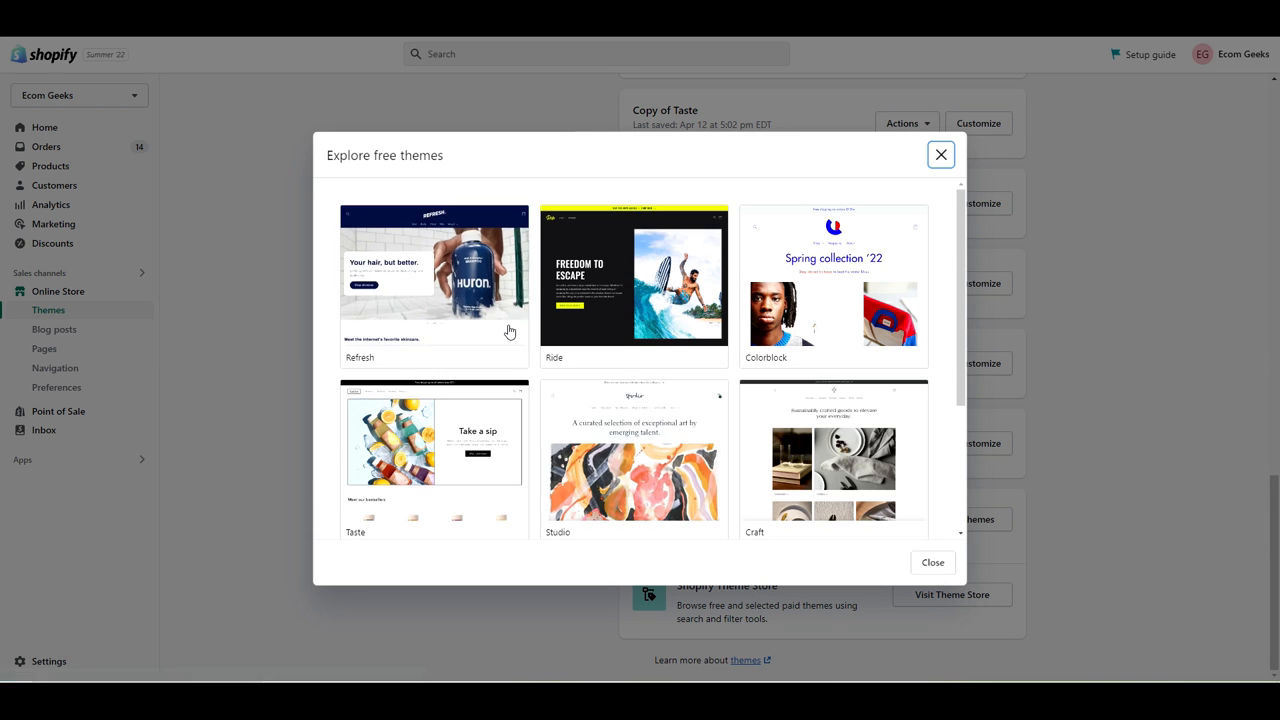
click(434, 277)
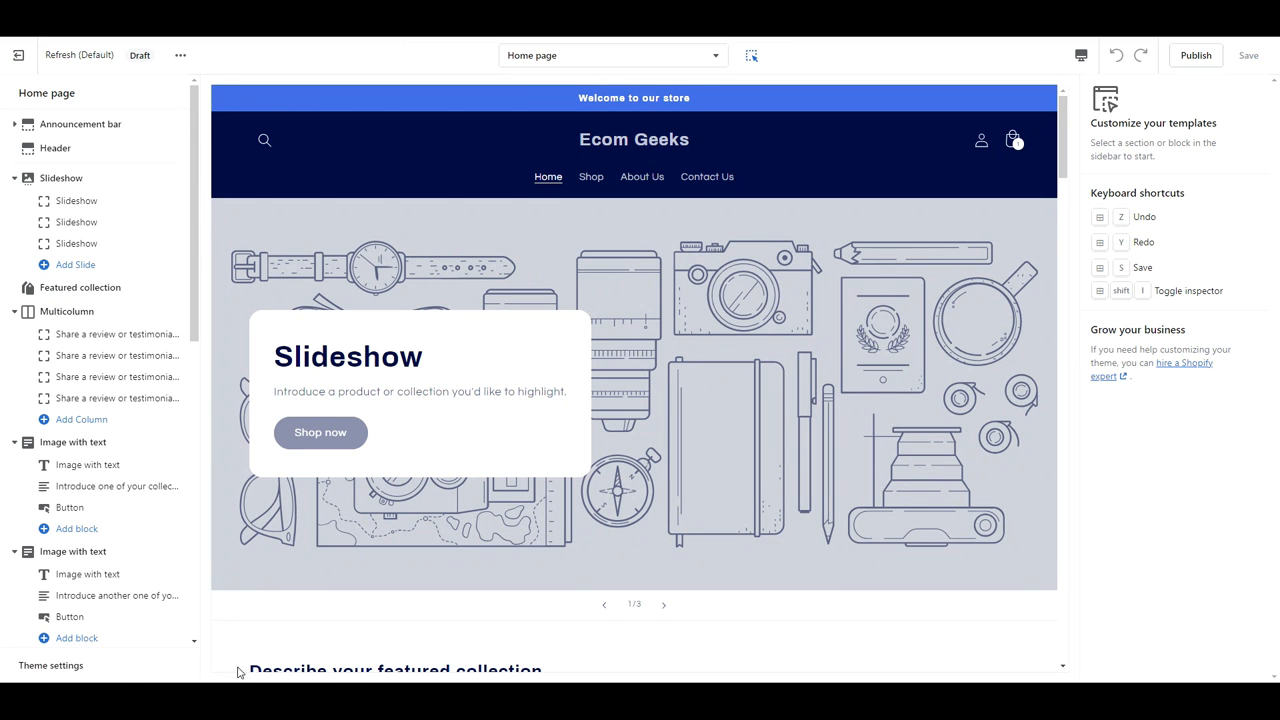
click(50, 665)
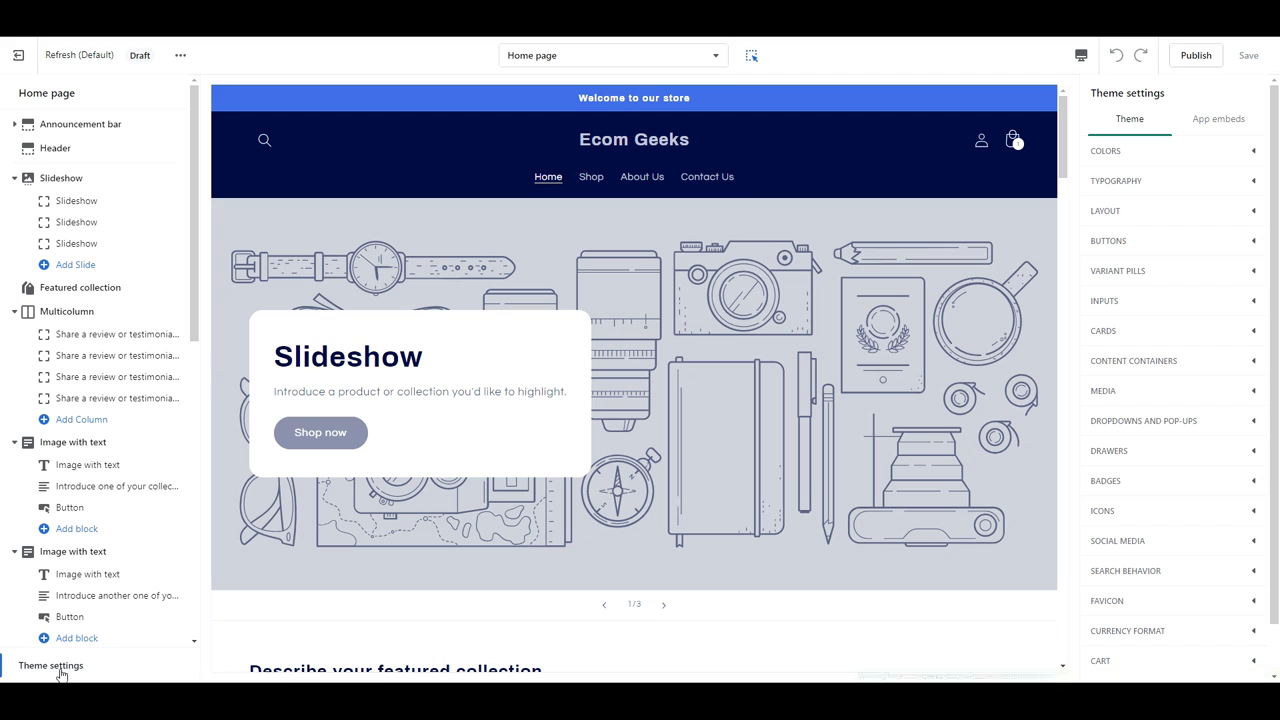
mouse_move(1105, 151)
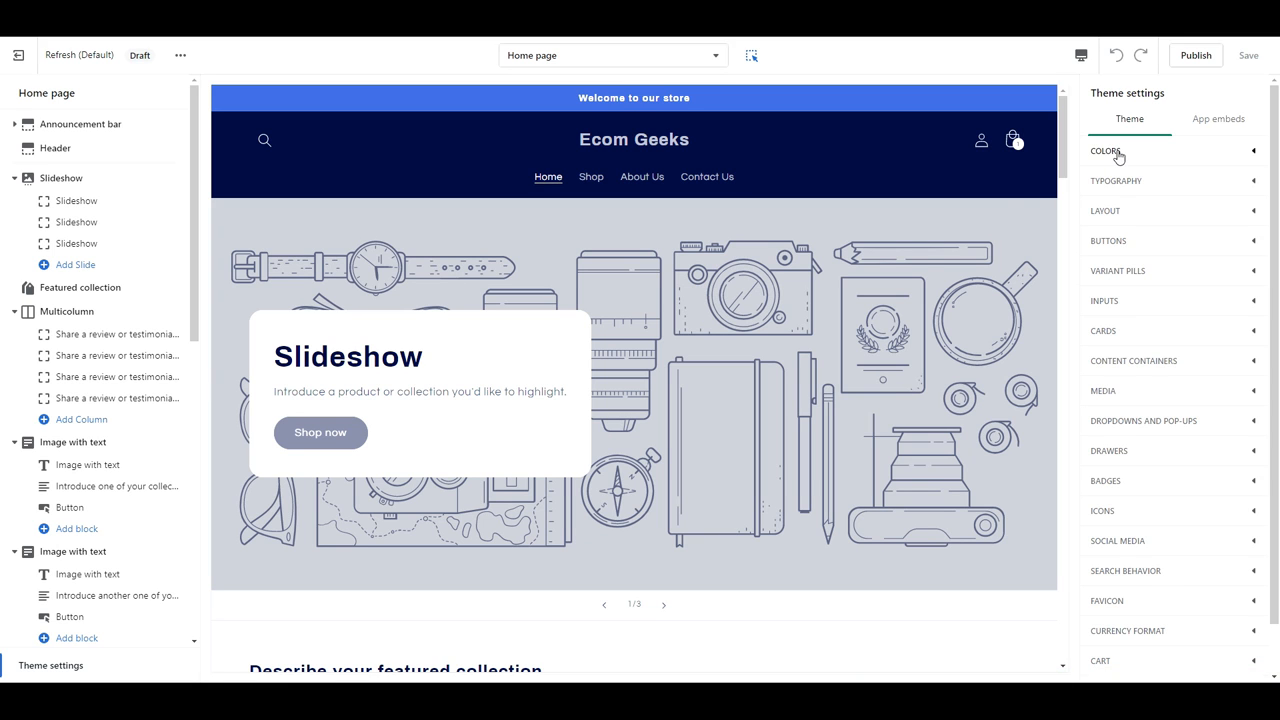
click(1106, 151)
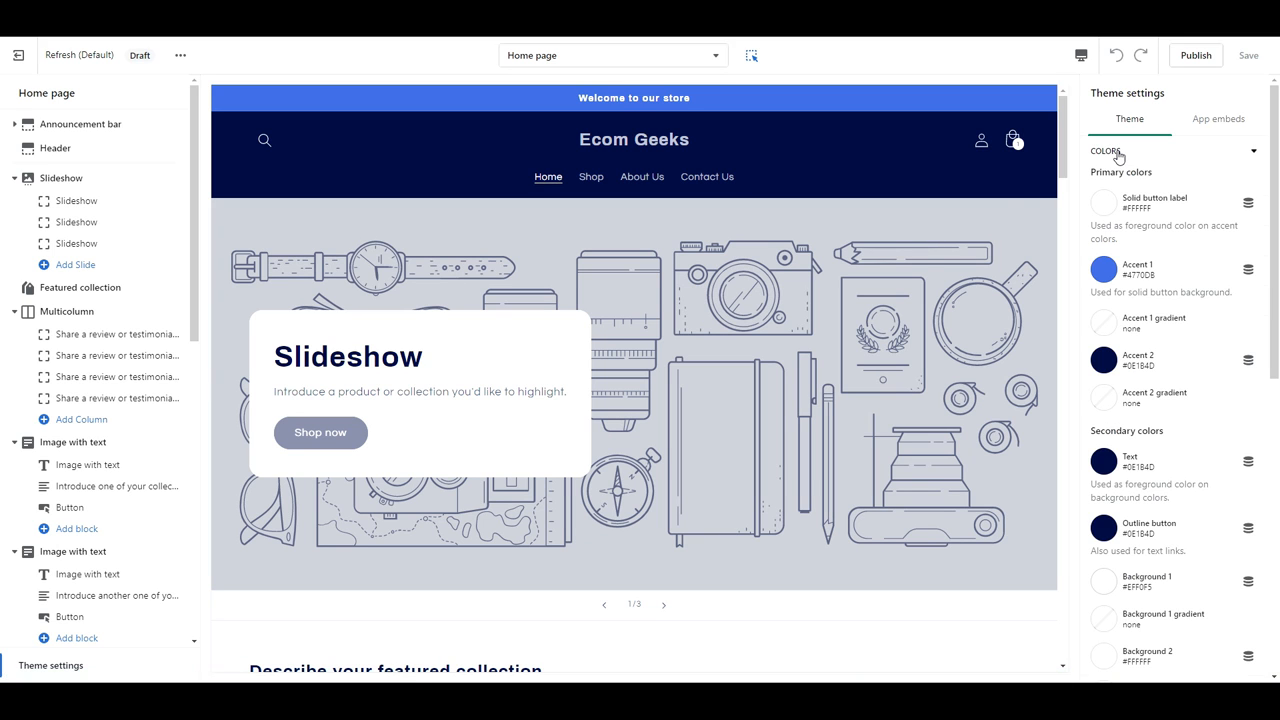
click(1103, 270)
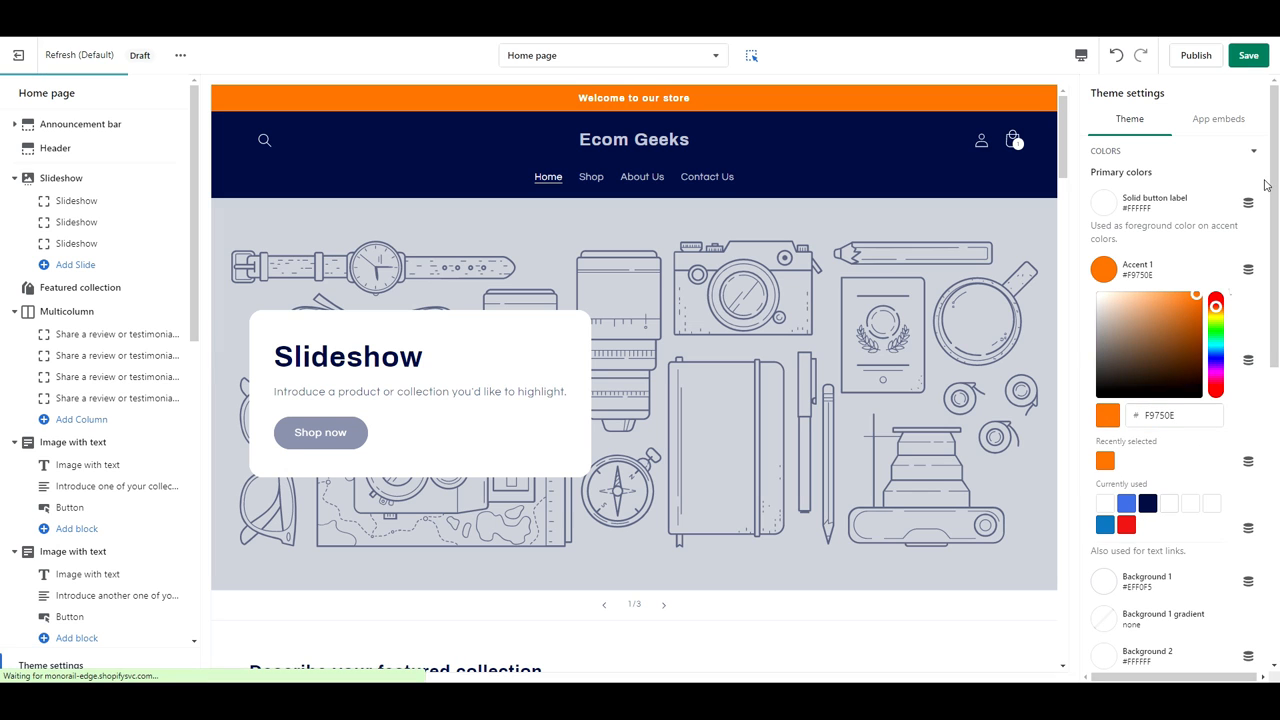
click(1101, 177)
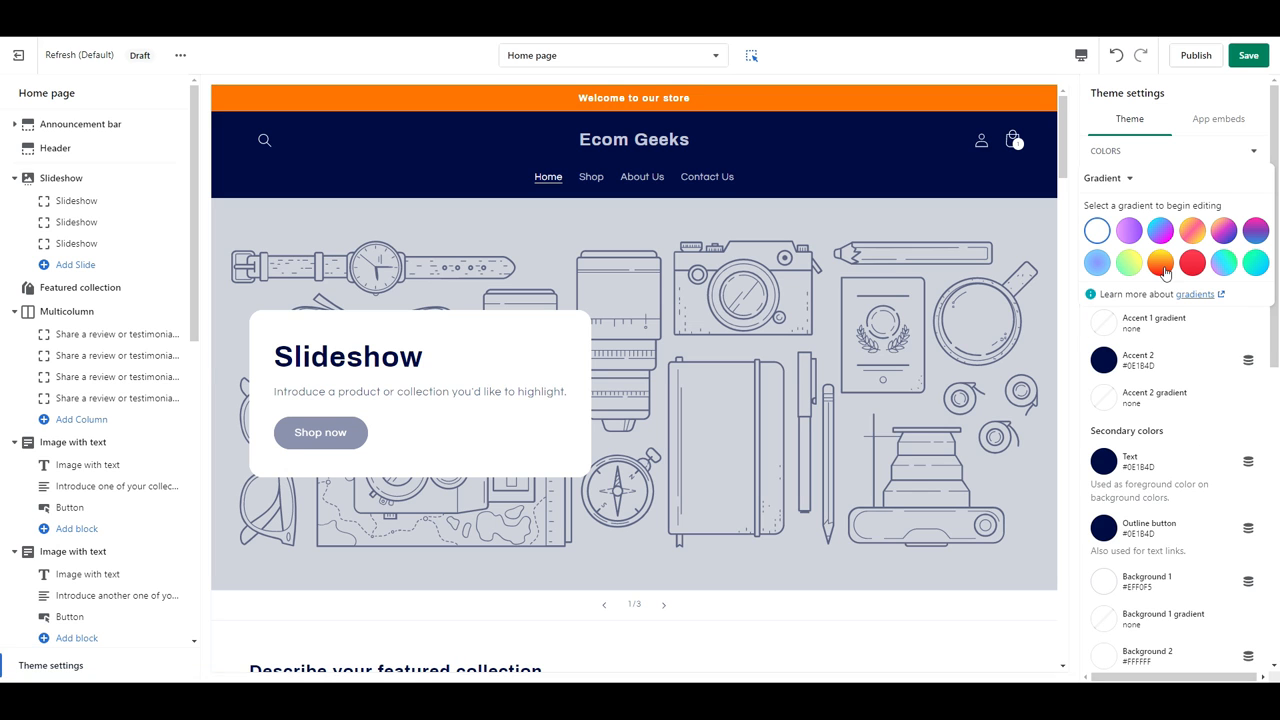
click(1160, 263)
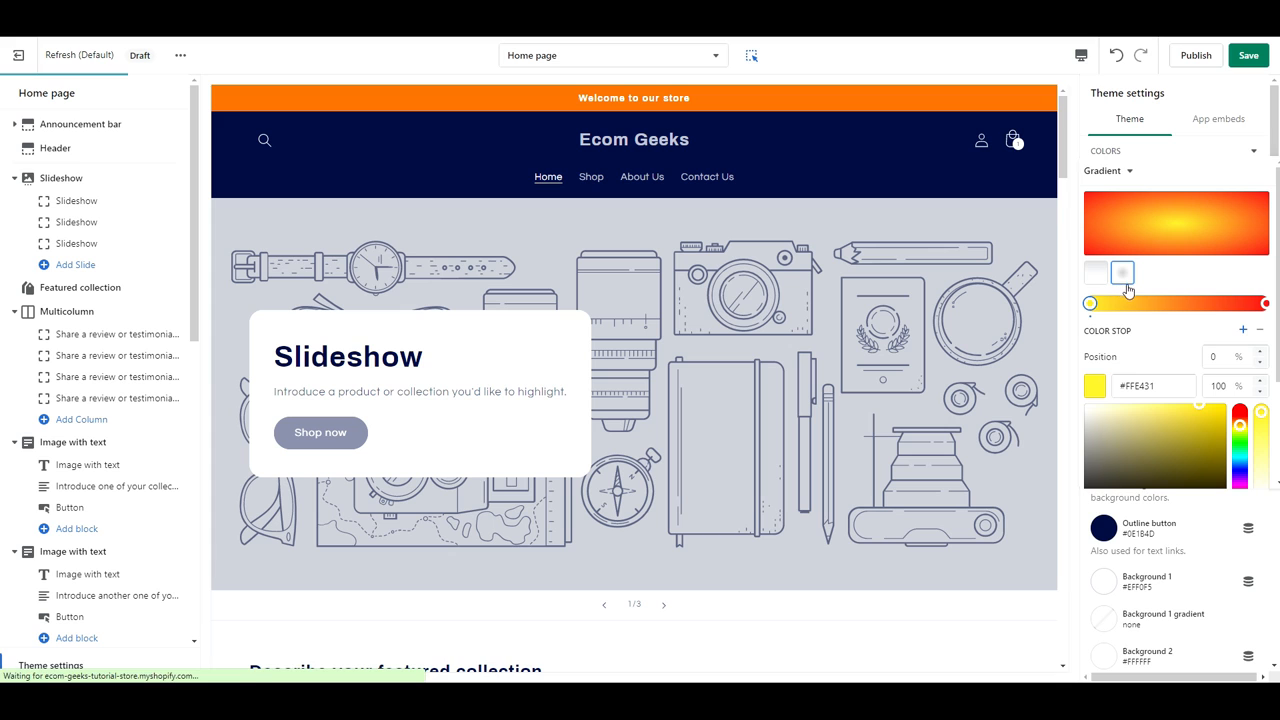
click(1122, 272)
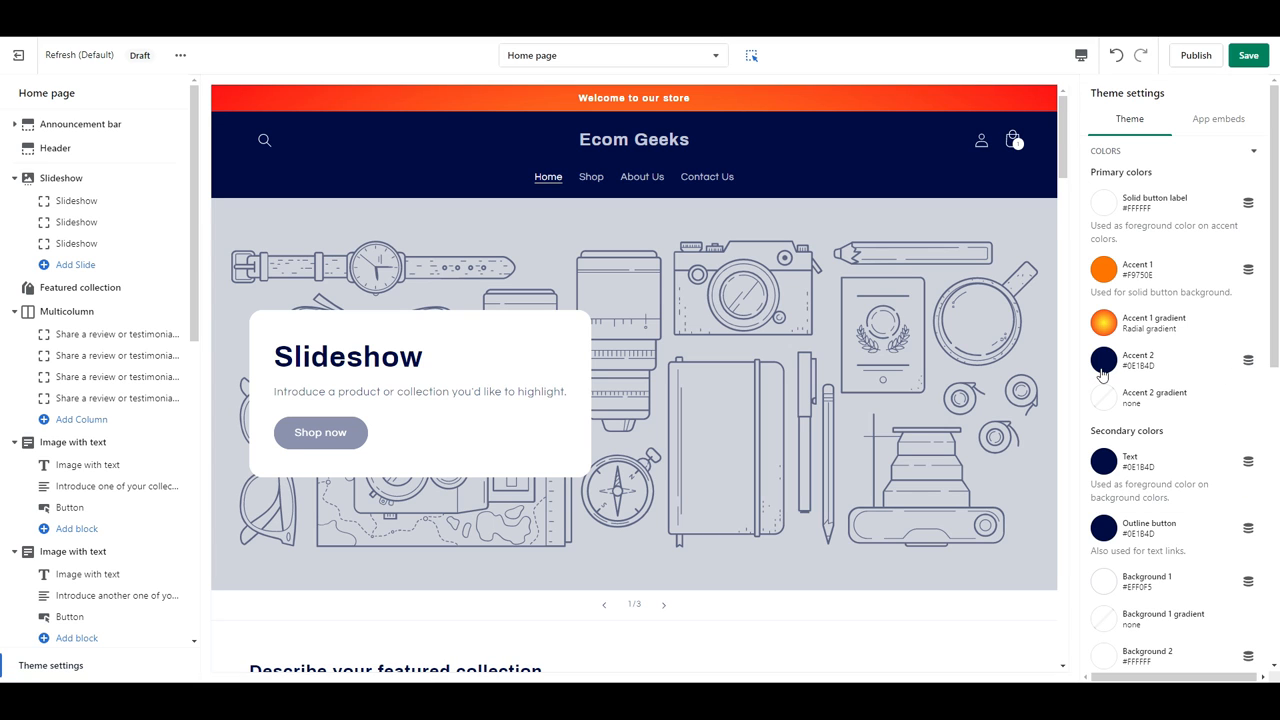
Make Accent 2 near-black and text black, then set the outline button colour and white #FFFFFF
click(1103, 361)
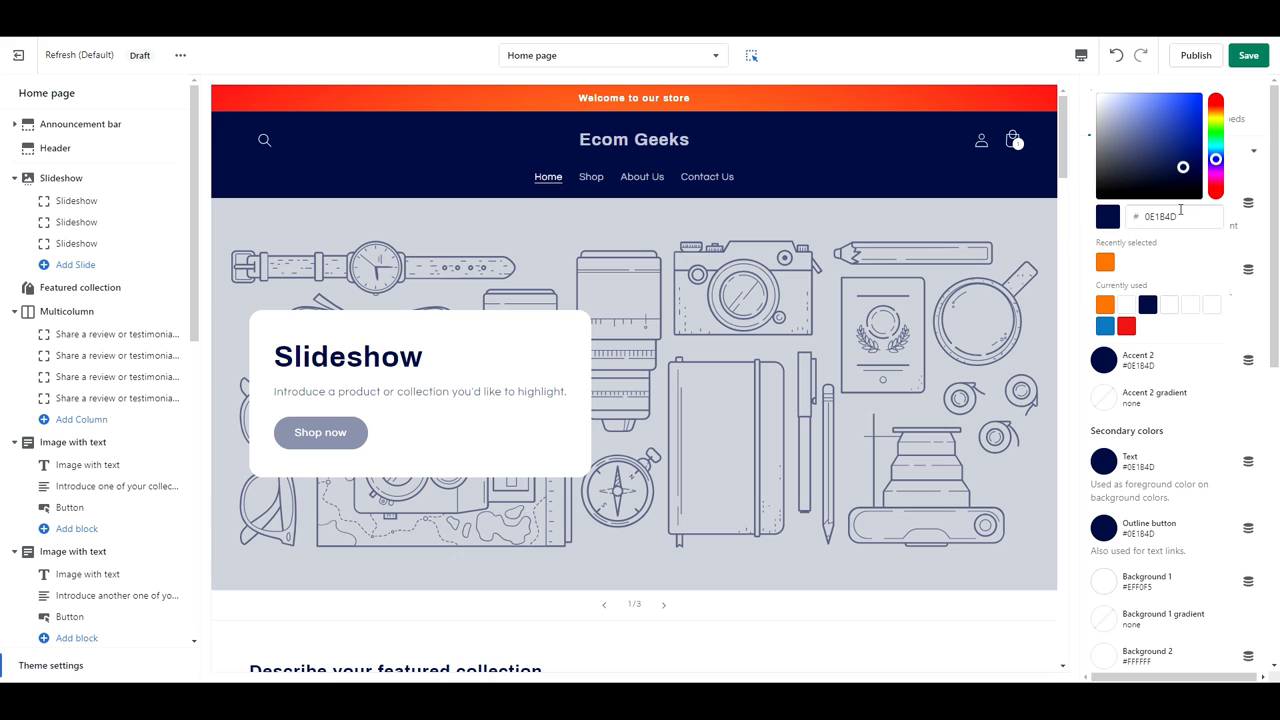
click(1180, 216)
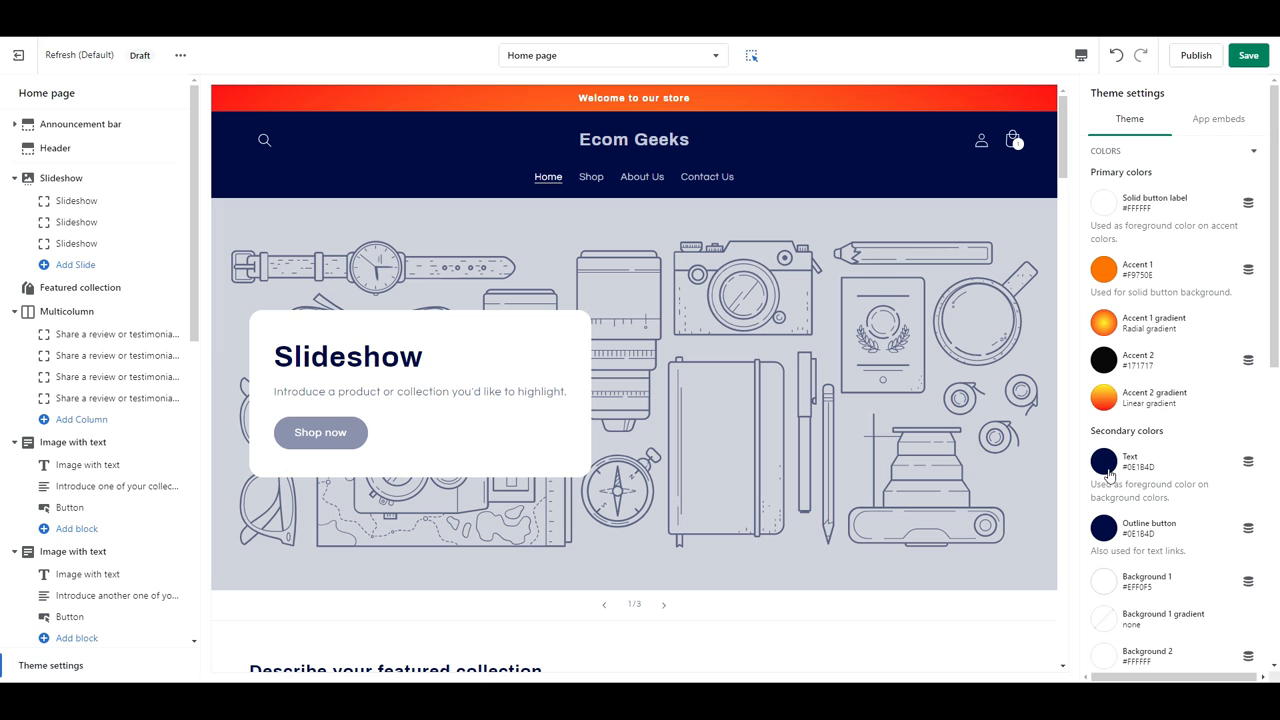
click(1104, 462)
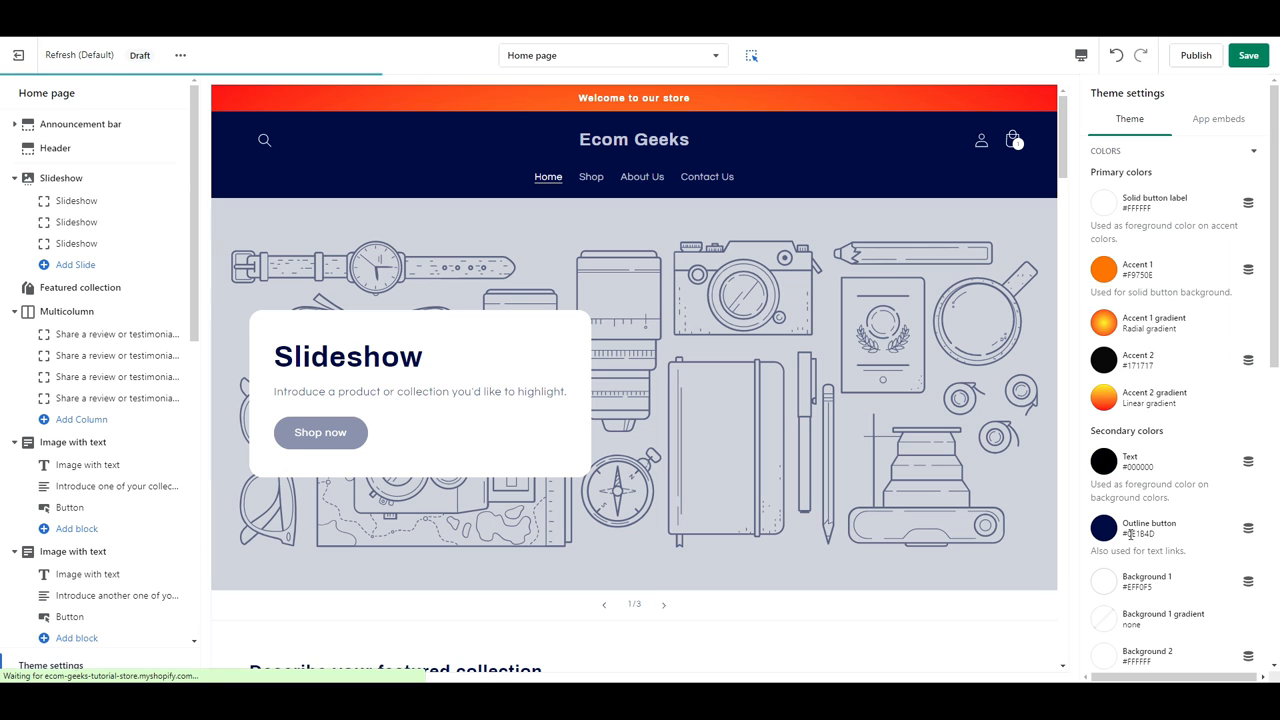
click(1104, 528)
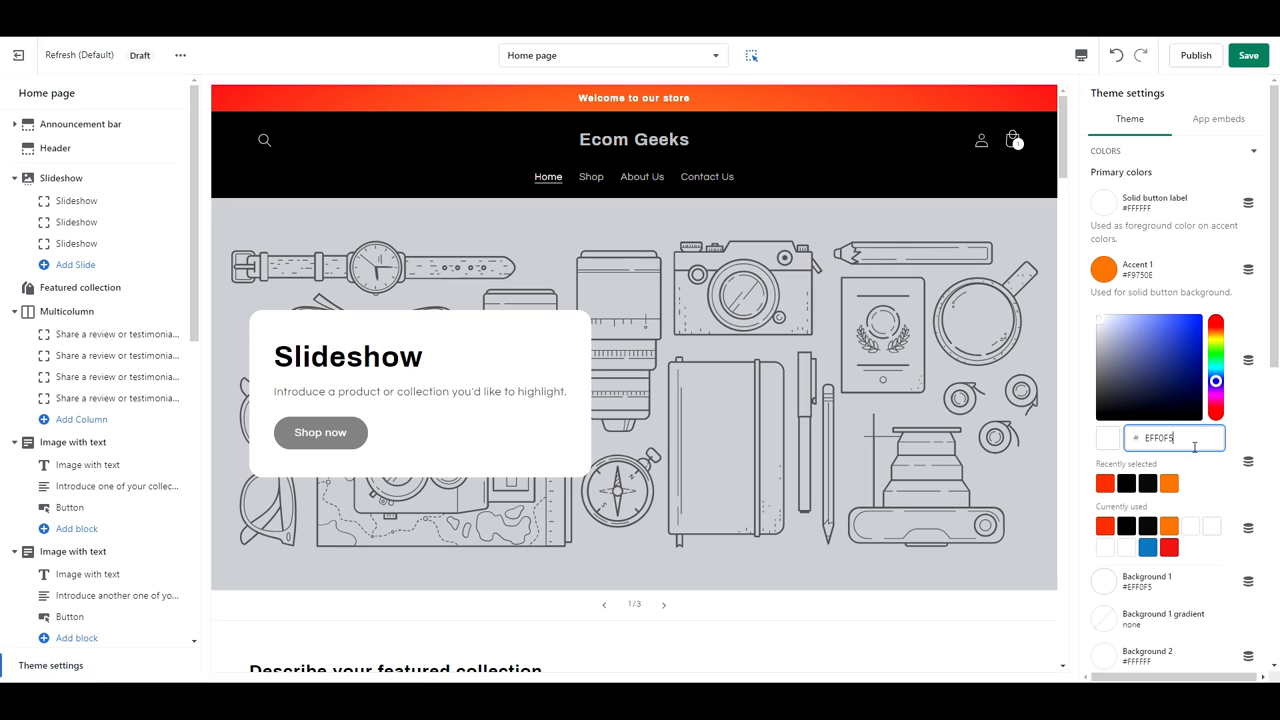
text(FFFFFF)
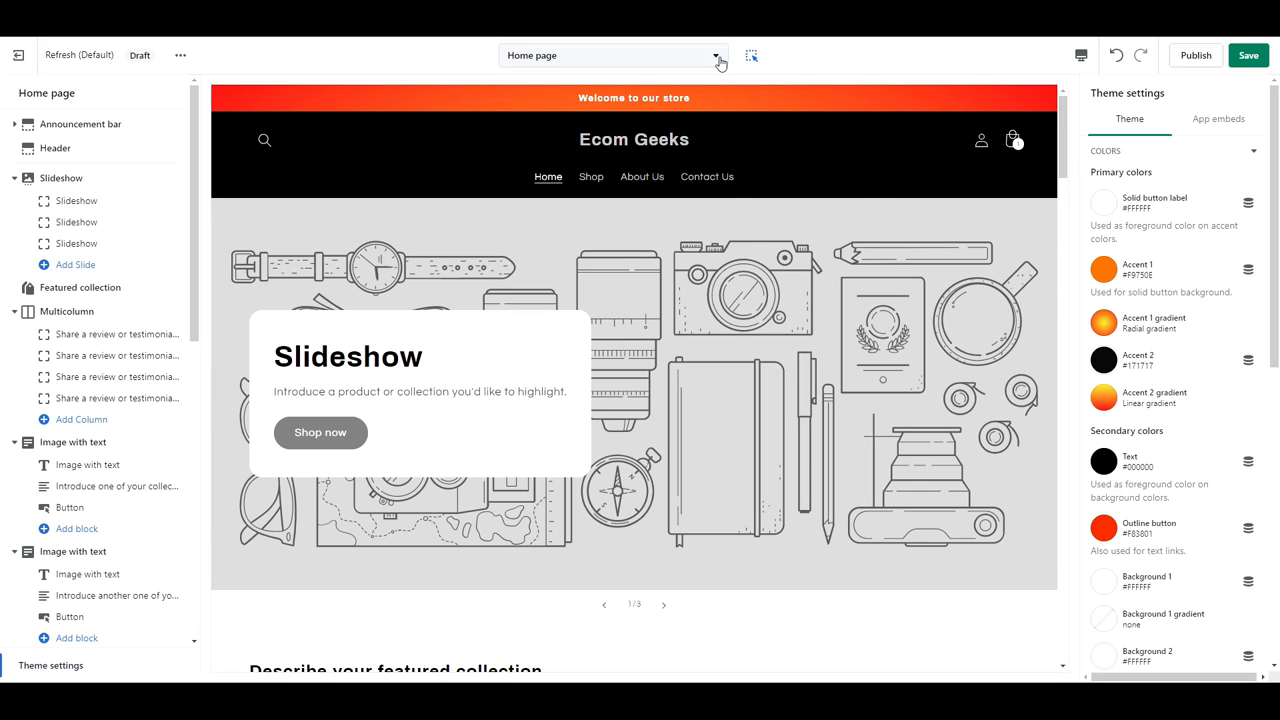
Switch to the checkout page and add the Viral Finds logo
click(715, 55)
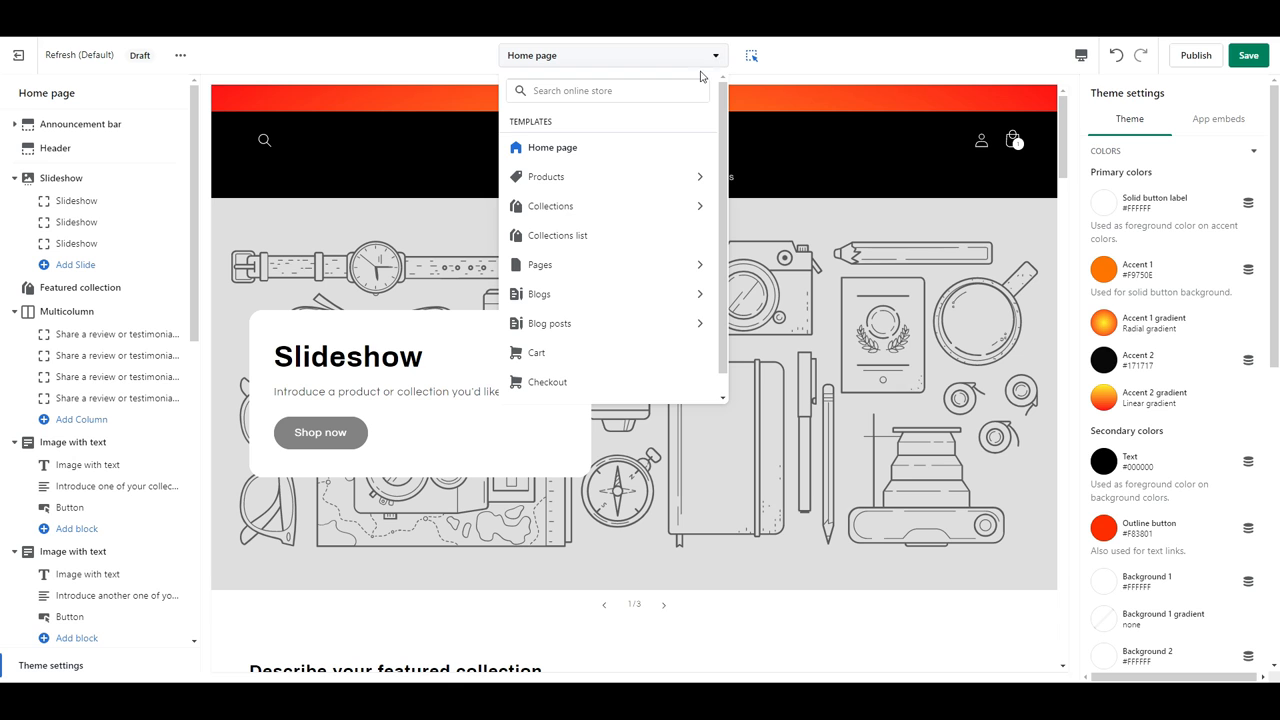
mouse_move(542, 387)
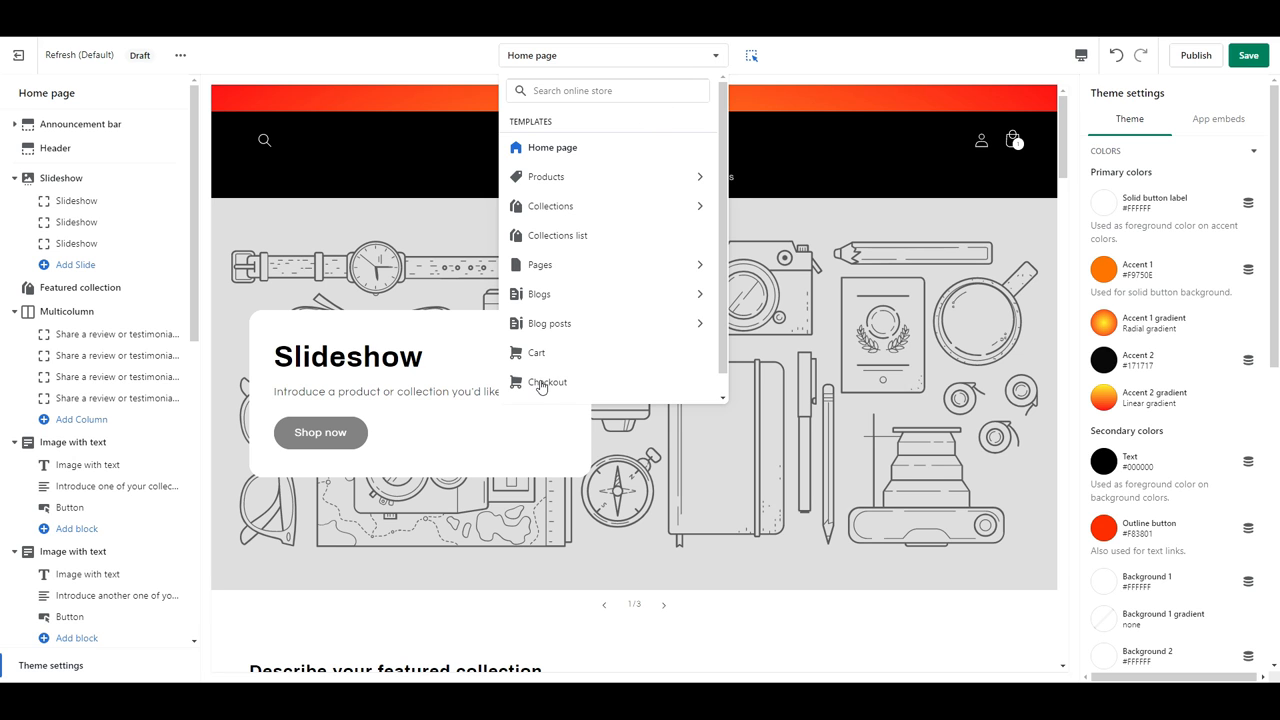
click(548, 382)
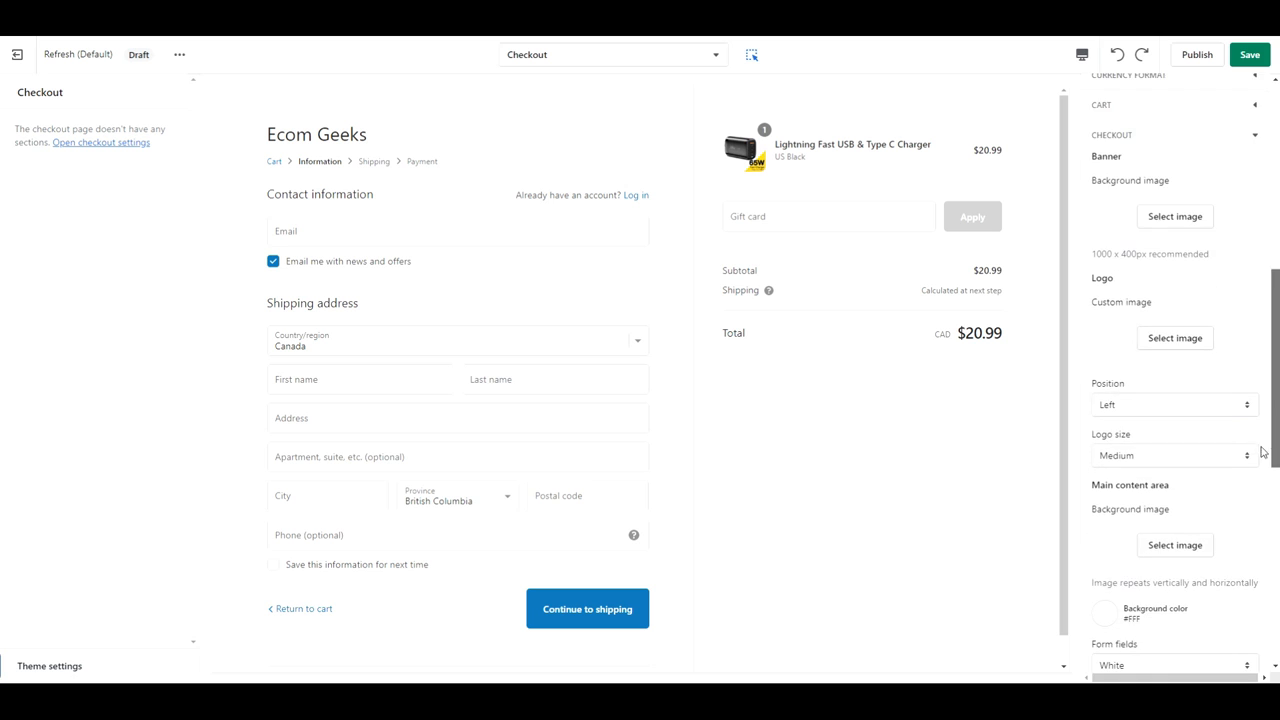
click(1174, 216)
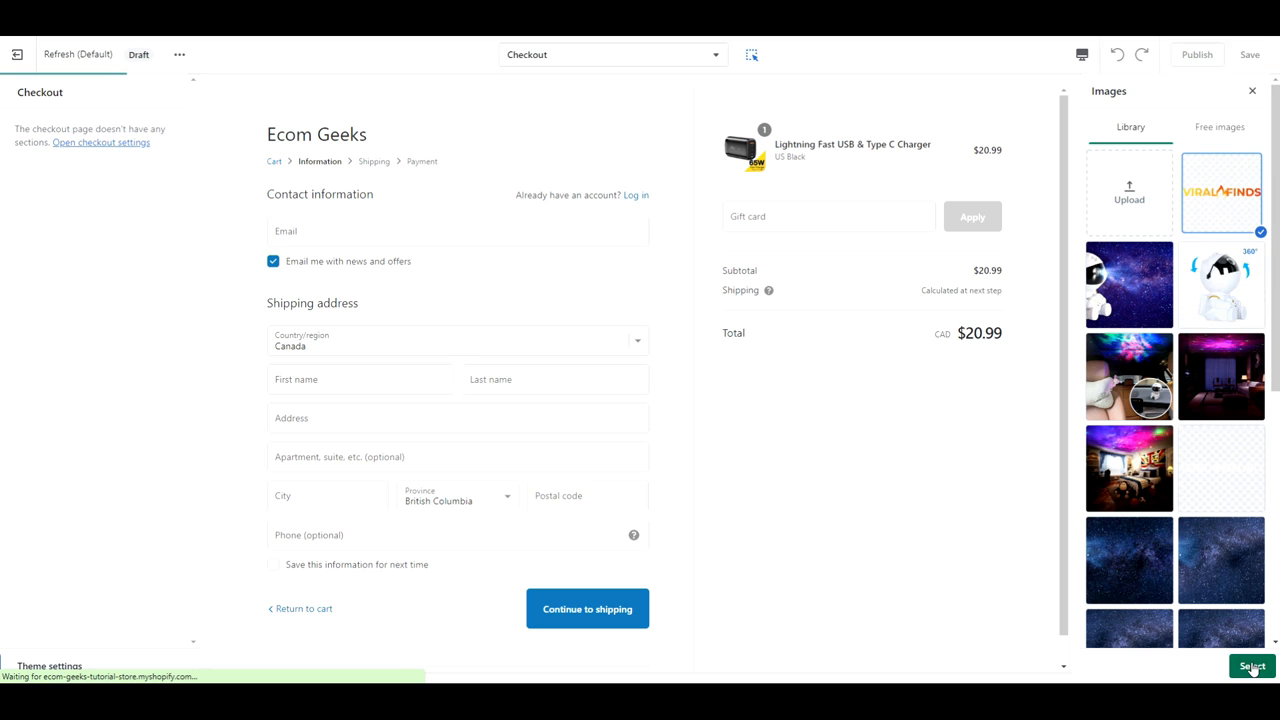
click(1252, 666)
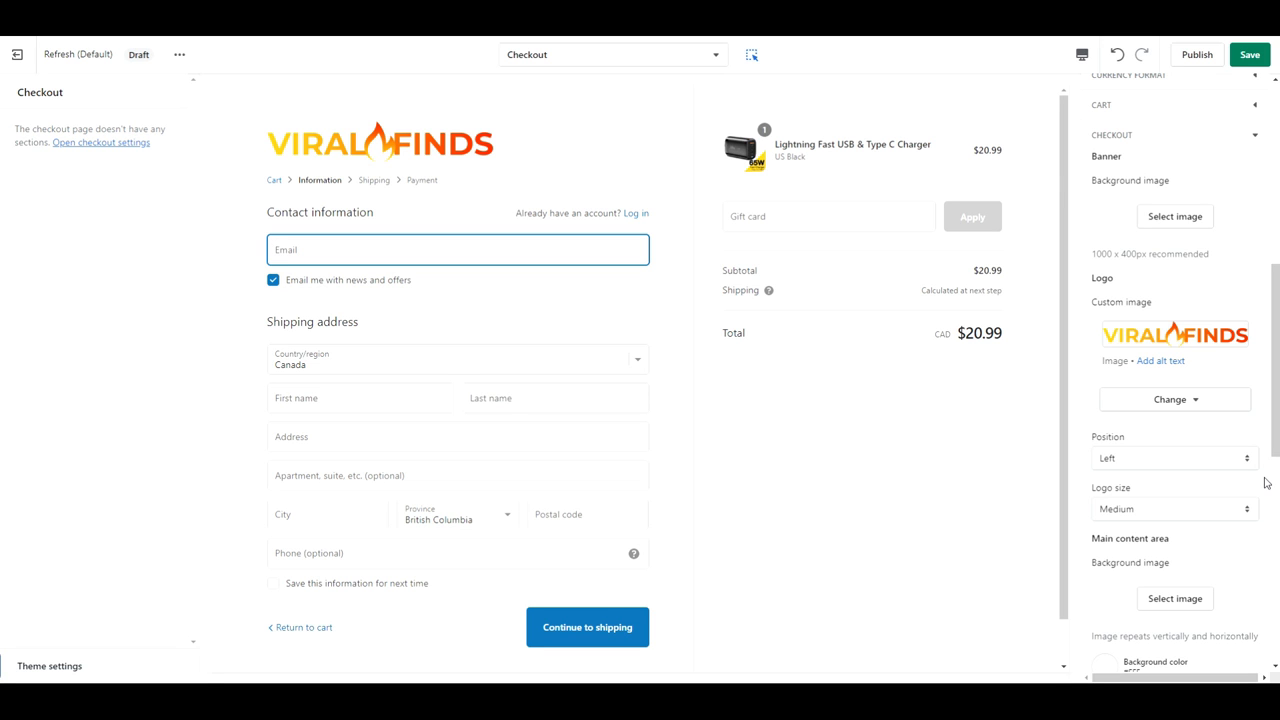
Set the checkout accent and button colours to orange #F9750E
scroll(down, 3)
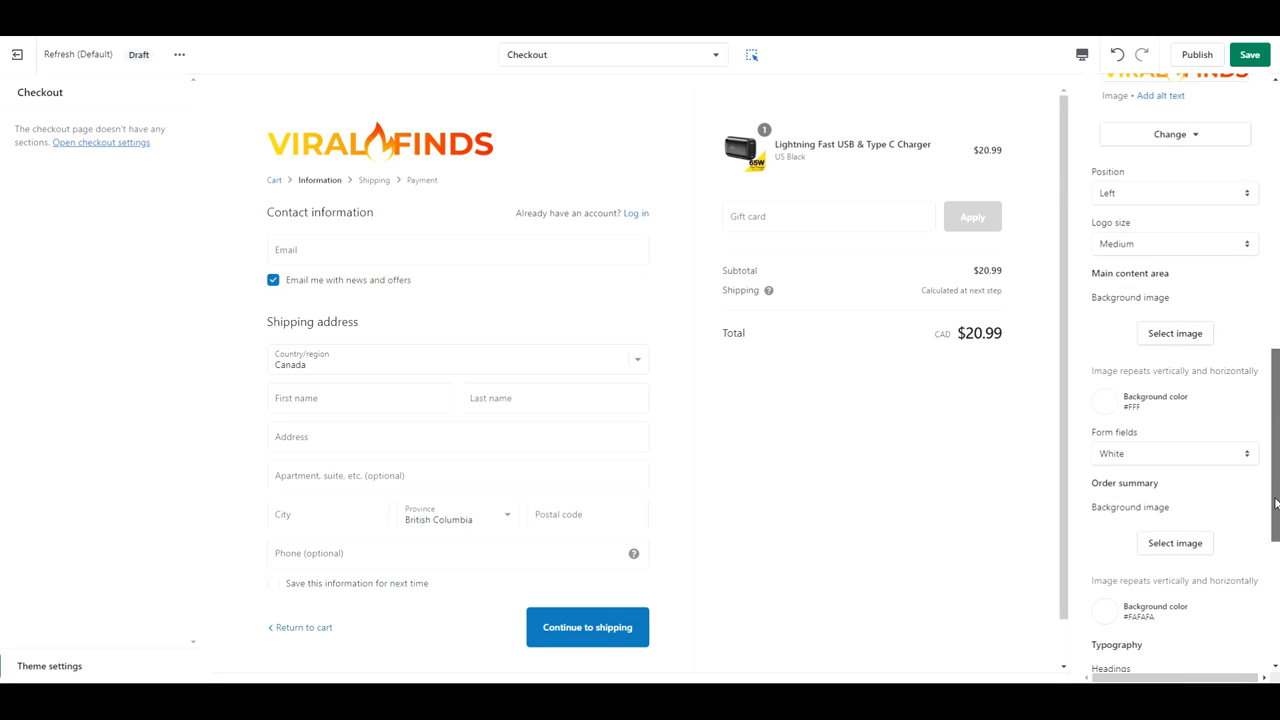
scroll(down, 3)
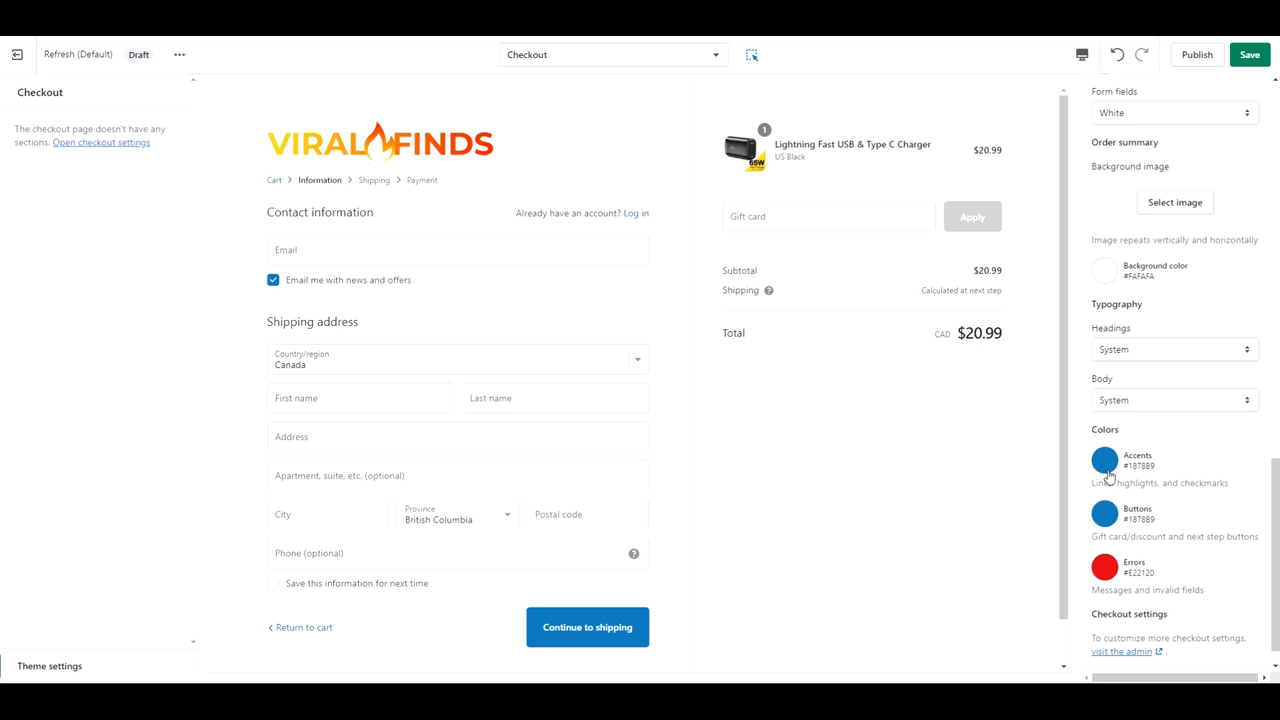
click(1104, 461)
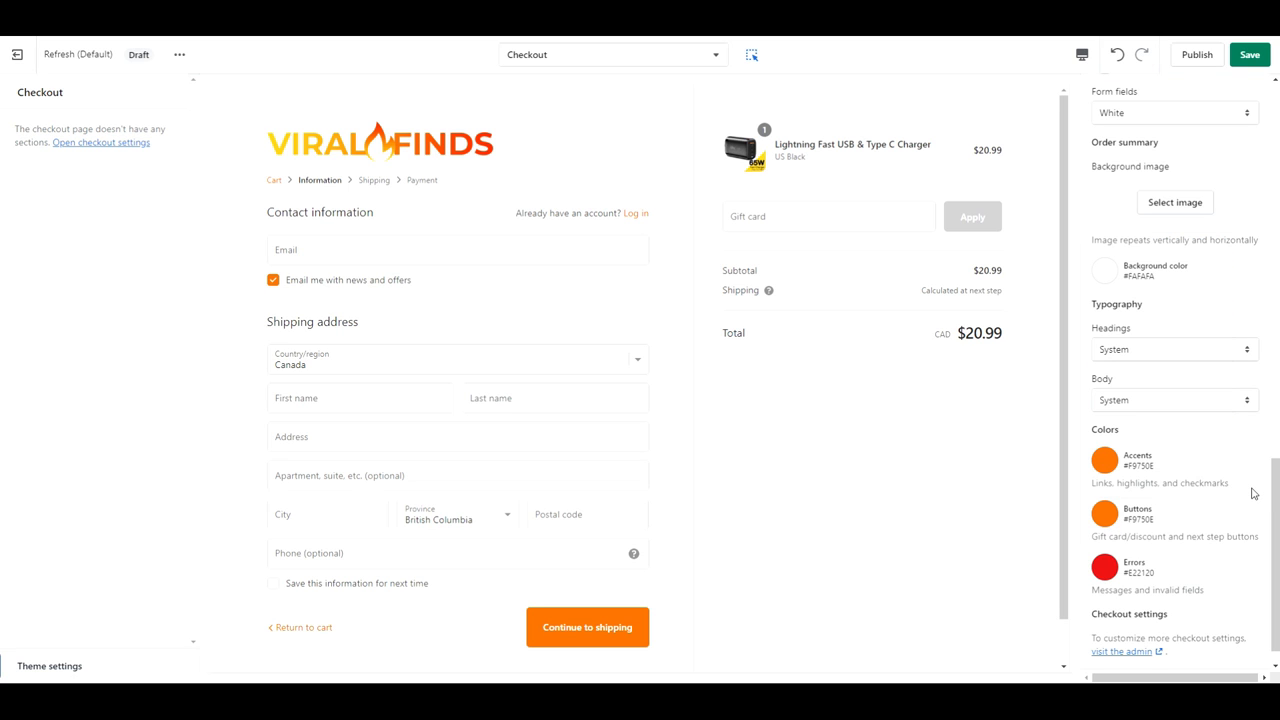
click(1249, 54)
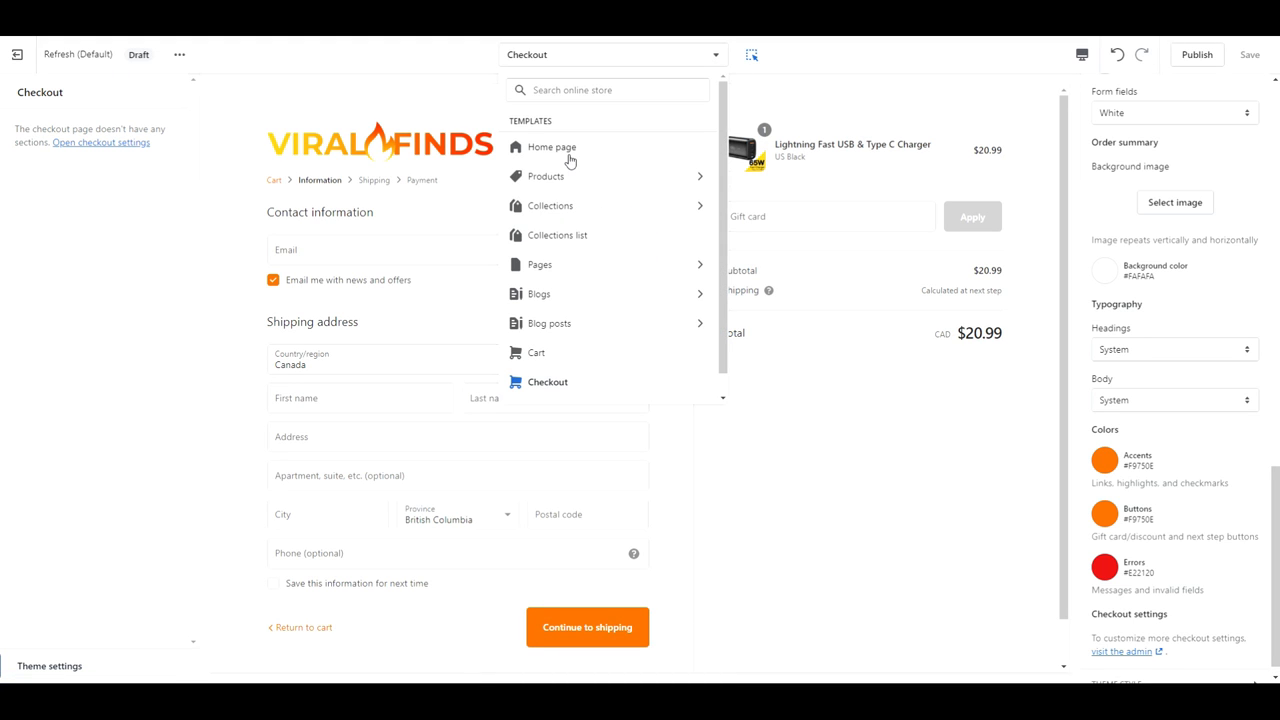
On the home page template, change the heading and body fonts to Montserrat
click(551, 147)
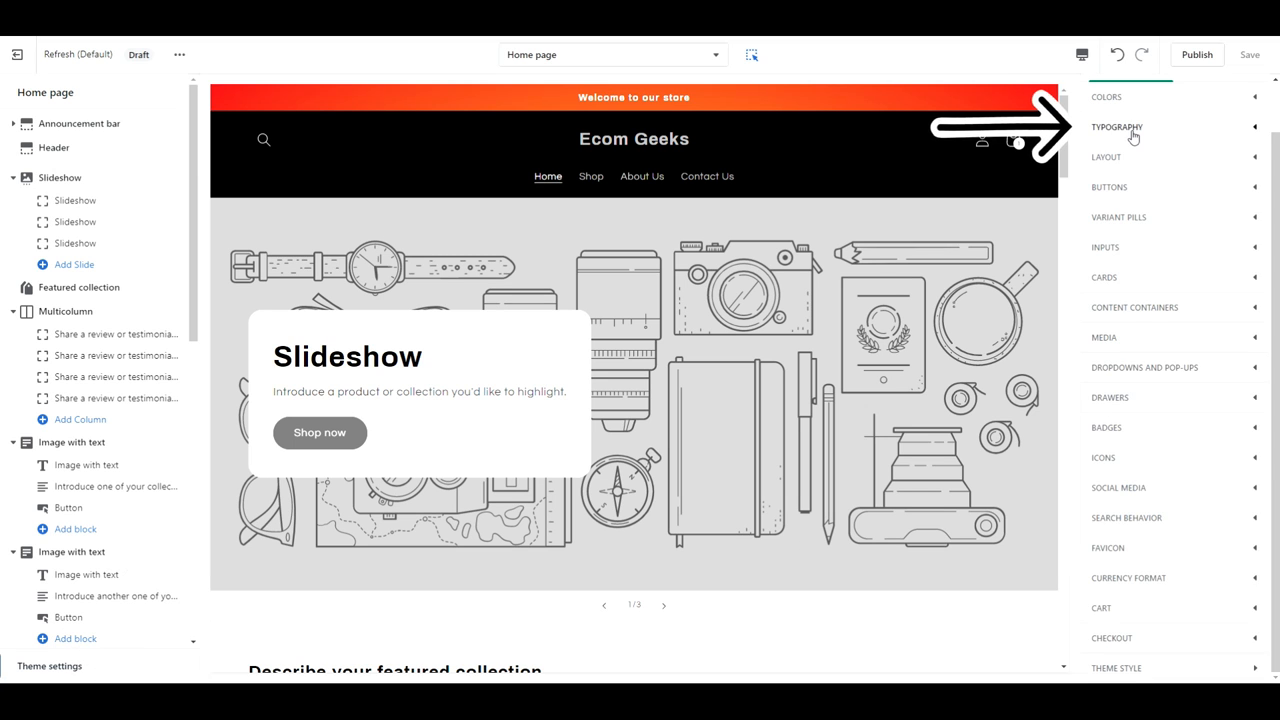
click(1117, 127)
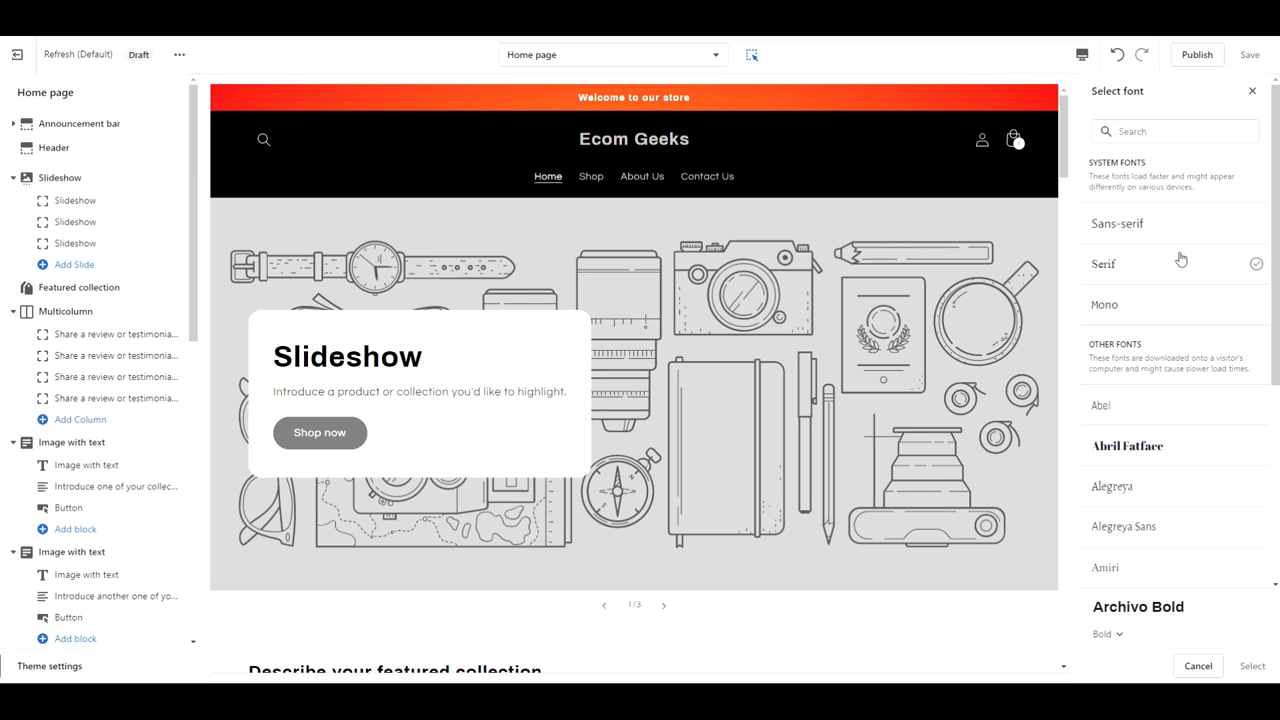
text(Mont)
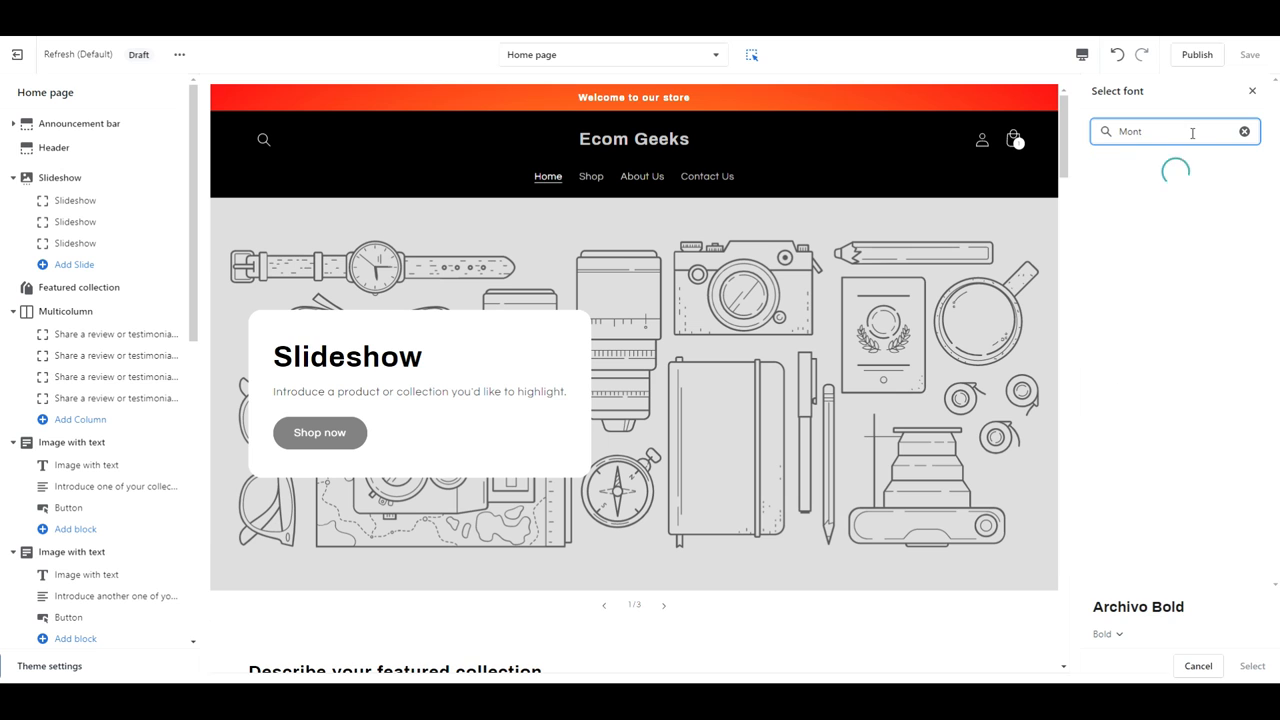
click(1124, 222)
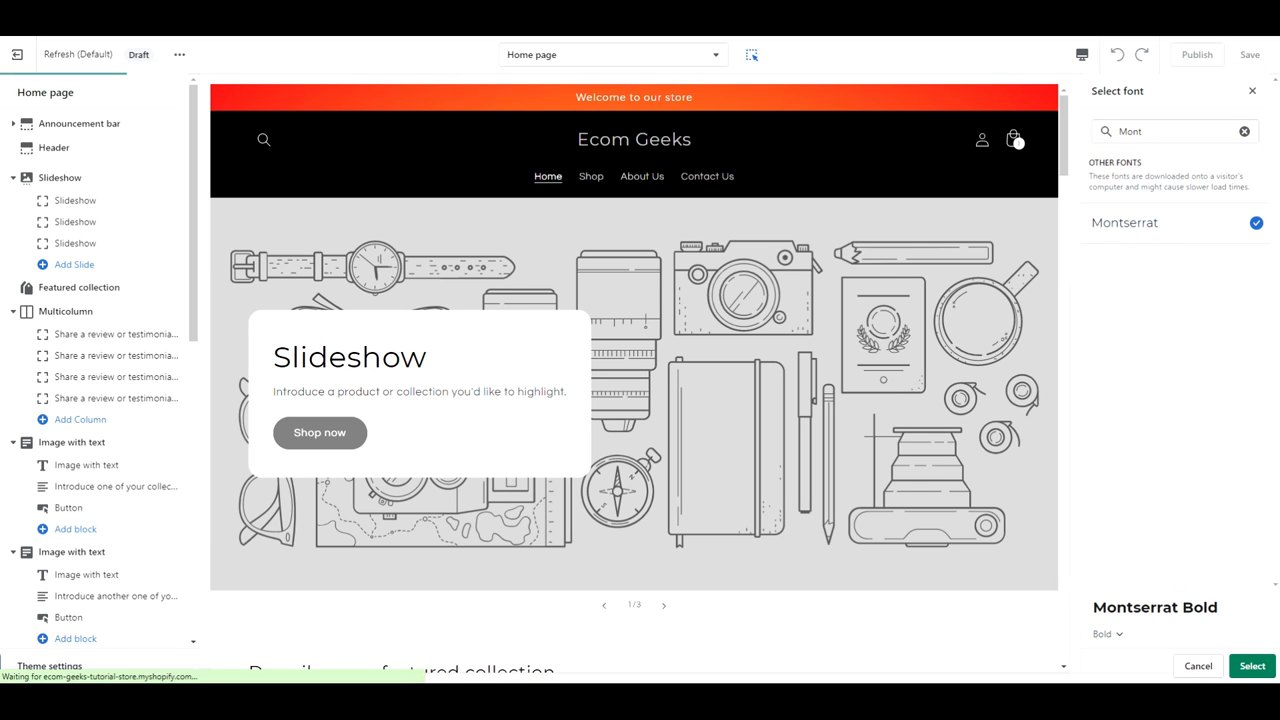
click(1244, 131)
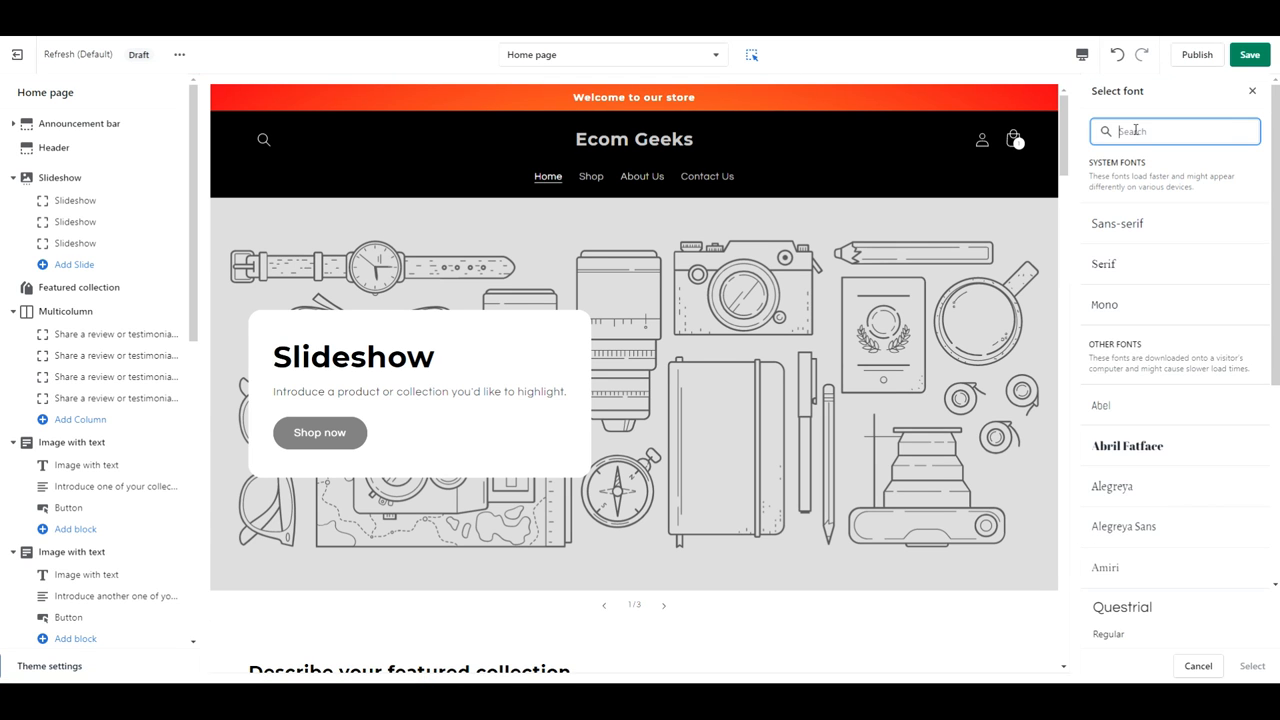
click(1197, 665)
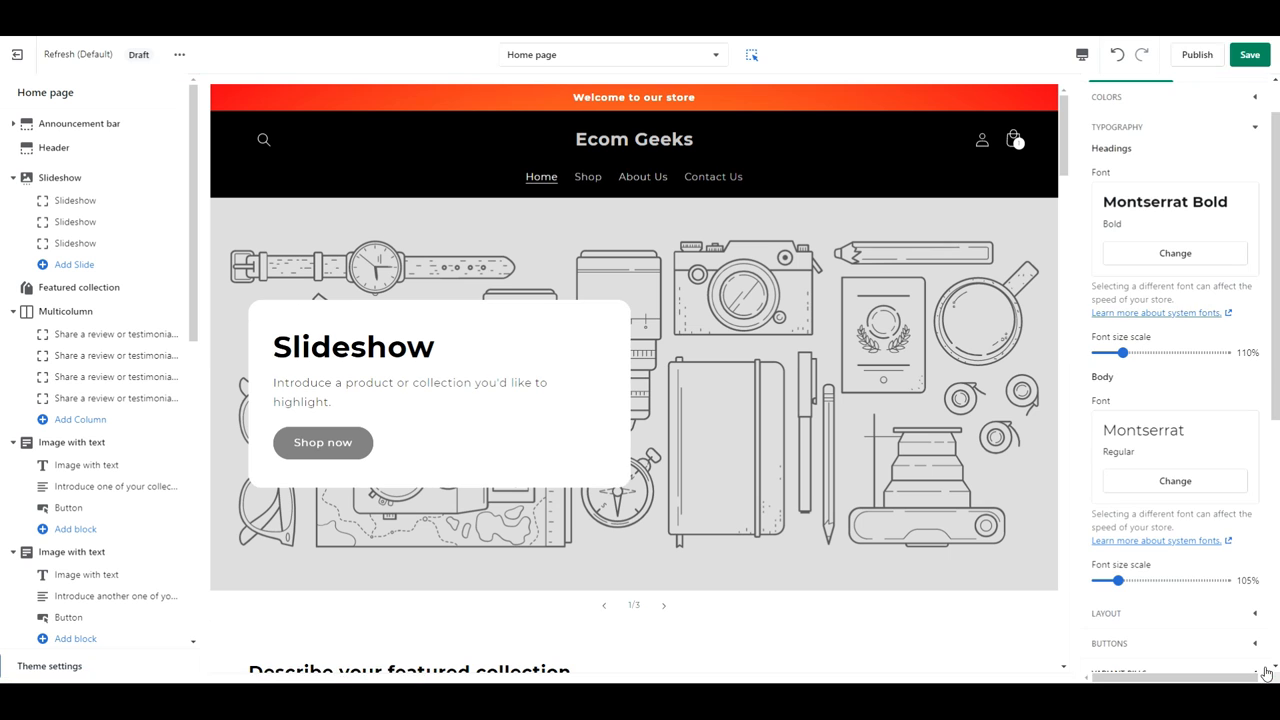
Expand the Announcement bar and open the 'Welcome to our store' announcement block
click(79, 287)
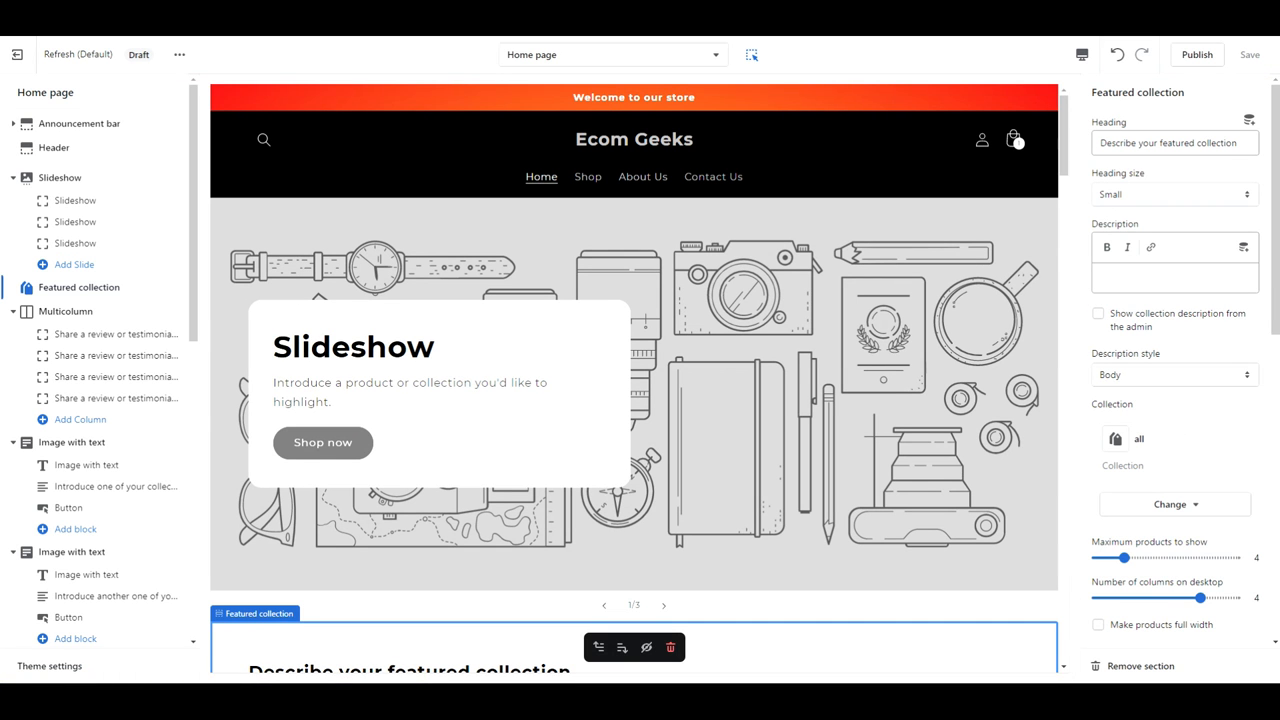
click(80, 123)
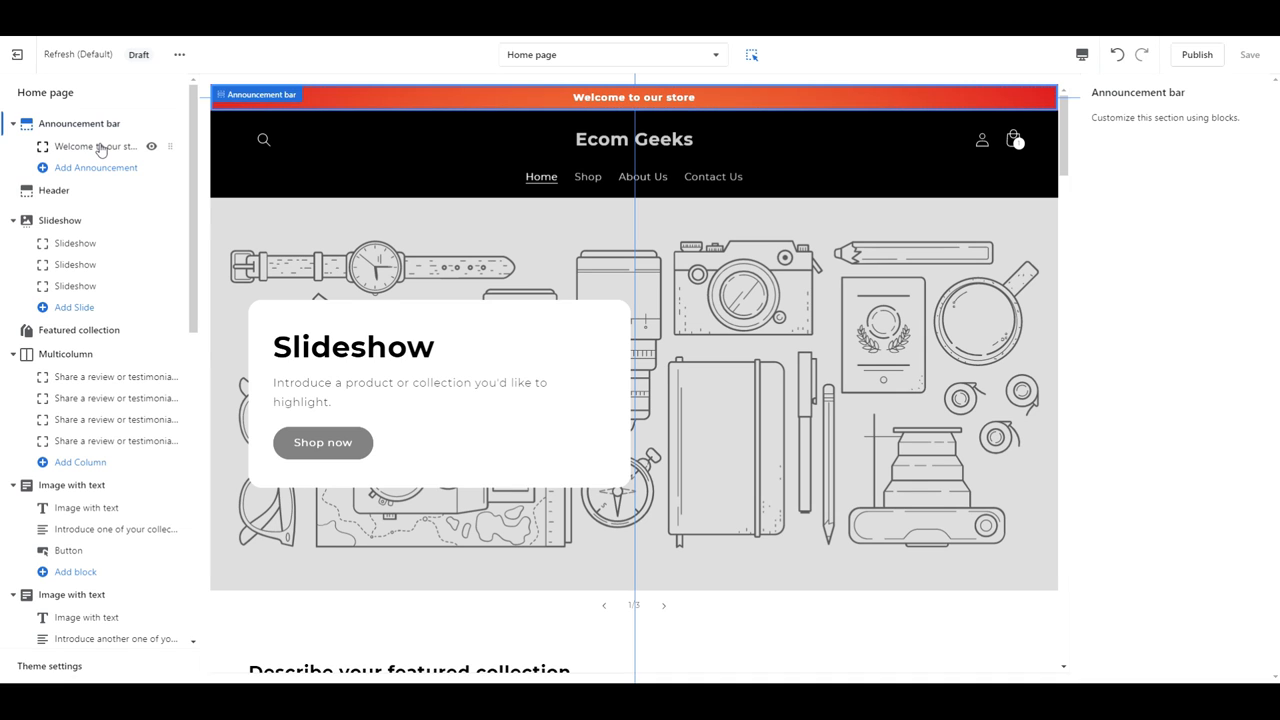
click(96, 146)
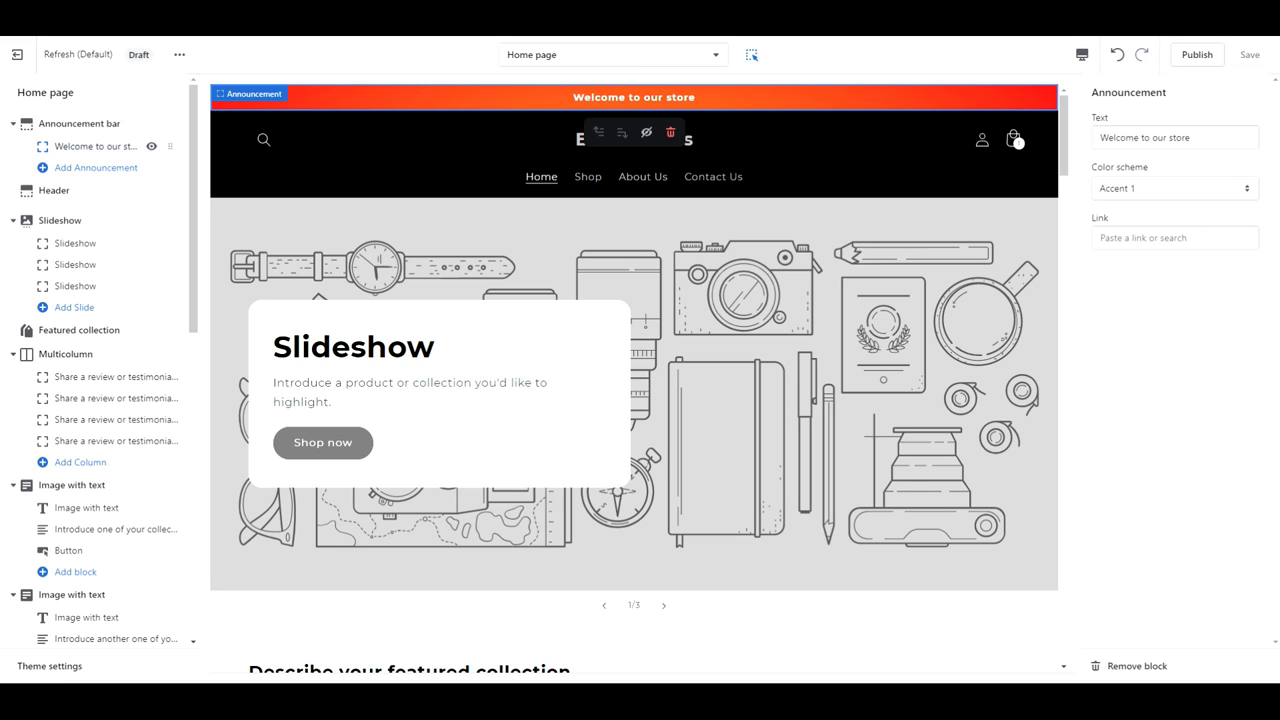
mouse_move(670, 132)
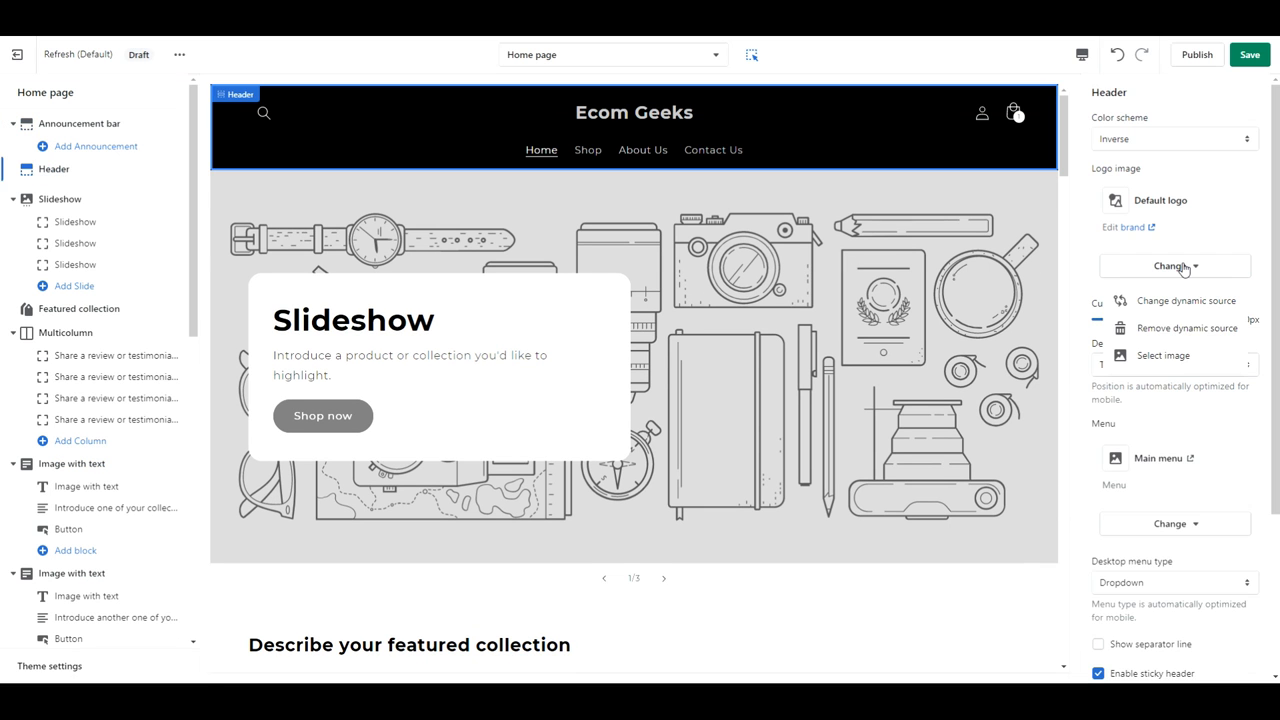
Put the Viral Finds logo in the header at 250px width
click(1162, 355)
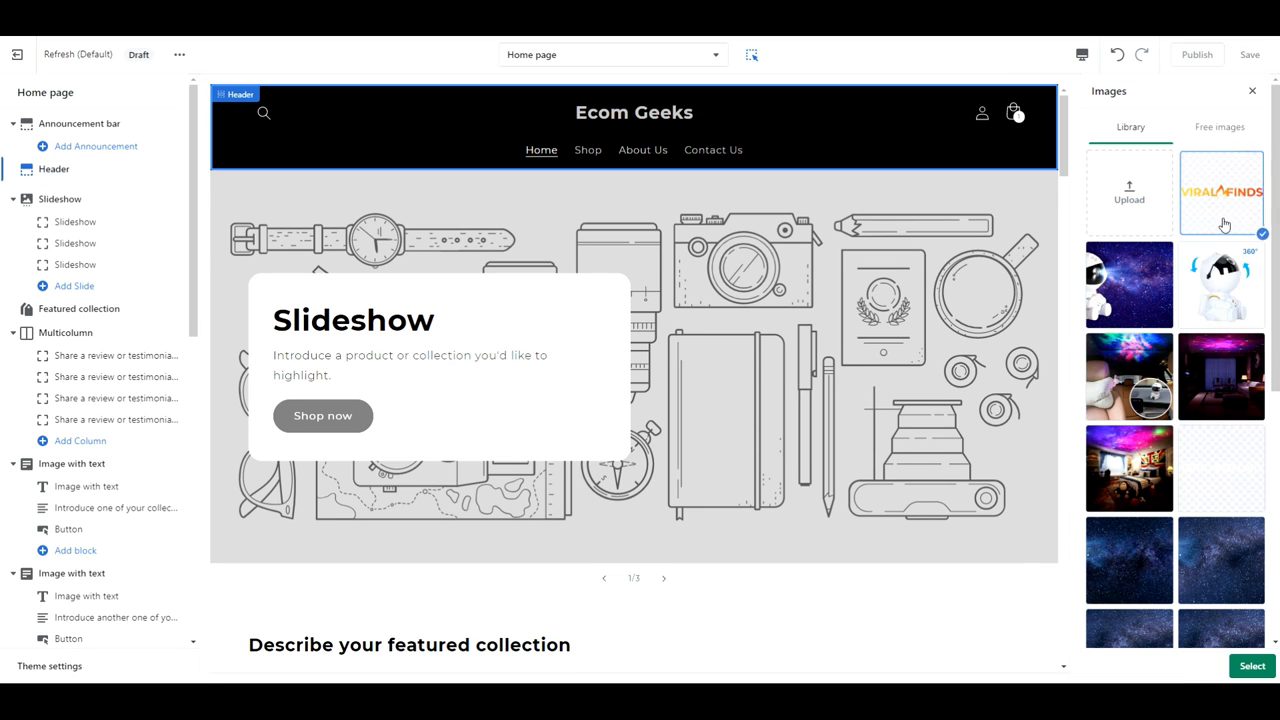
click(1251, 666)
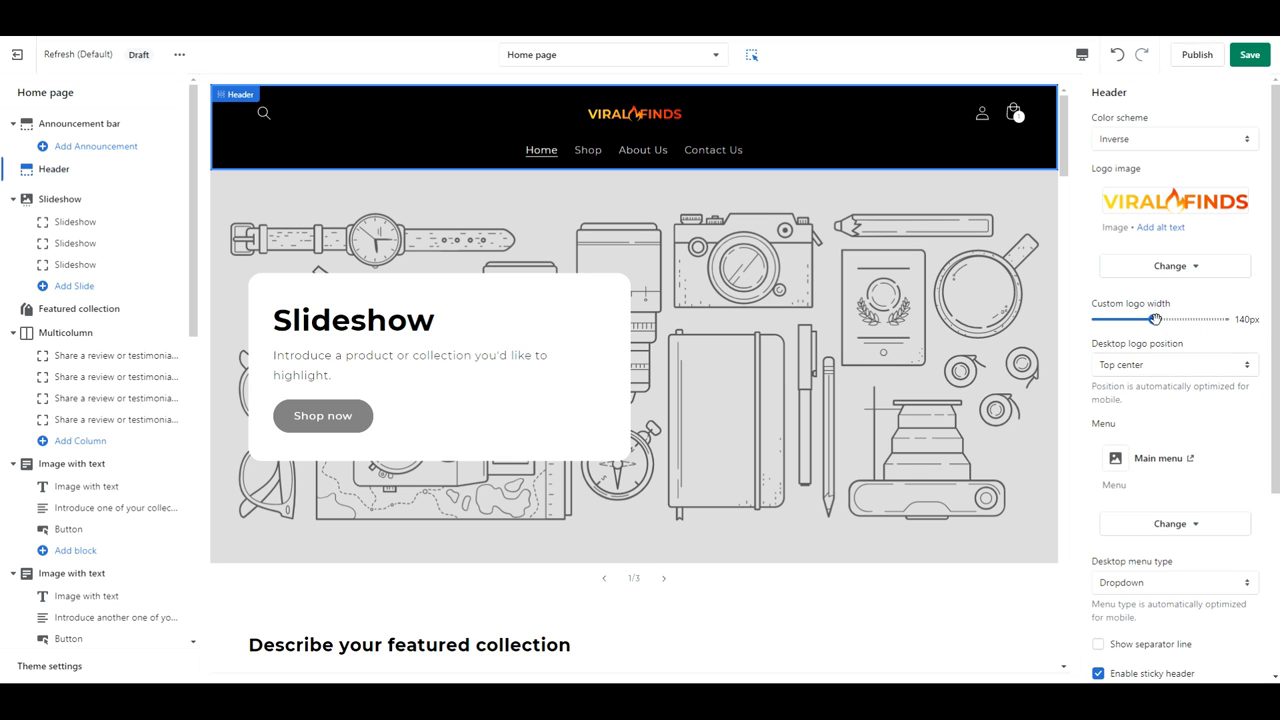
drag(1155, 318, 1222, 318)
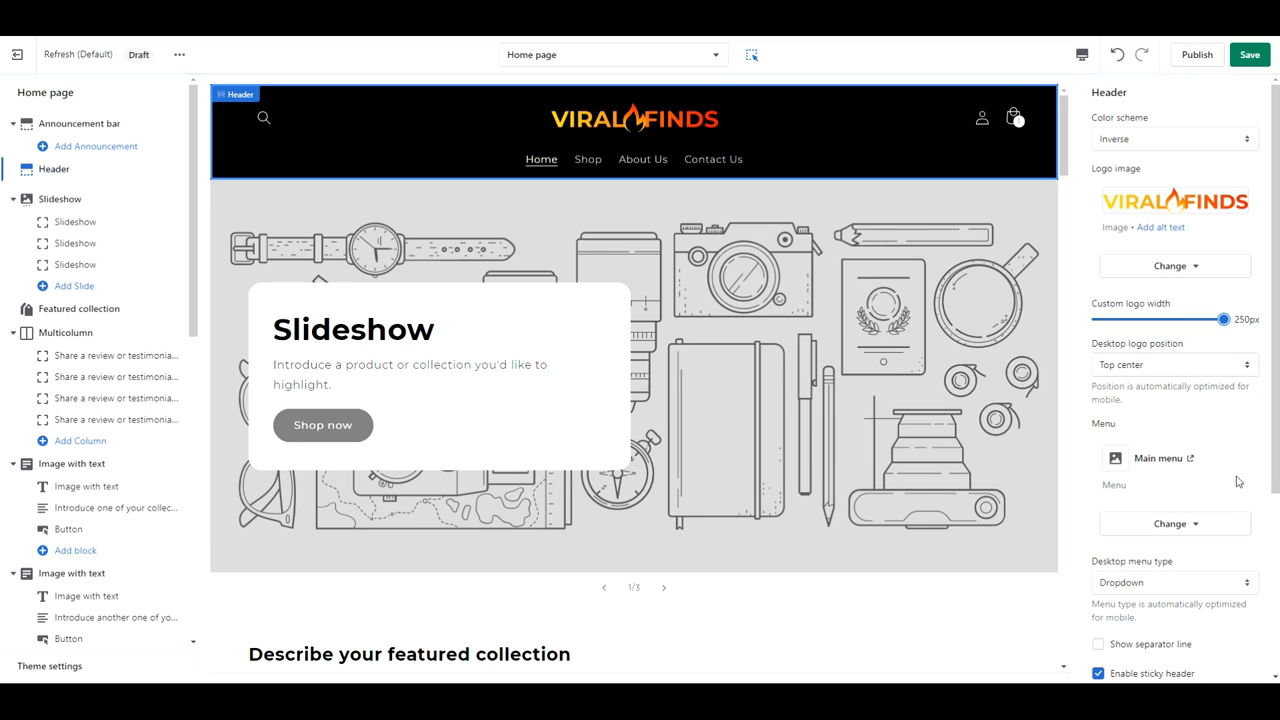
Use General Store Menu as the header's mega menu and save the changes
click(1174, 523)
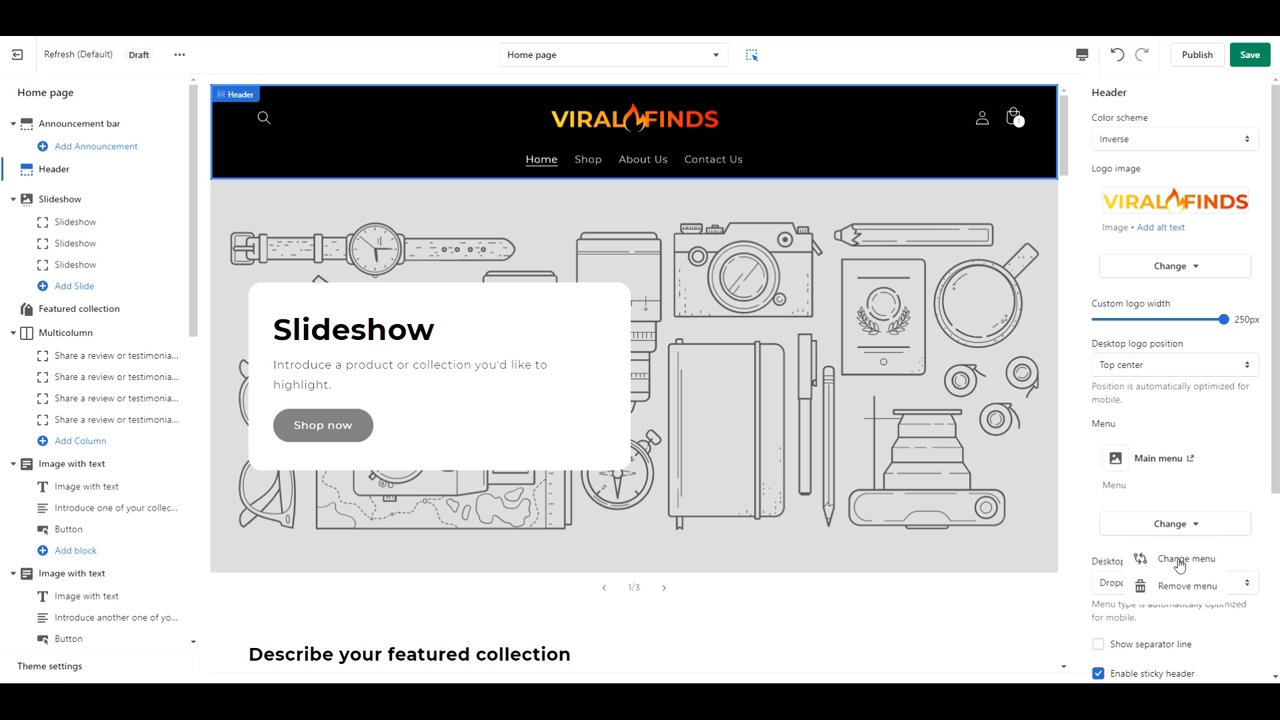
click(1186, 558)
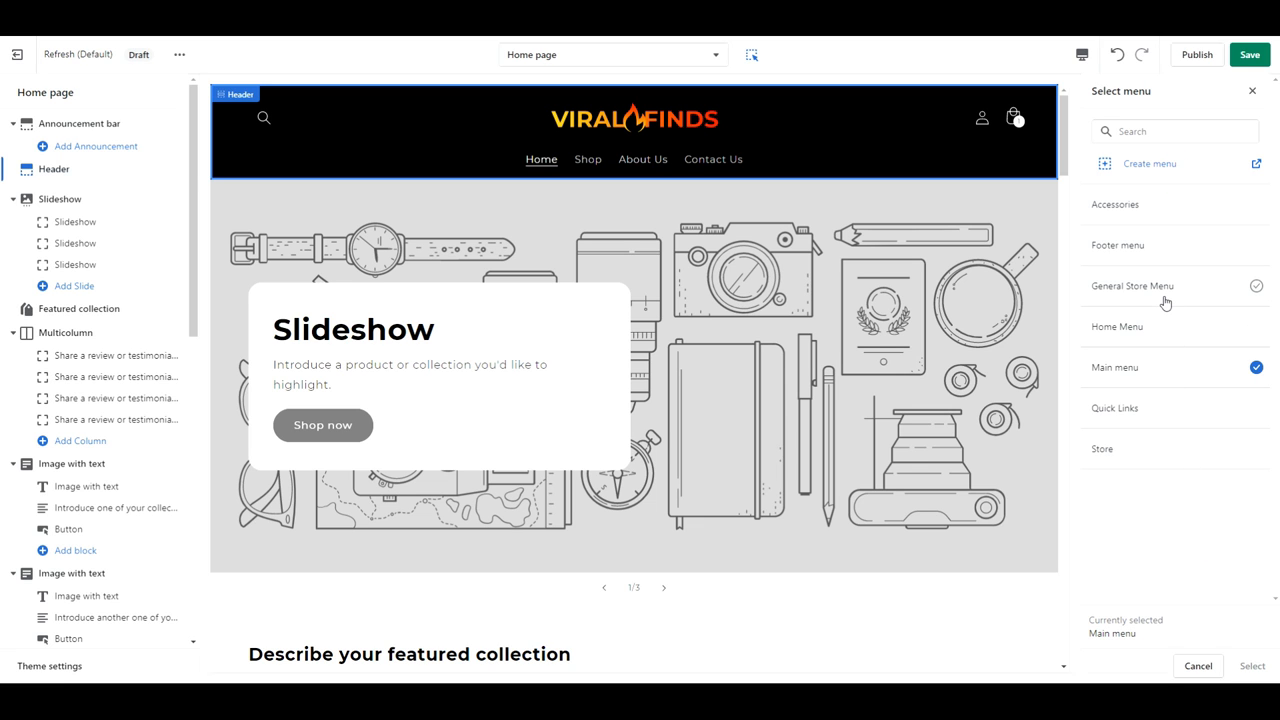
click(1132, 286)
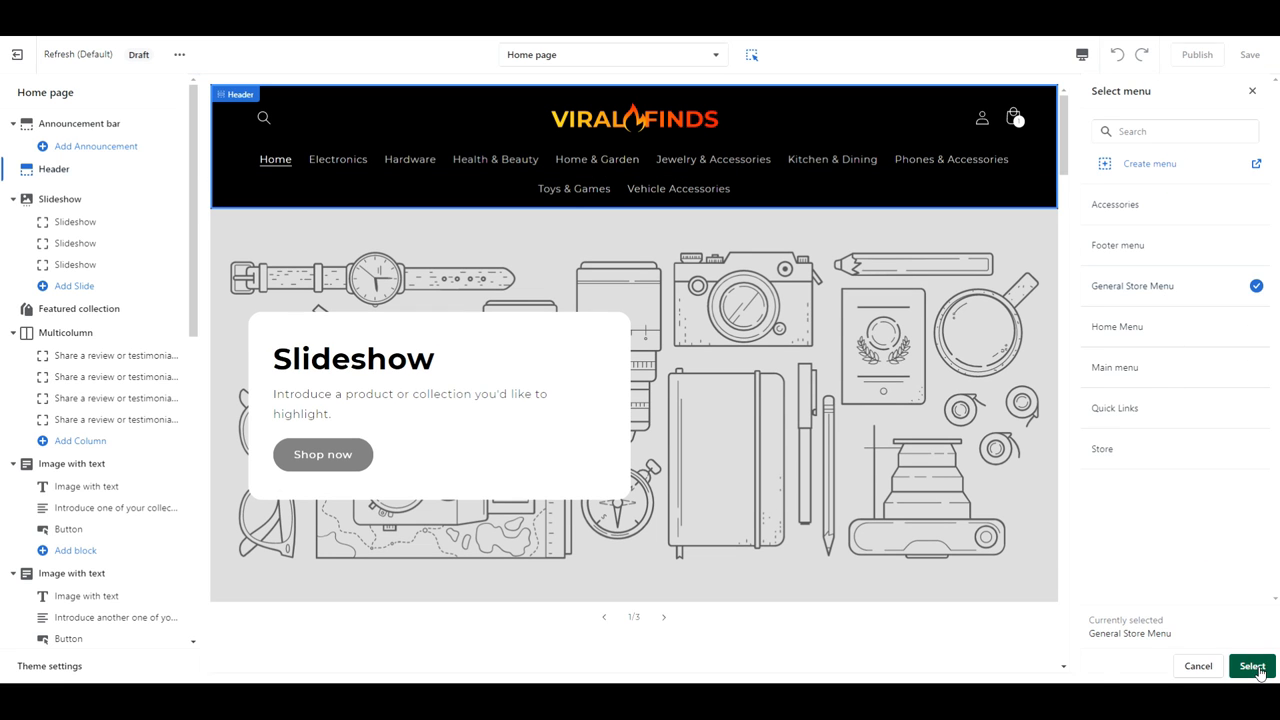
click(1251, 666)
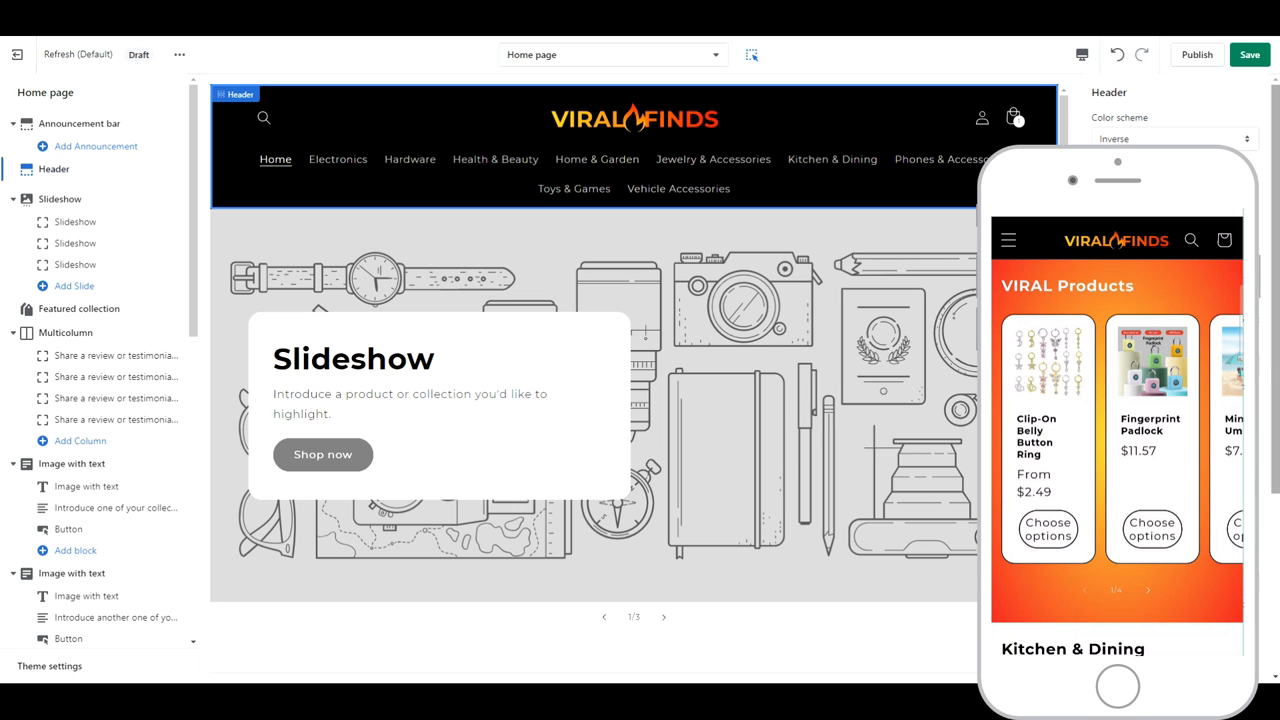
click(1008, 240)
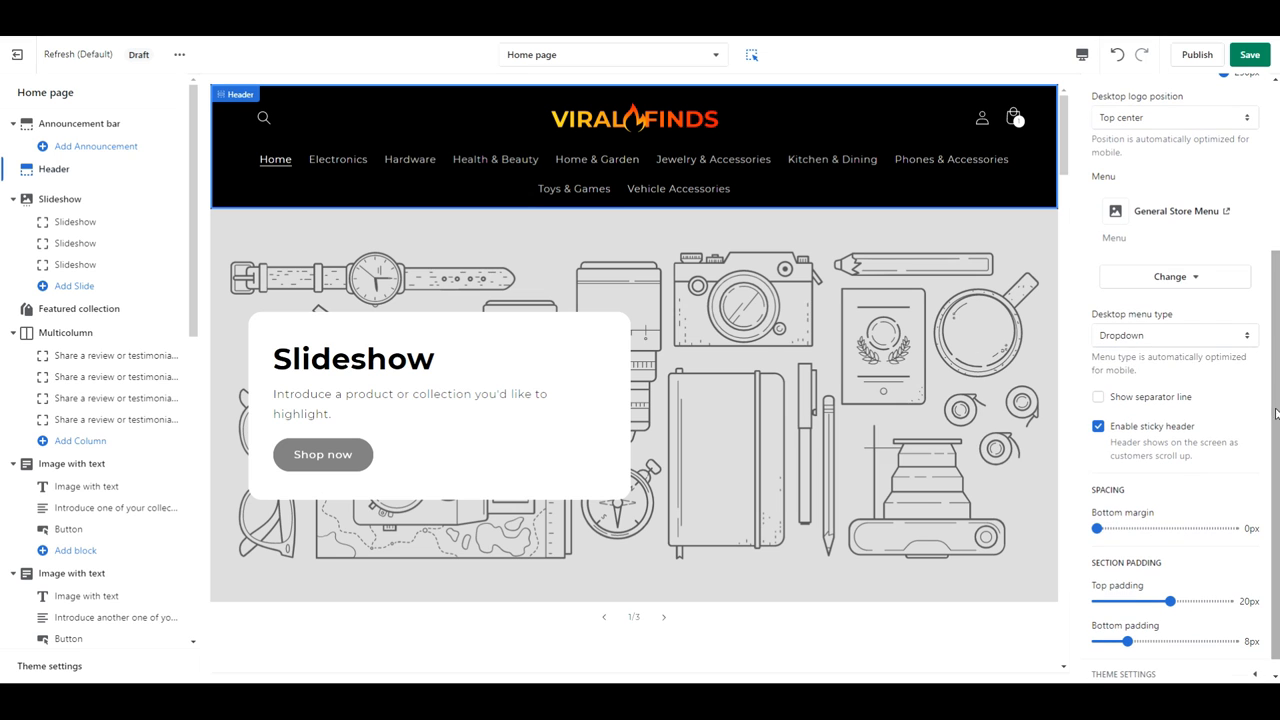
click(1173, 335)
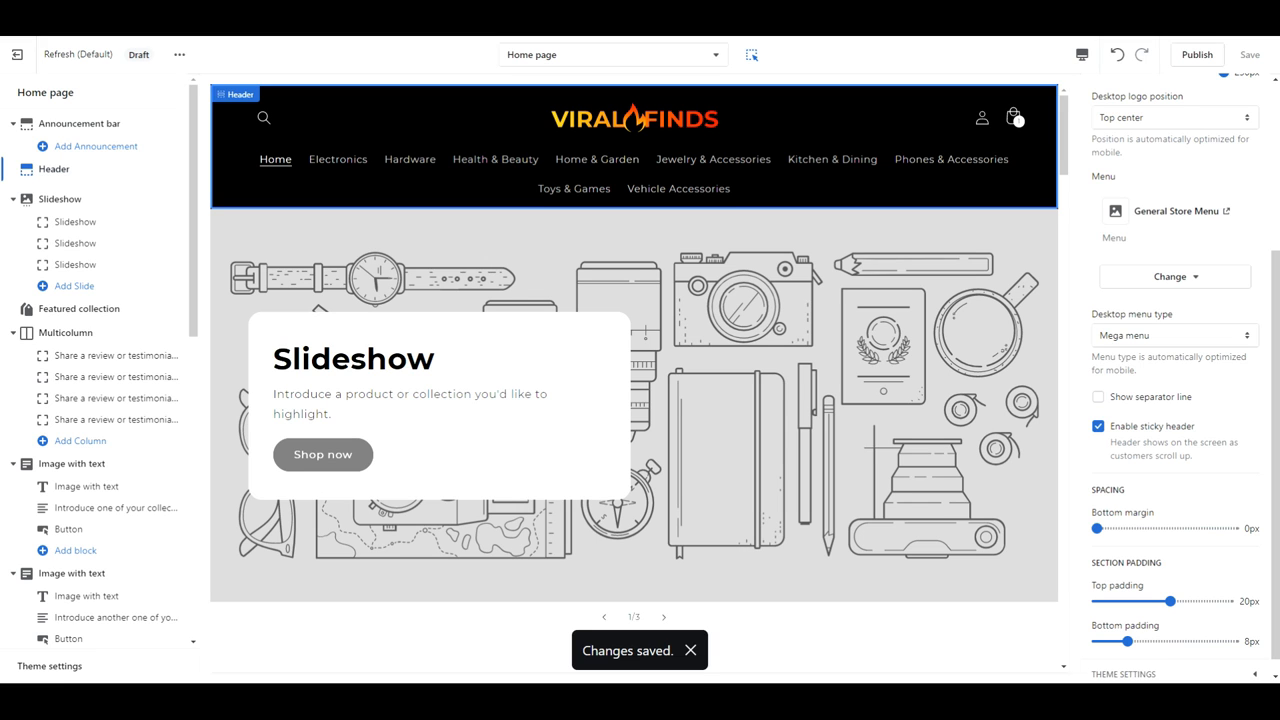
click(689, 649)
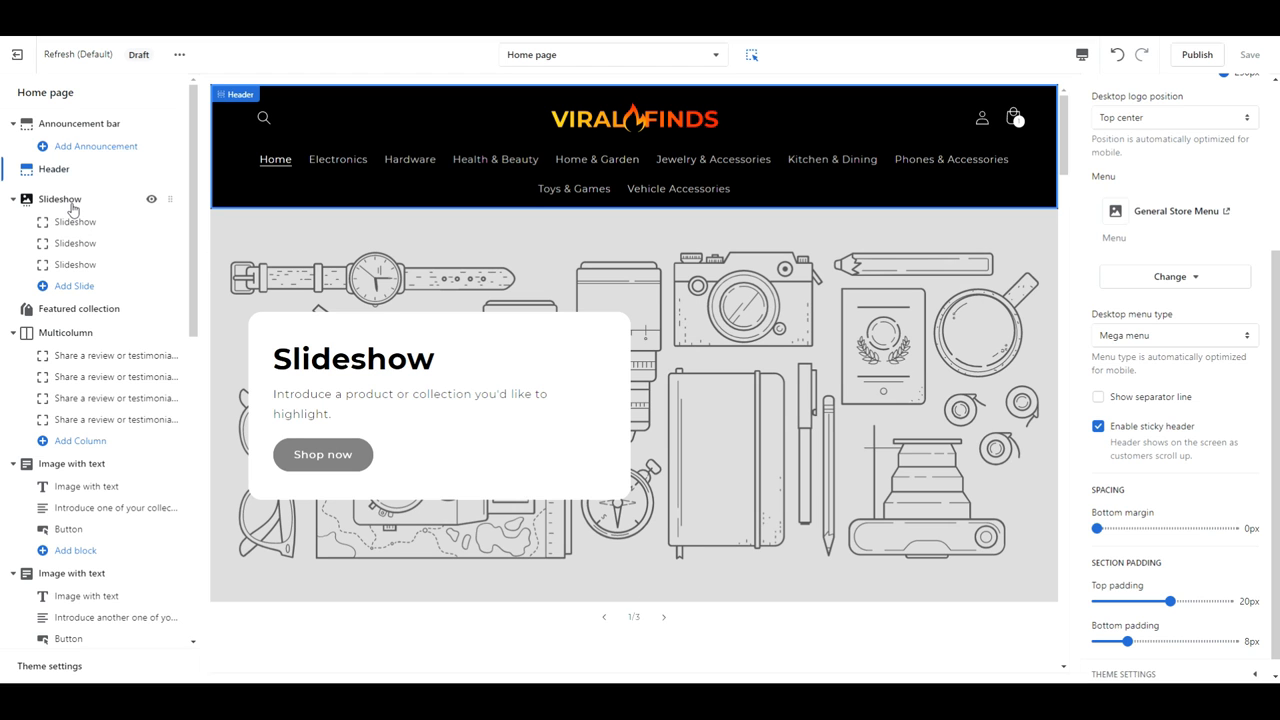
Remove the Slideshow, Multicolumn and Image with text sections, then scroll the preview to check
click(57, 199)
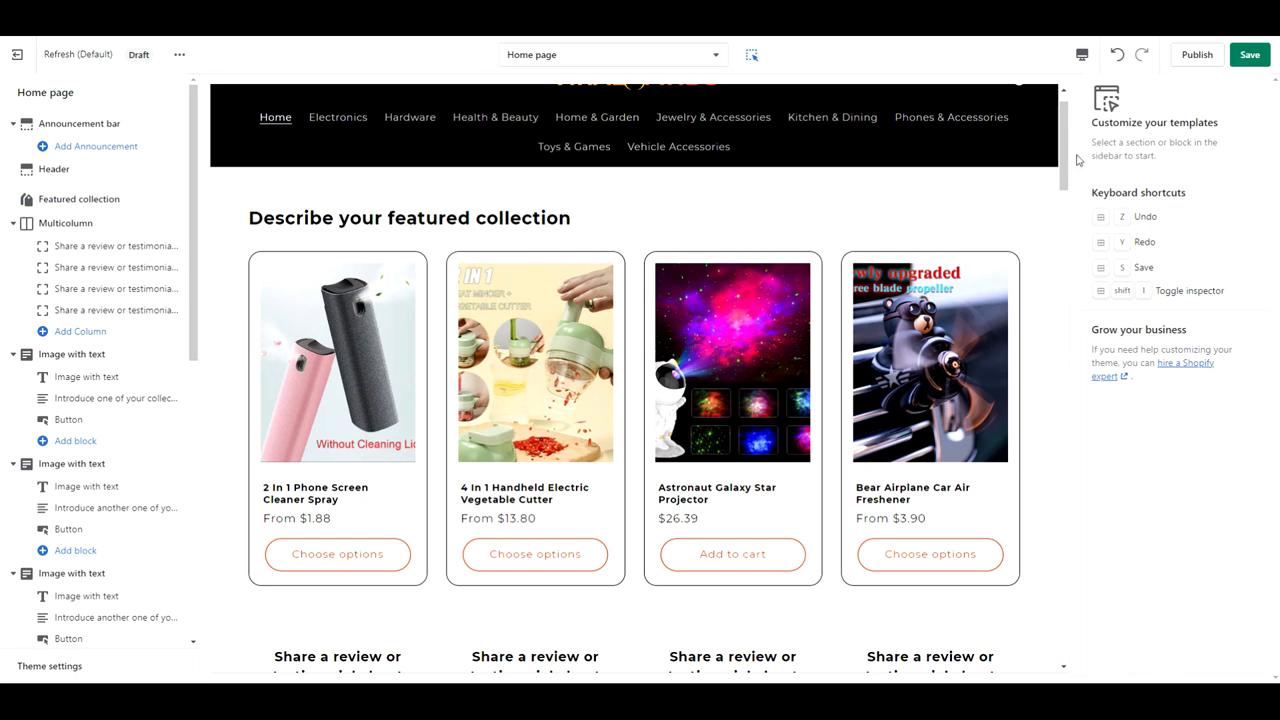
scroll(down, 3)
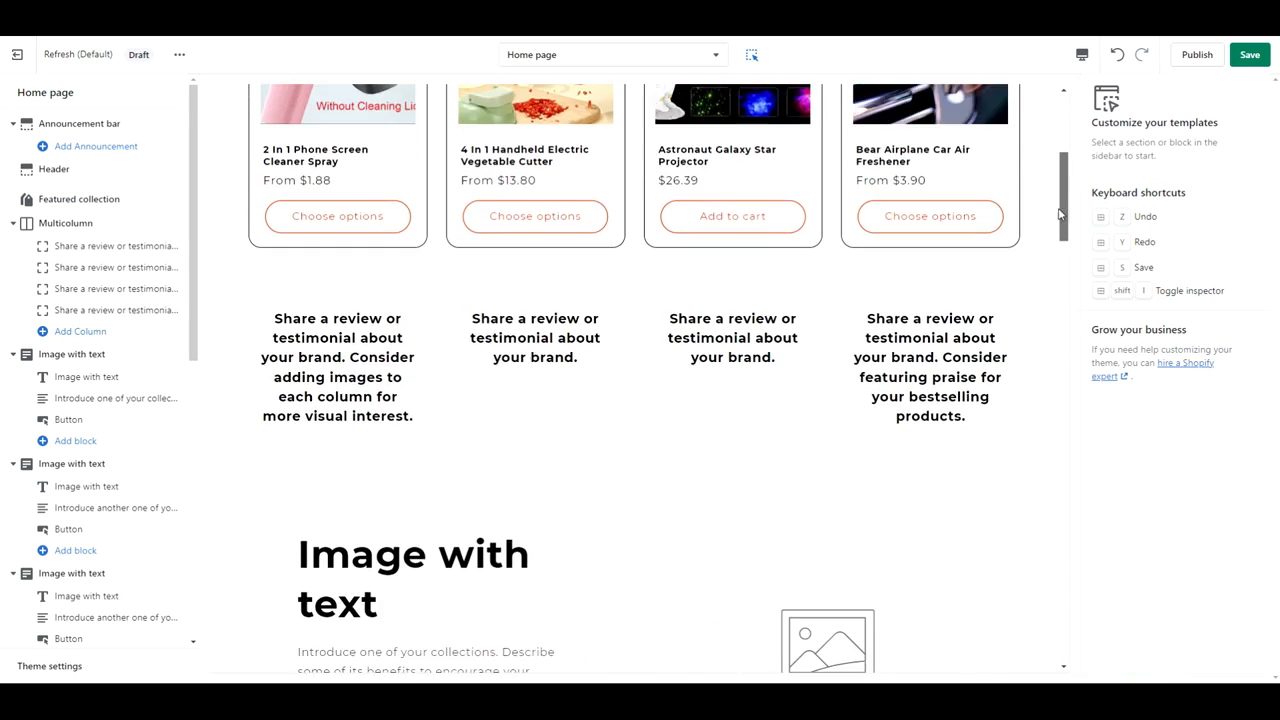
scroll(down, 3)
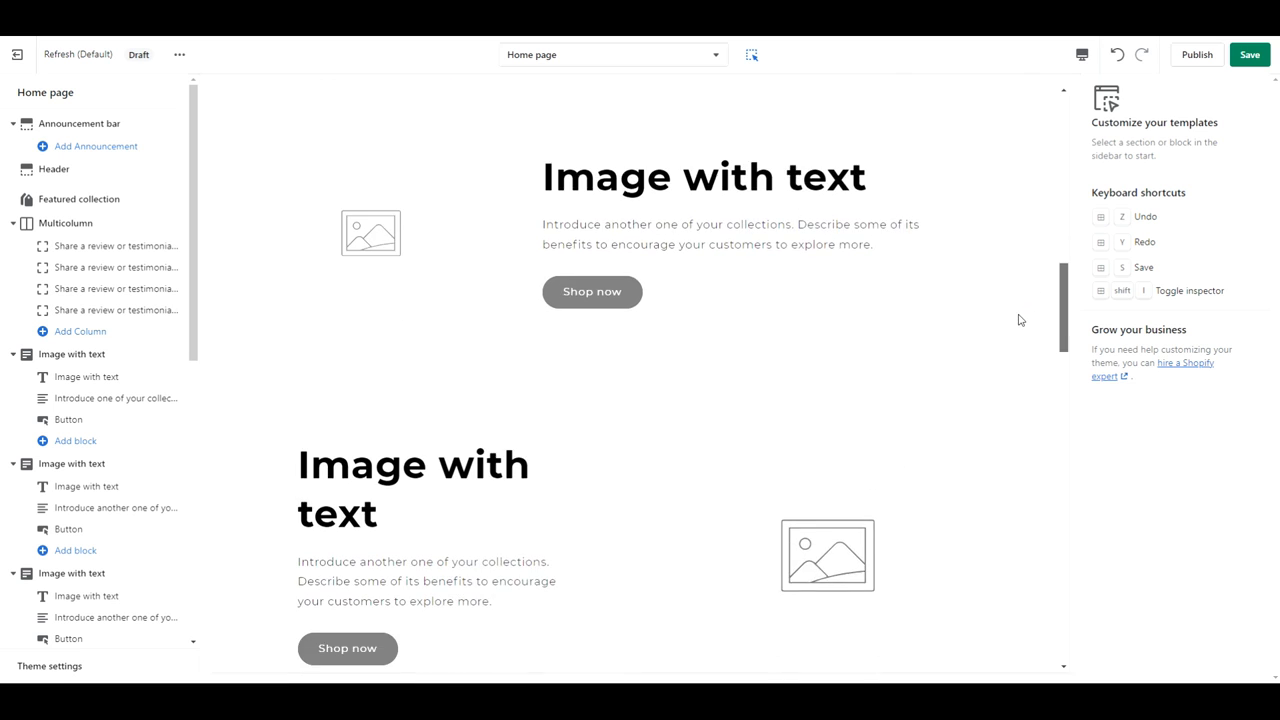
scroll(down, 3)
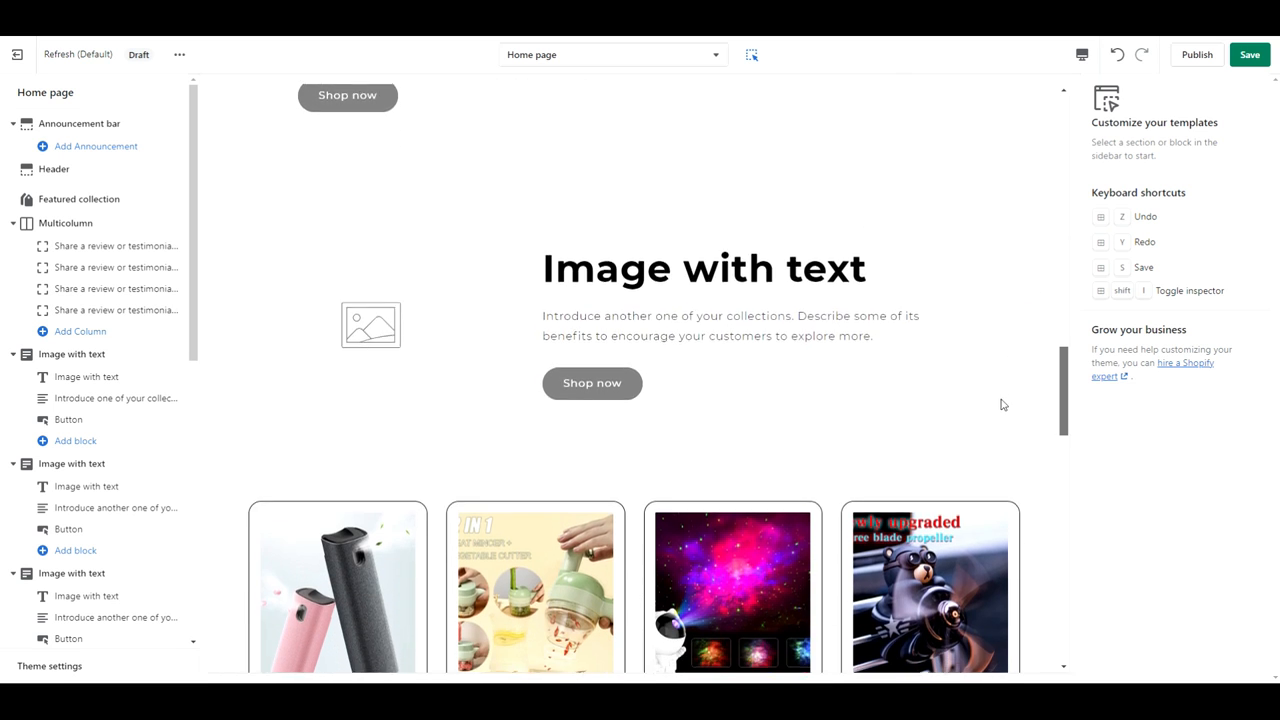
scroll(down, 3)
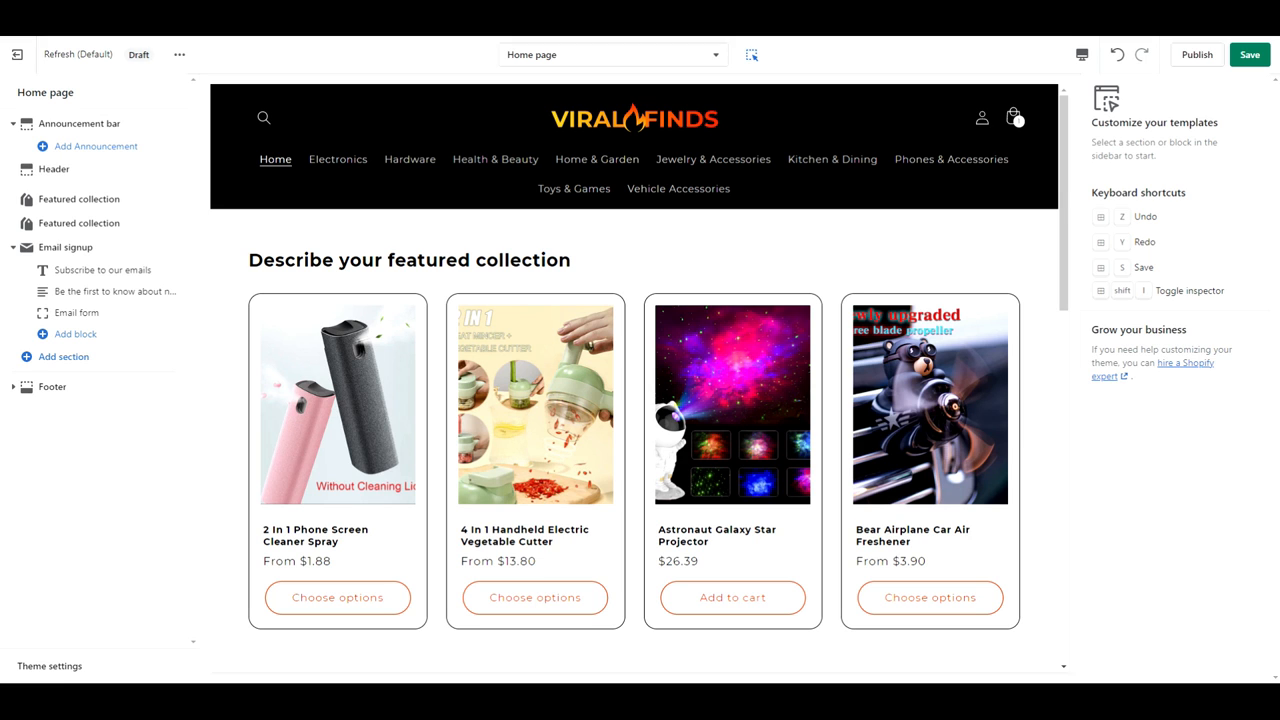
mouse_move(166, 247)
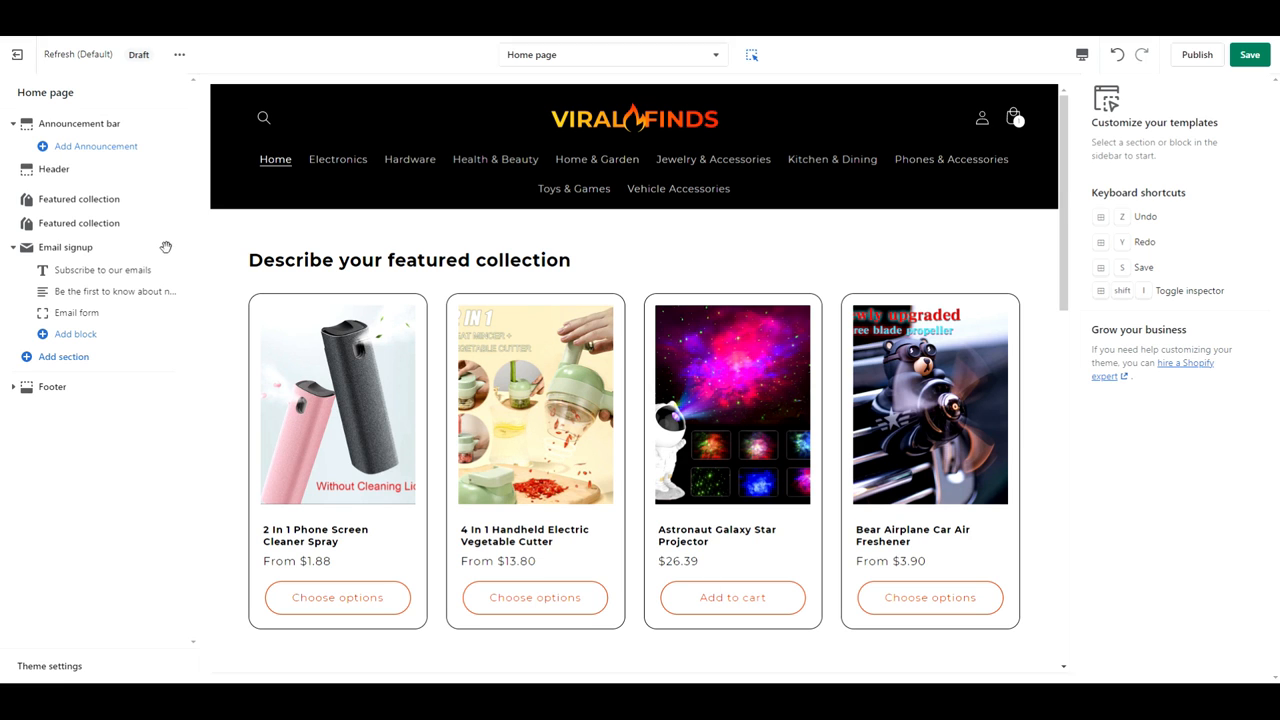
Title the first featured collection 'VIRAL Products', show five products, and enable View all
click(78, 199)
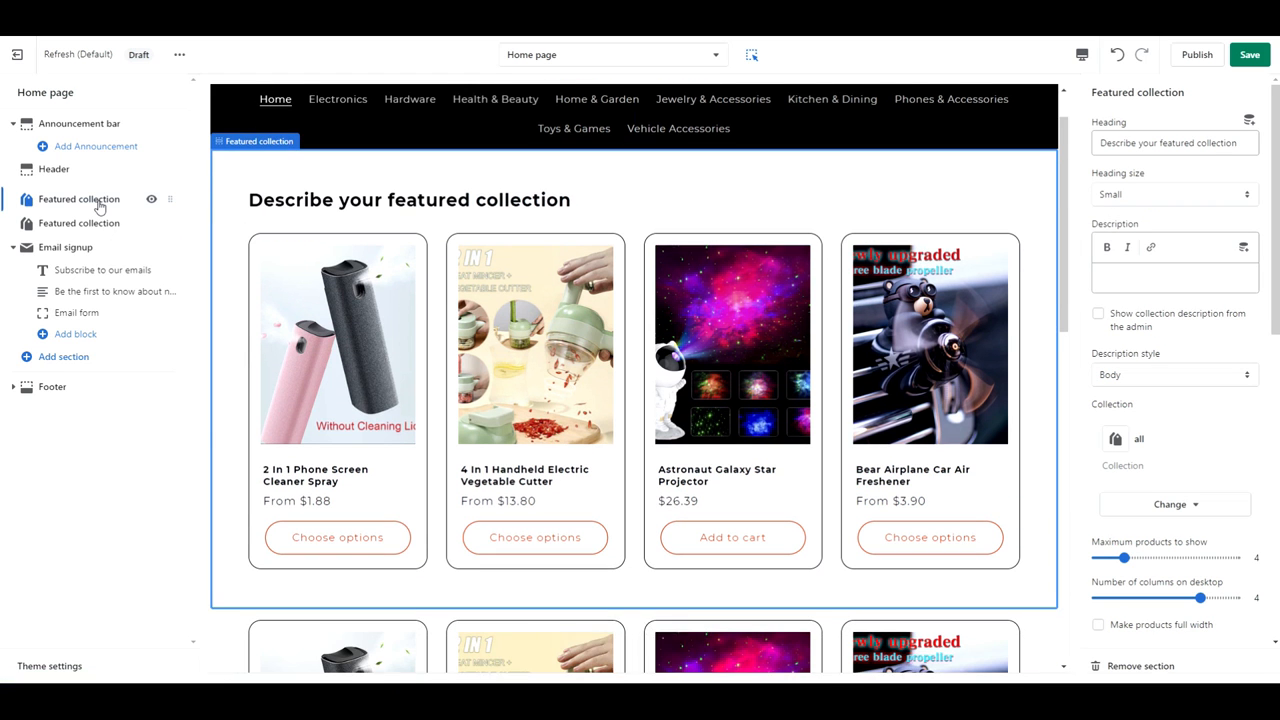
click(1174, 142)
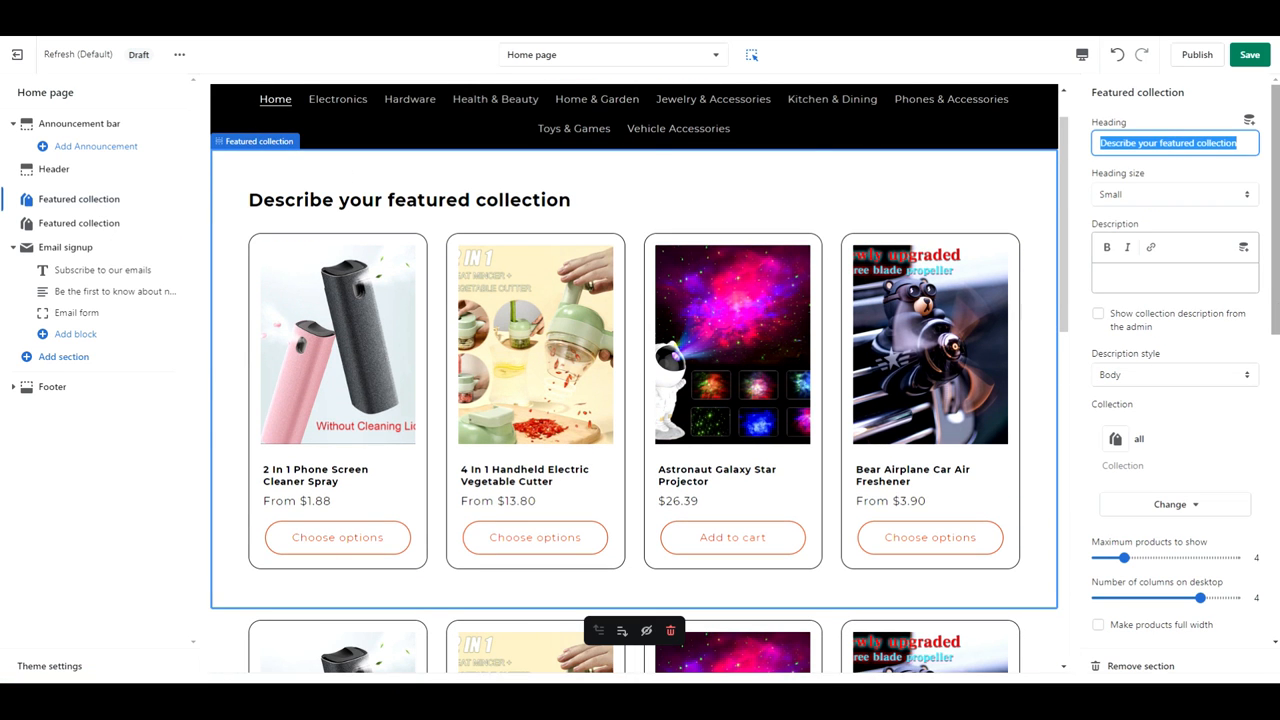
text(VIRAL Products)
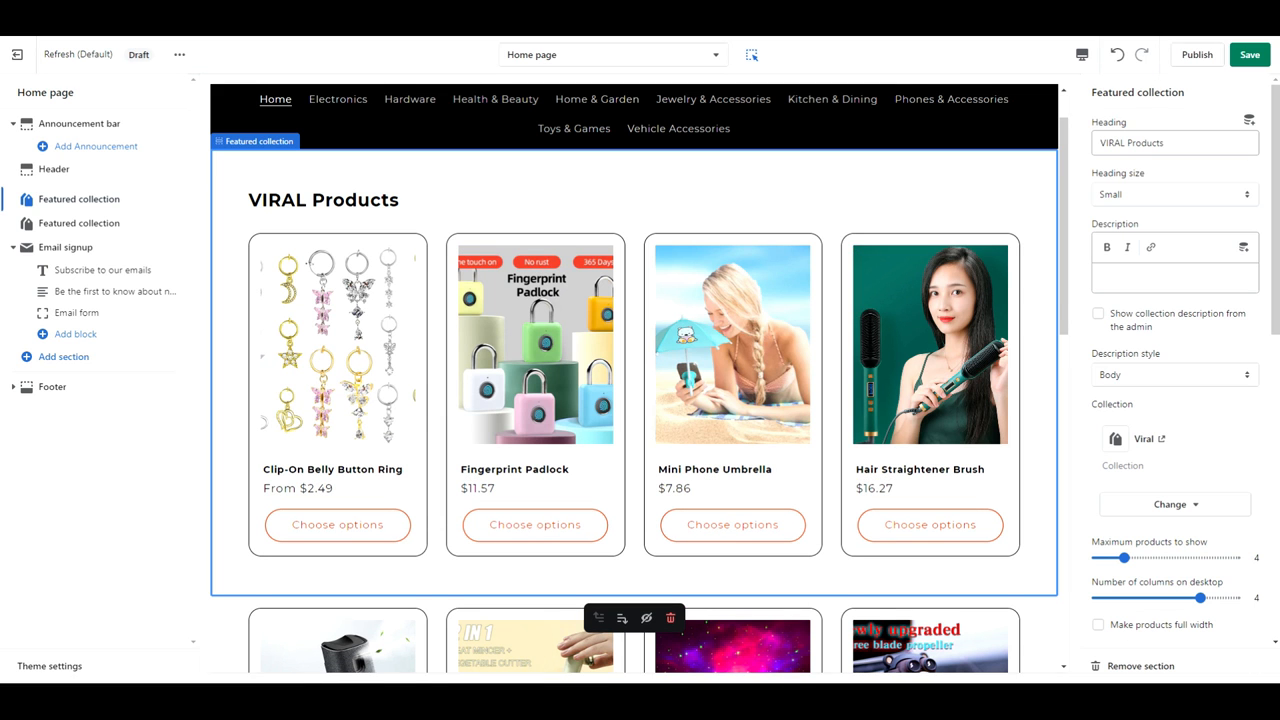
scroll(down, 3)
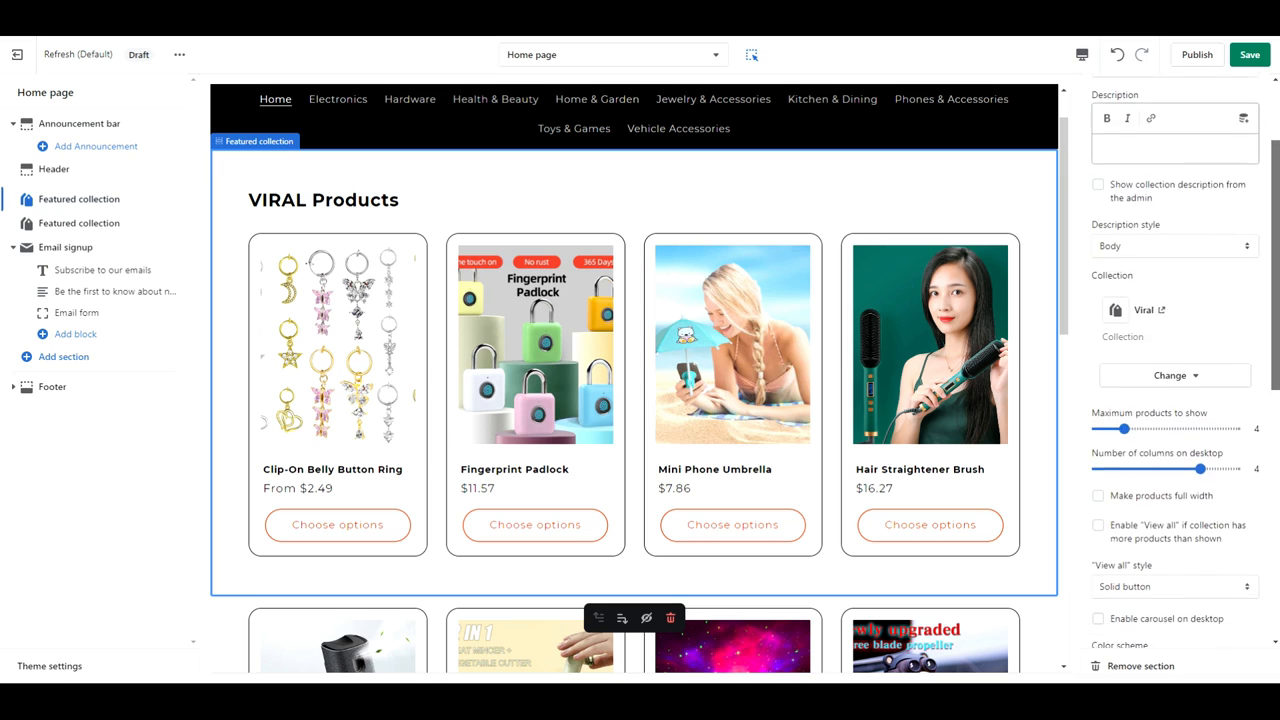
scroll(down, 3)
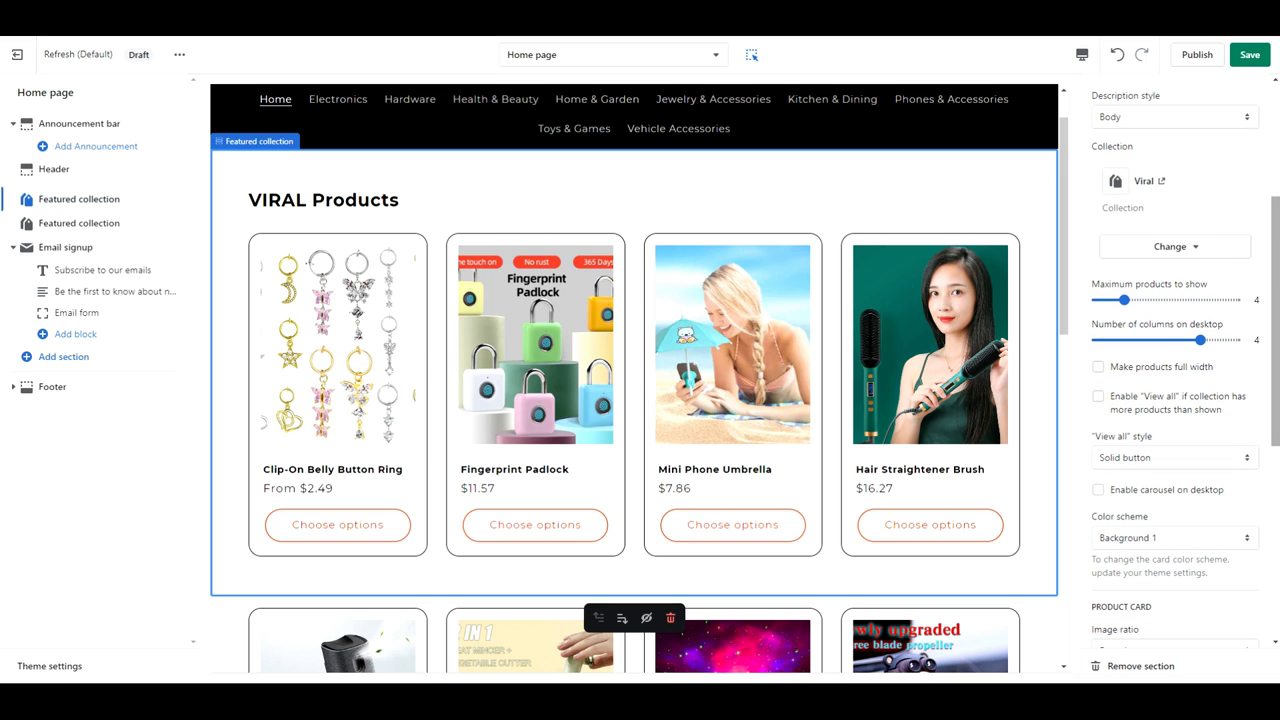
drag(1124, 300, 1135, 300)
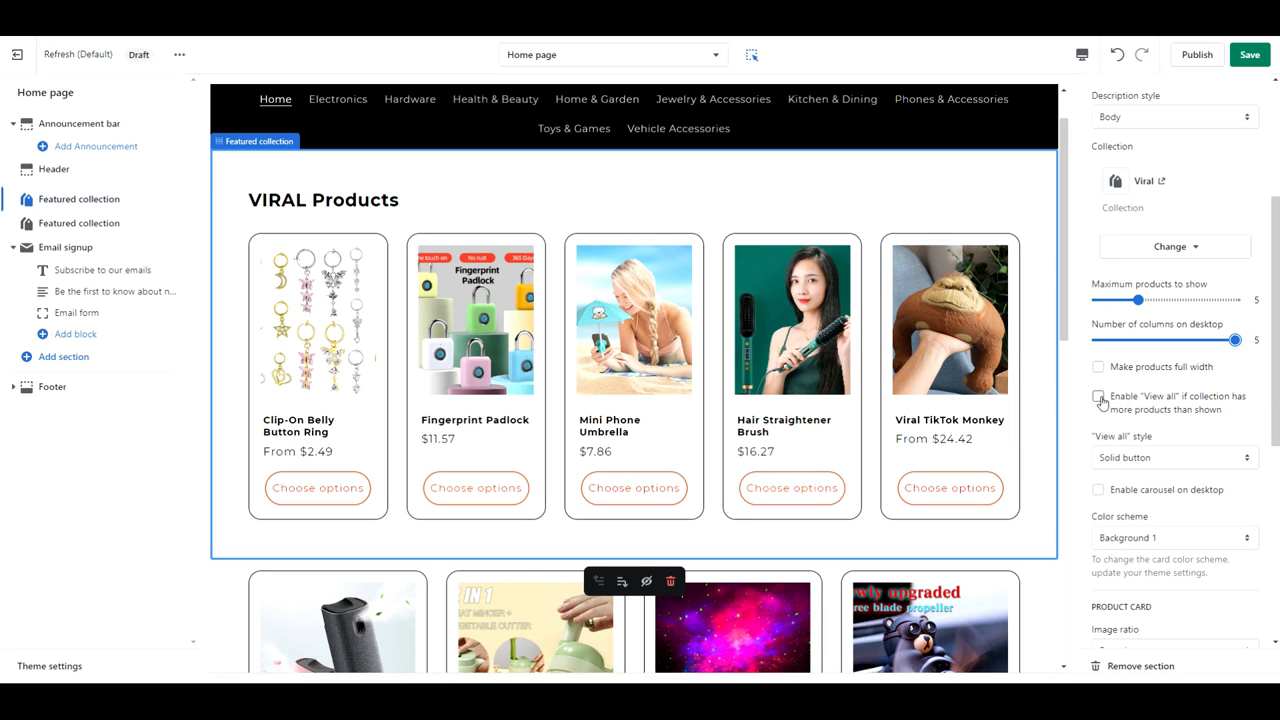
click(1098, 396)
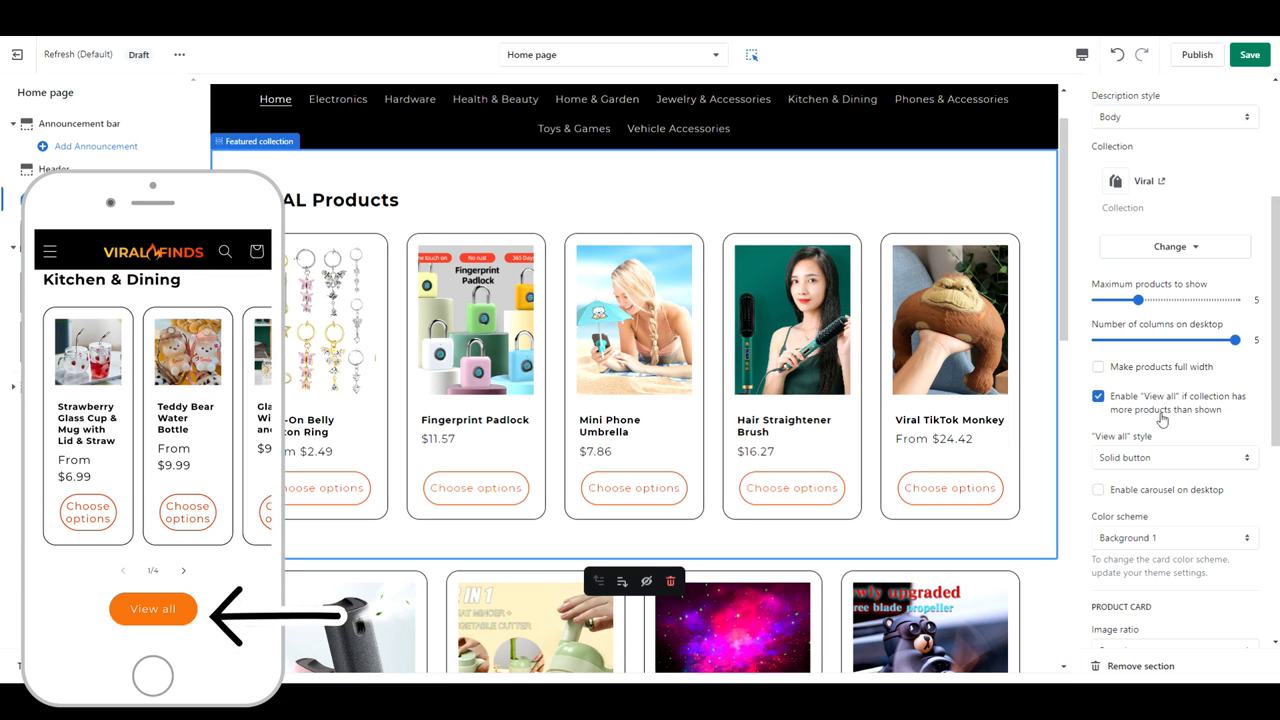
scroll(down, 3)
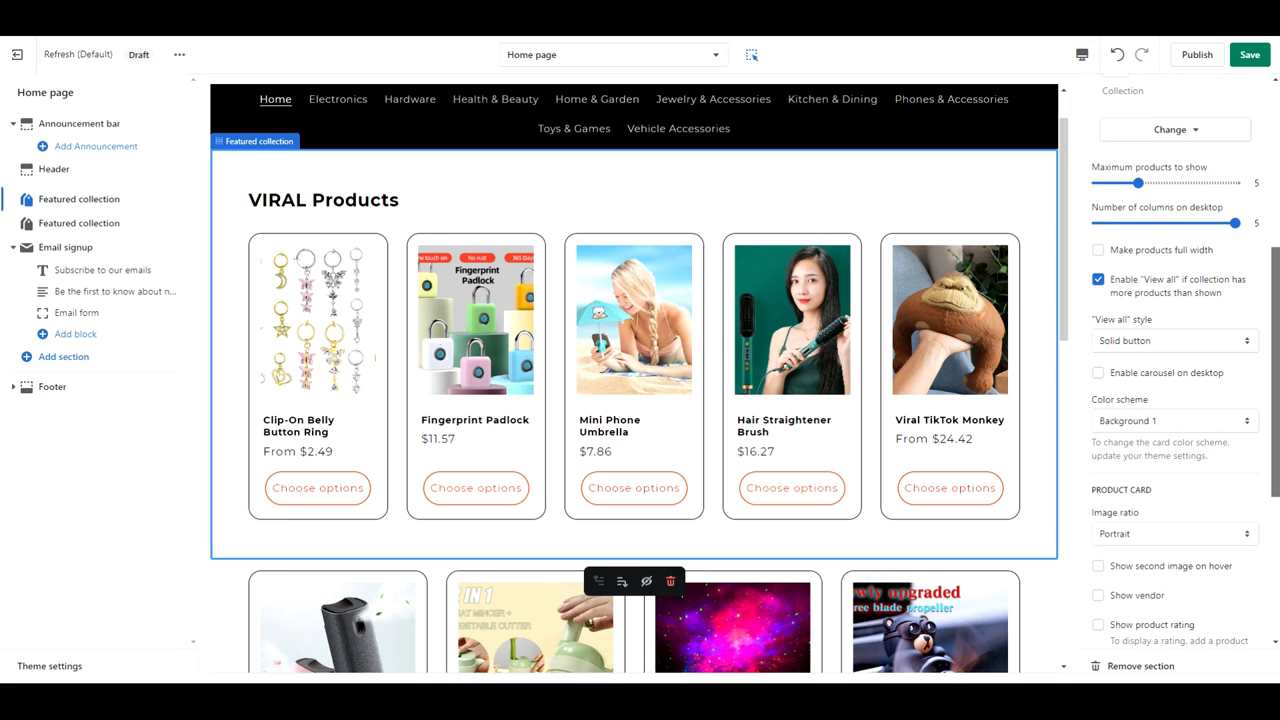
Enable the desktop carousel, apply the orange Accent 1 scheme, and make product images square
click(1098, 372)
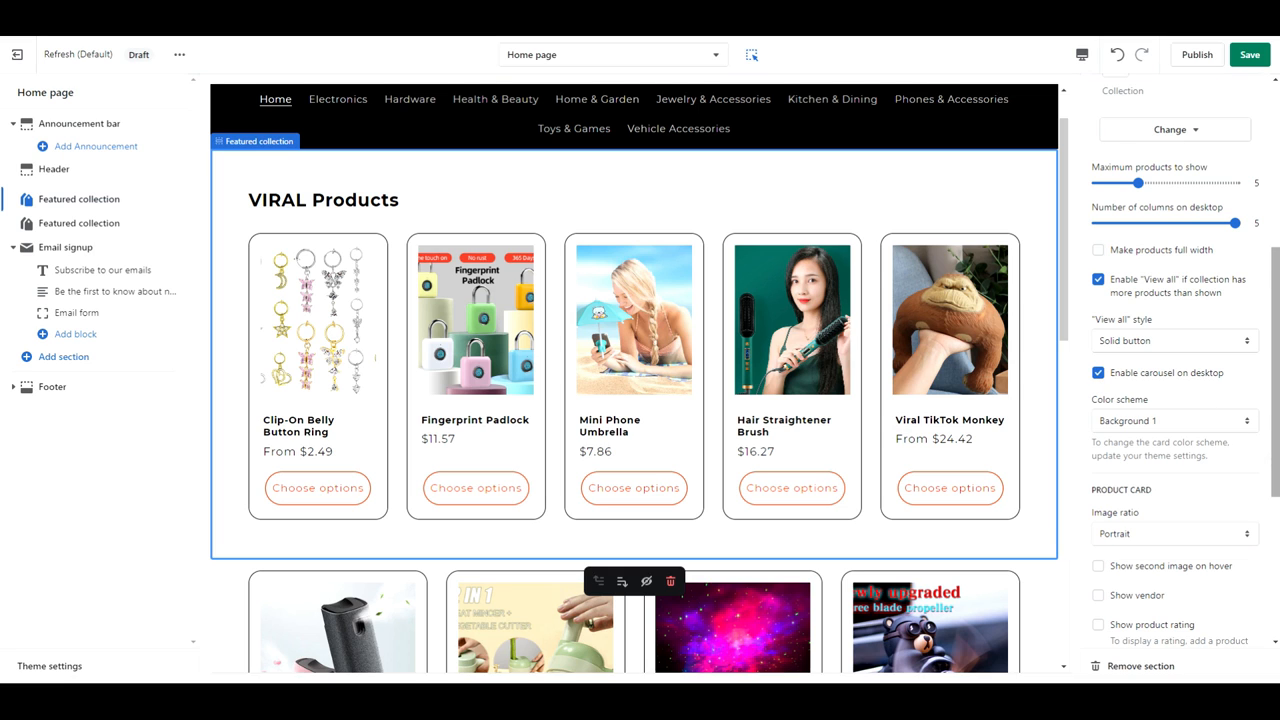
click(1174, 420)
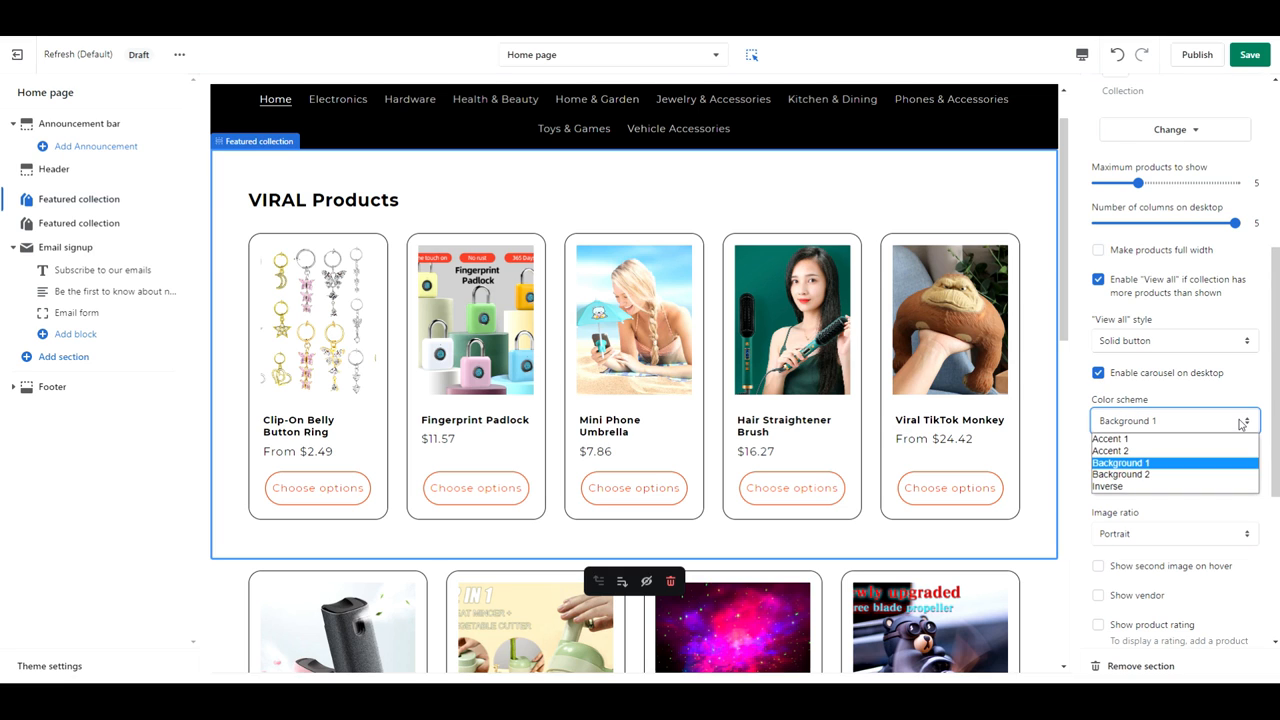
click(1110, 439)
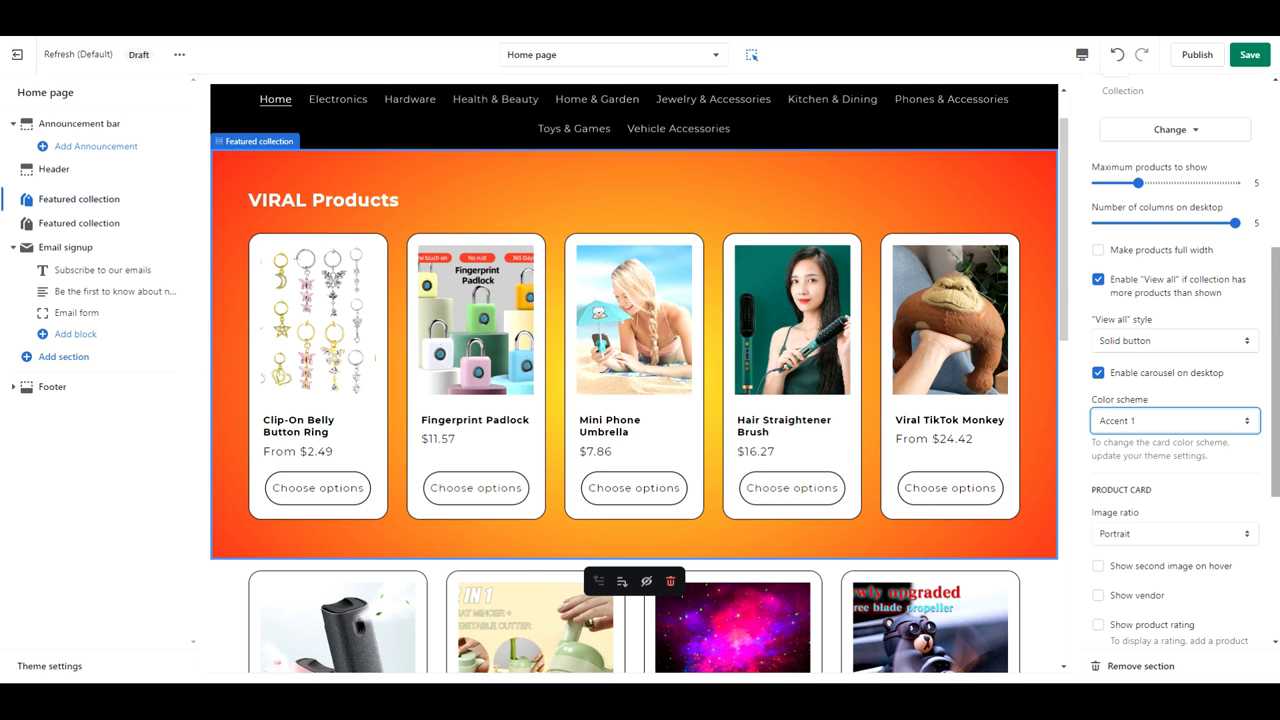
scroll(down, 3)
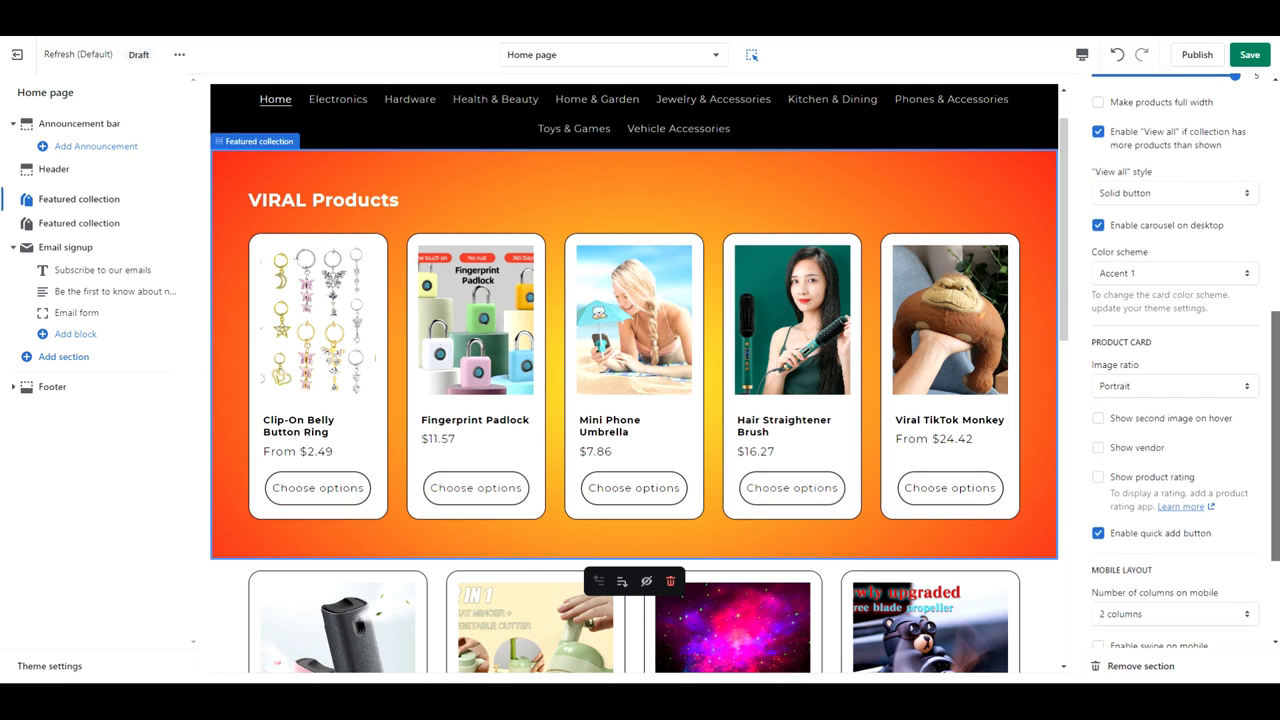
click(1173, 385)
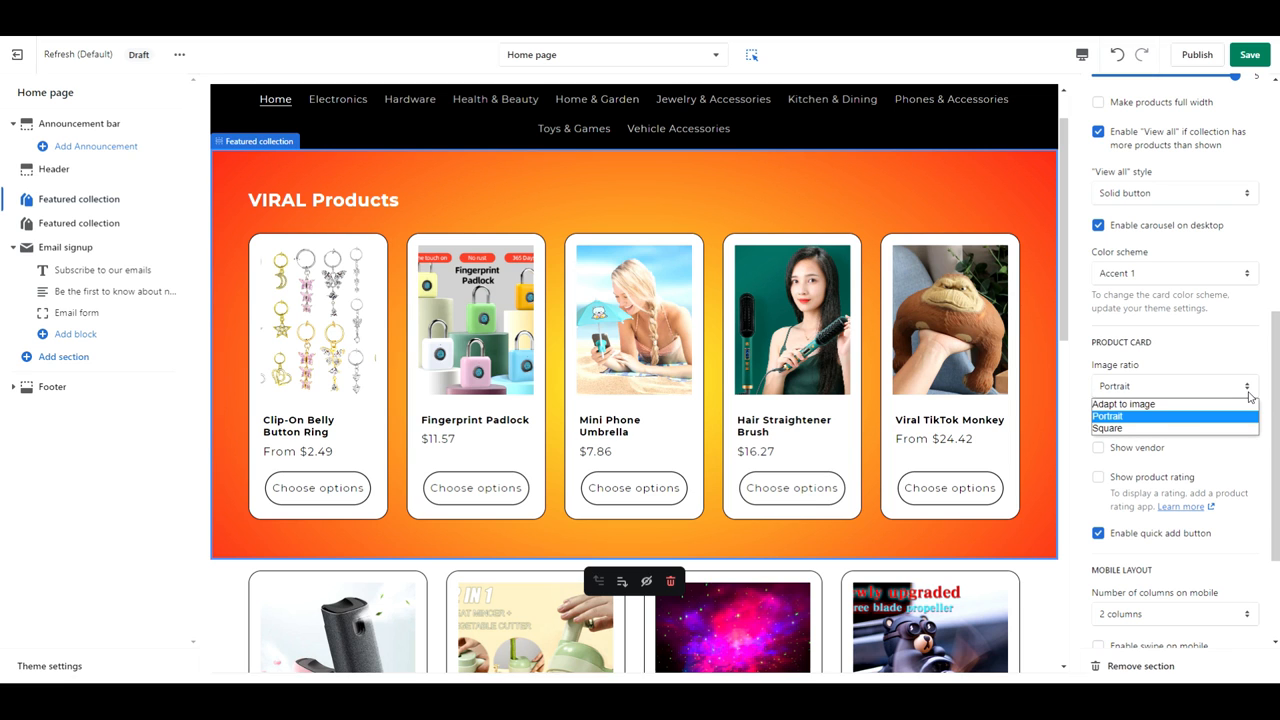
mouse_move(1150, 428)
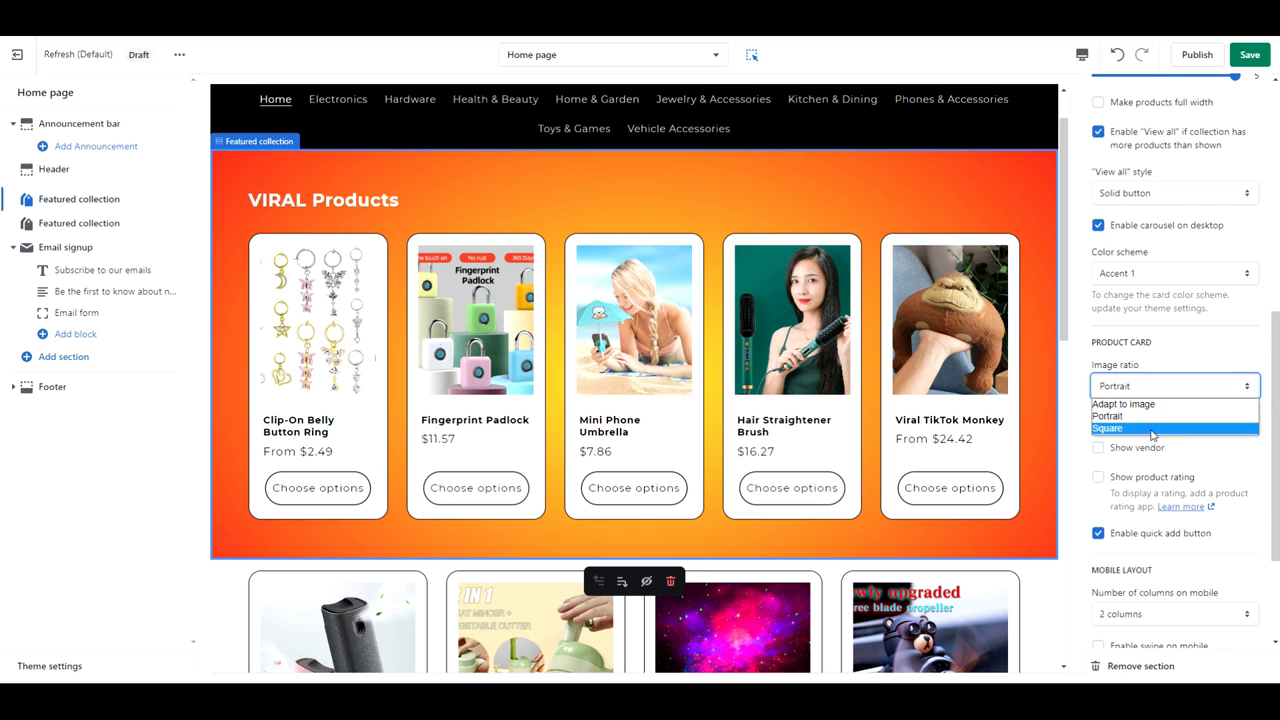
click(1108, 428)
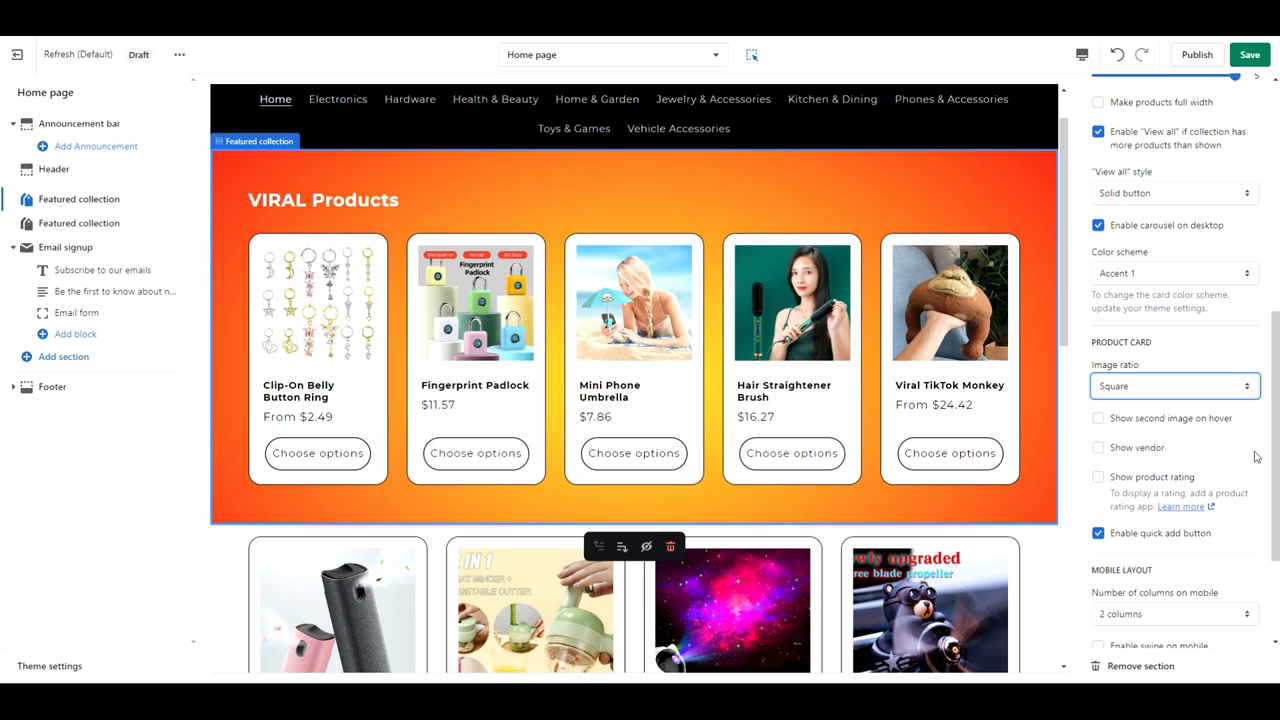
Turn on hover images, ratings and mobile swipe, set 32px top and bottom padding, and save
click(1098, 418)
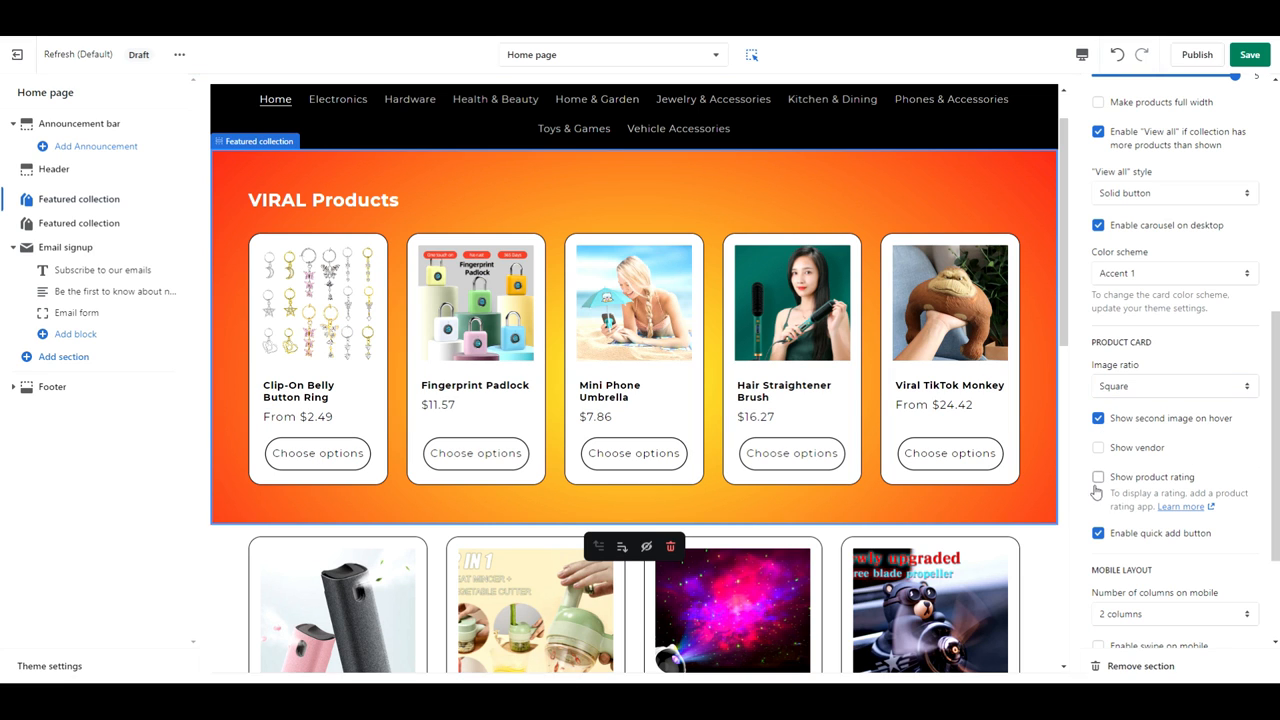
click(1098, 476)
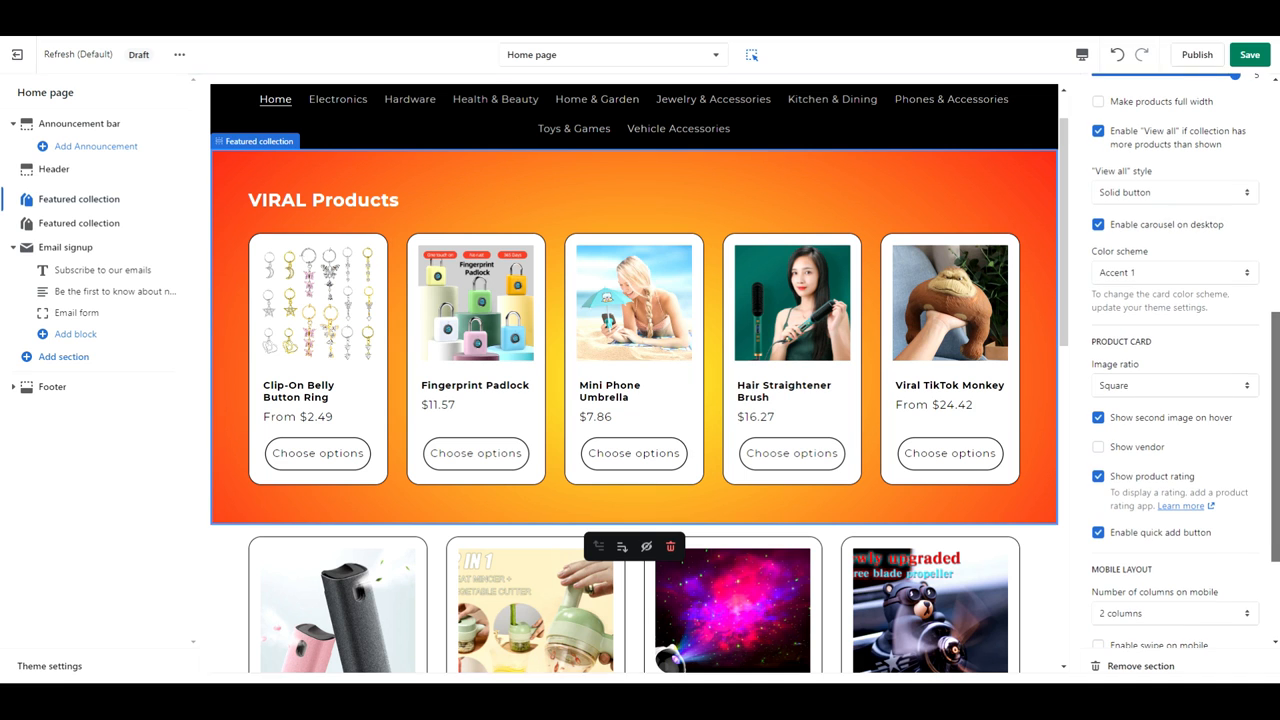
scroll(down, 3)
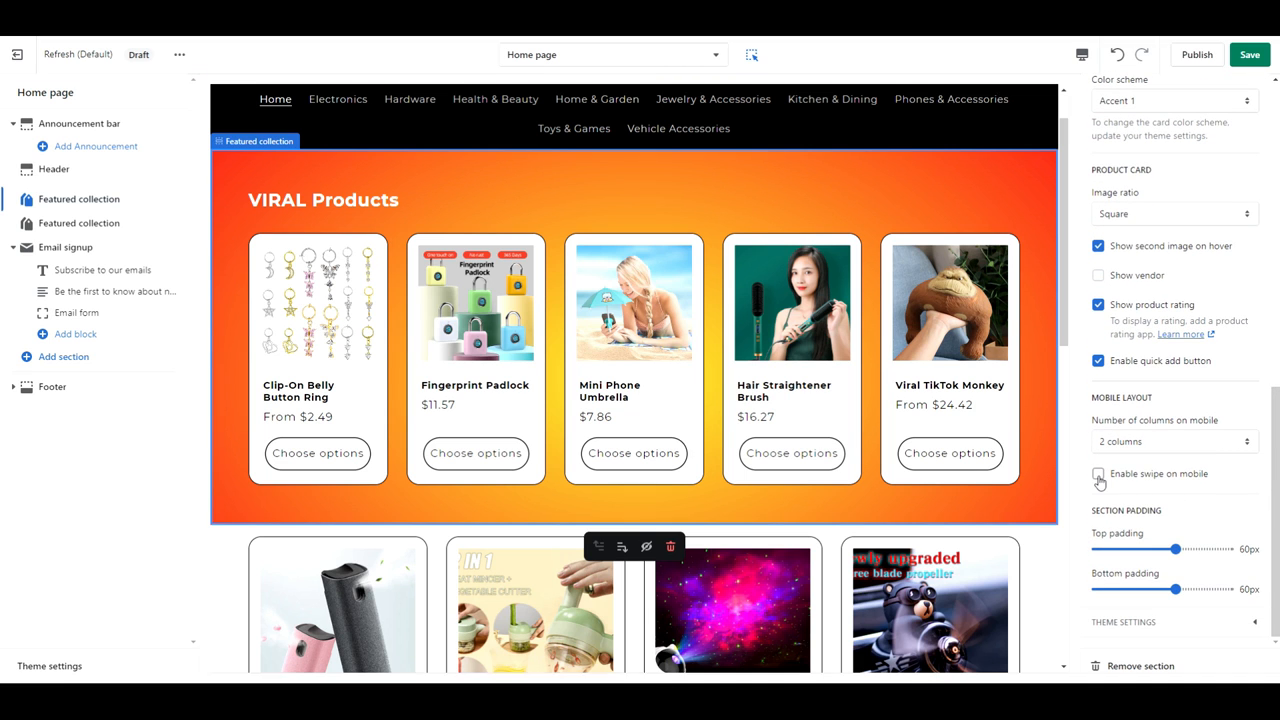
click(1098, 473)
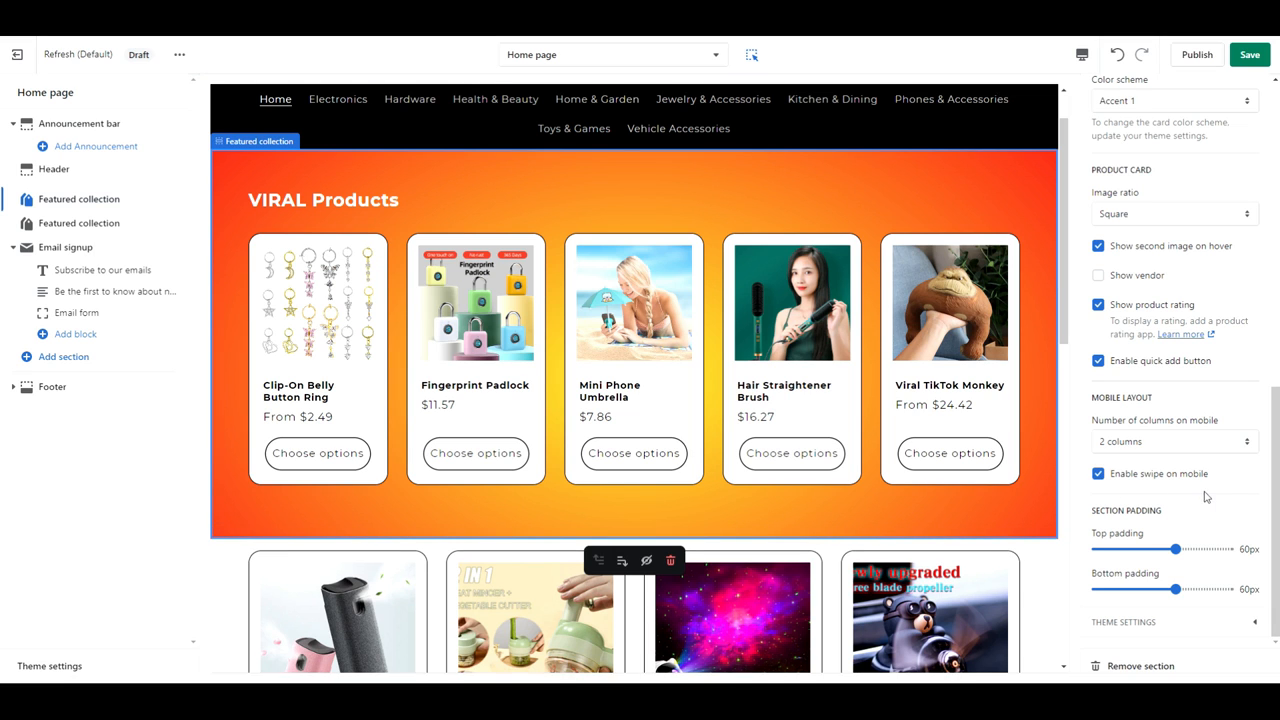
mouse_move(1206, 497)
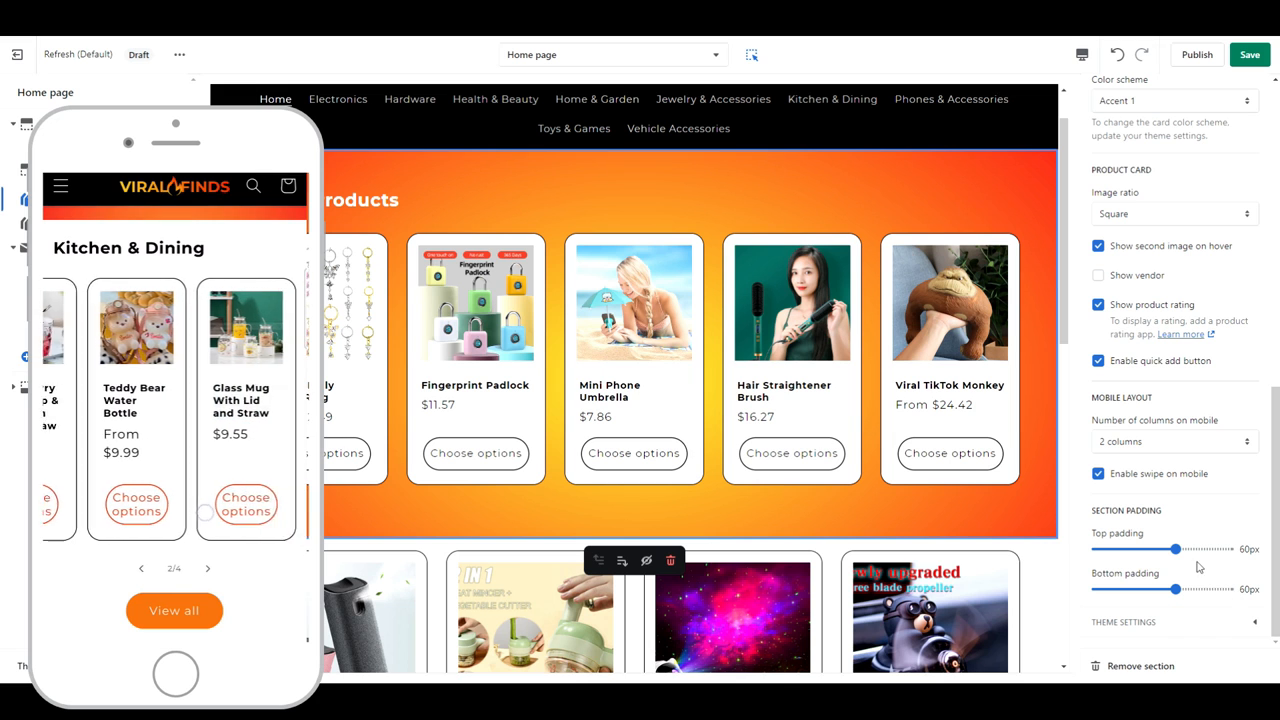
drag(1175, 549, 1155, 549)
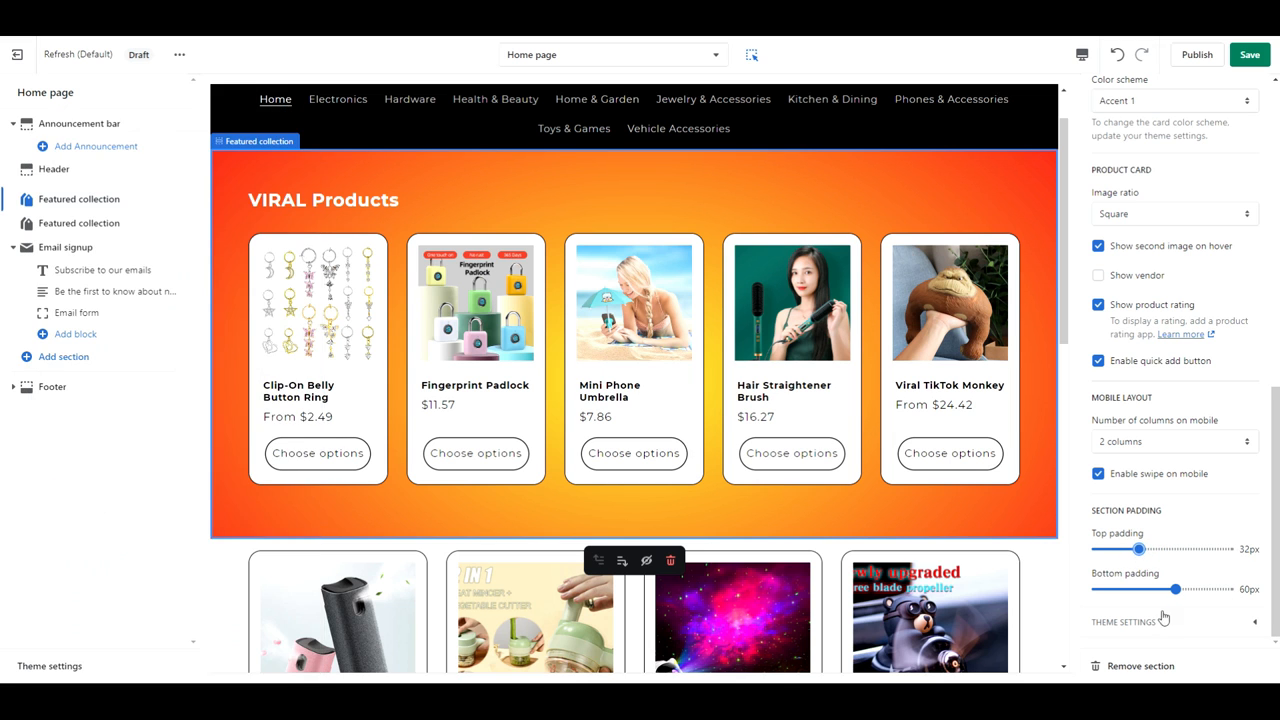
drag(1177, 589, 1137, 589)
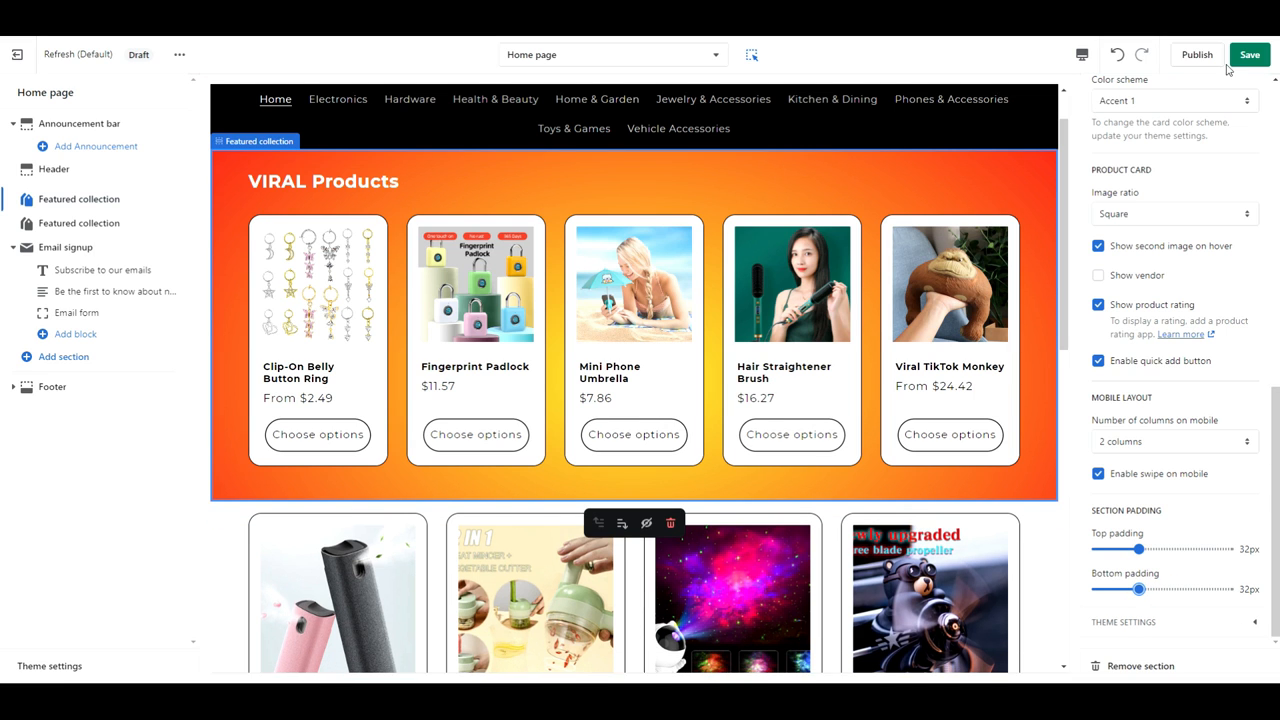
click(1249, 54)
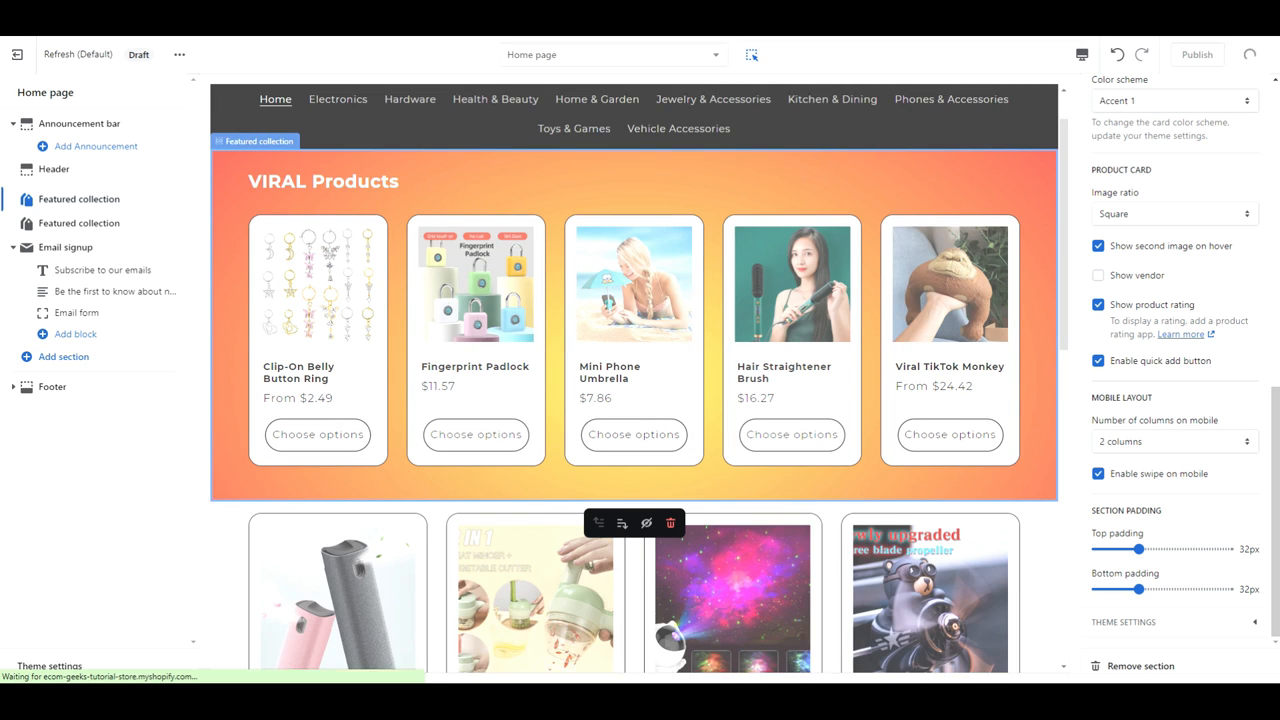
click(78, 223)
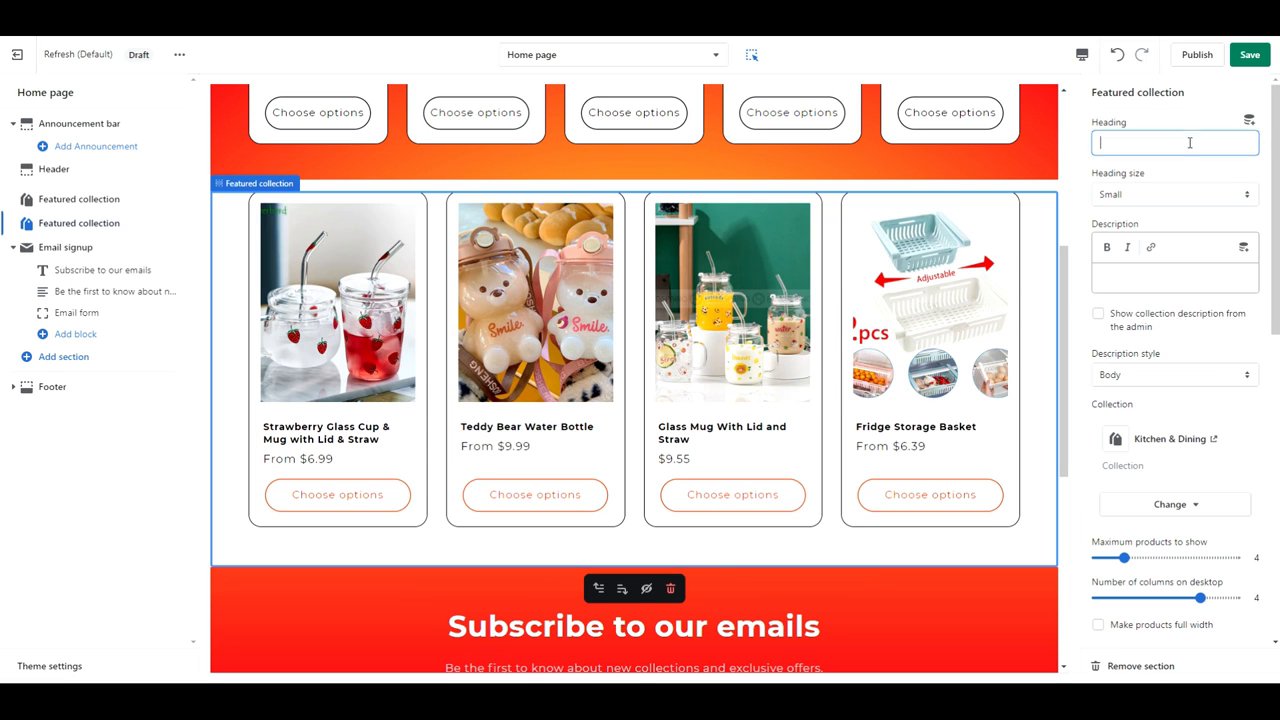
Show five products in five columns in the Kitchen & Dining collection section
text(Kitchen & Dining)
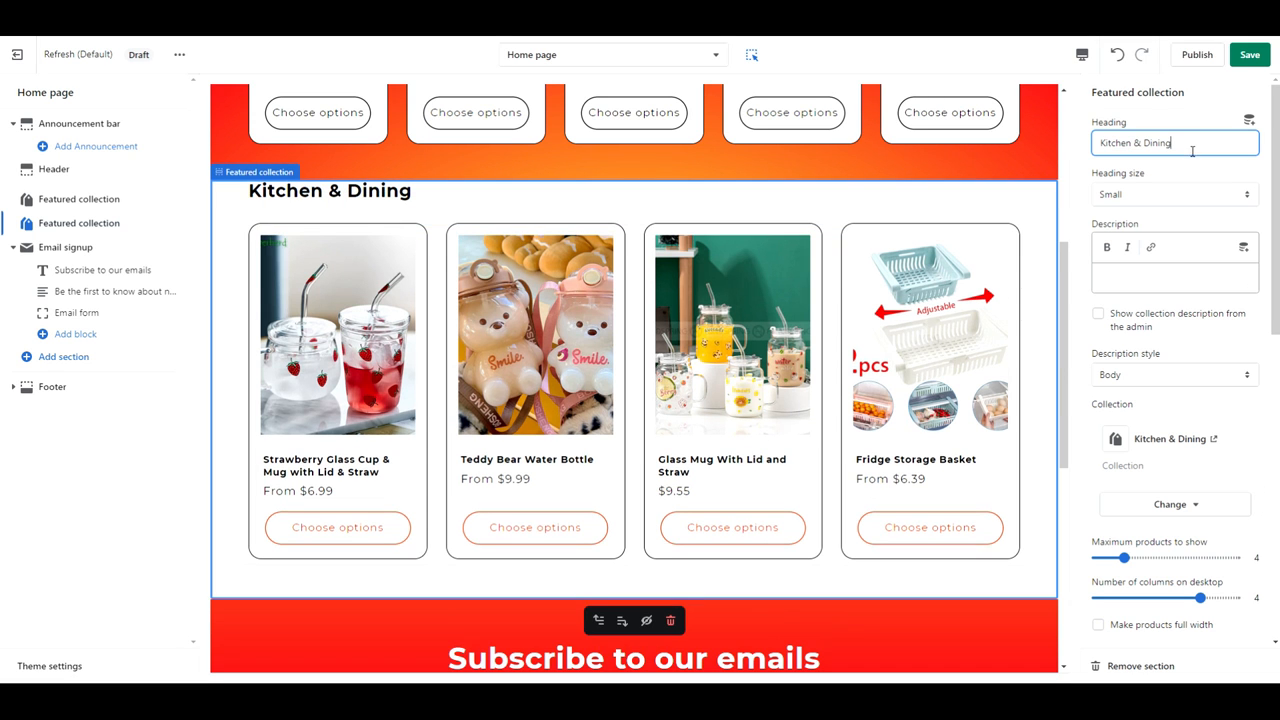
scroll(down, 3)
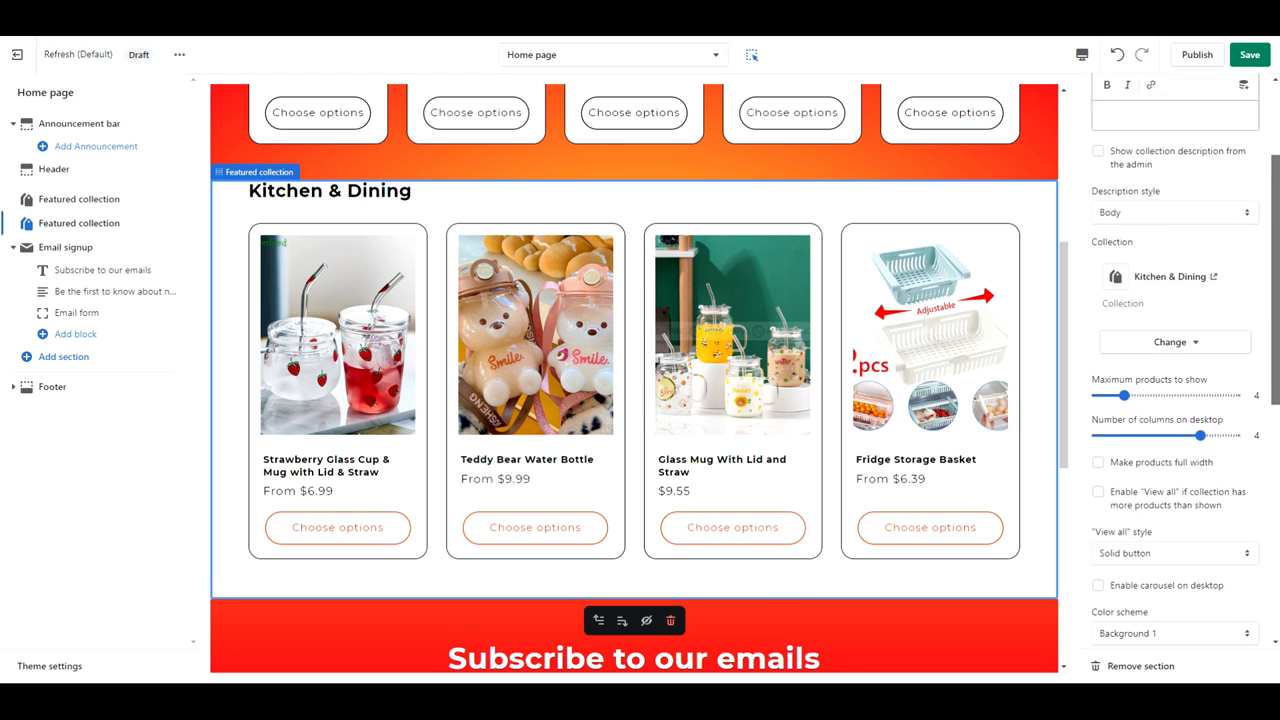
drag(1123, 395, 1138, 368)
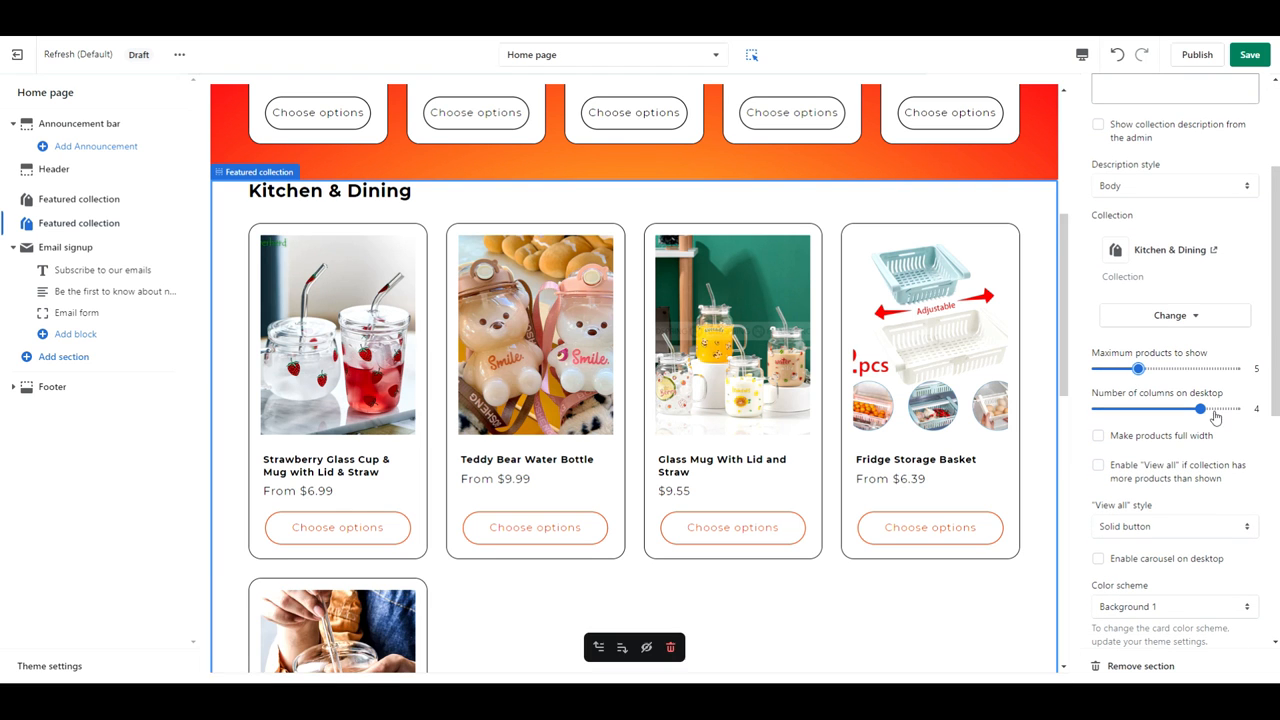
drag(1199, 408, 1235, 408)
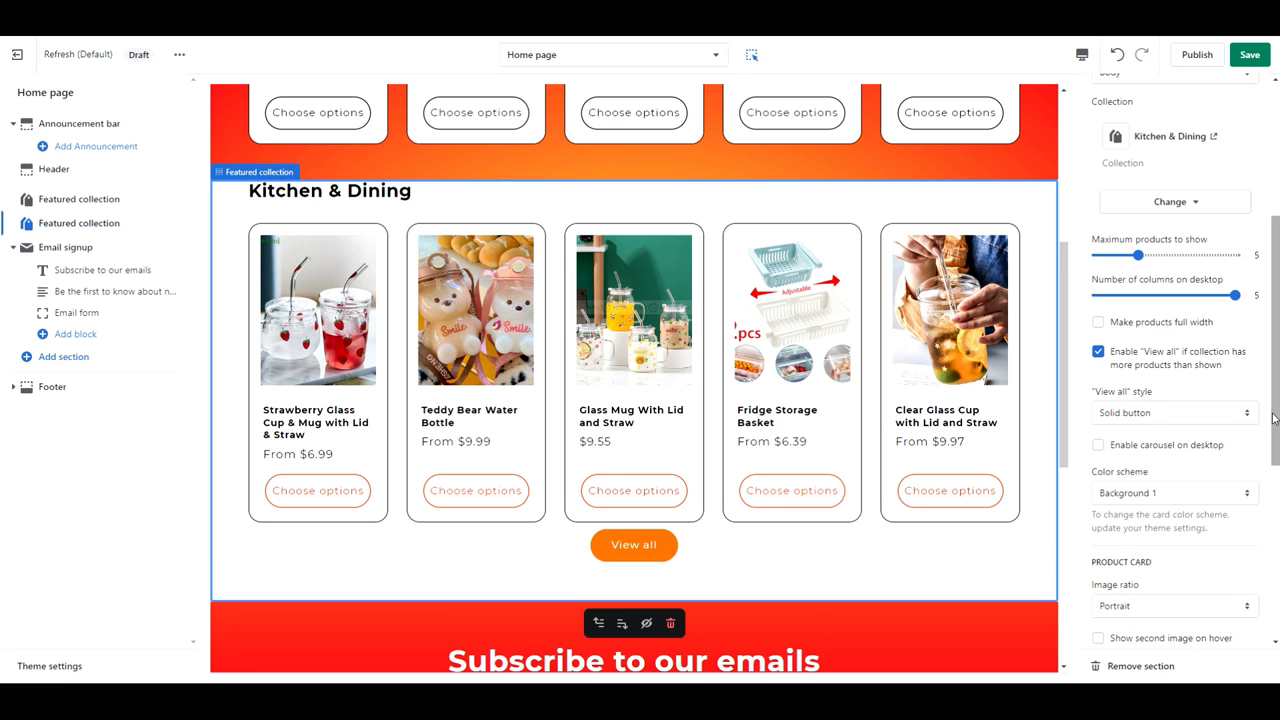
Set the Kitchen & Dining product image ratio to square
scroll(down, 3)
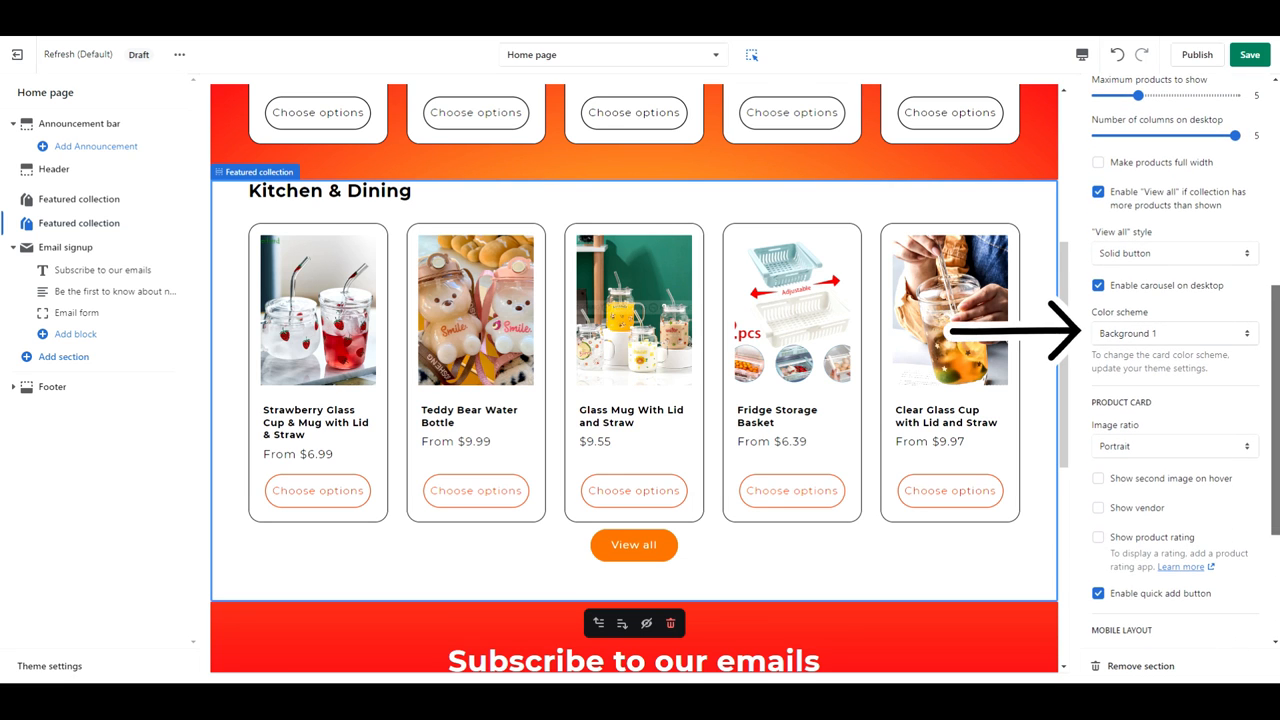
scroll(down, 3)
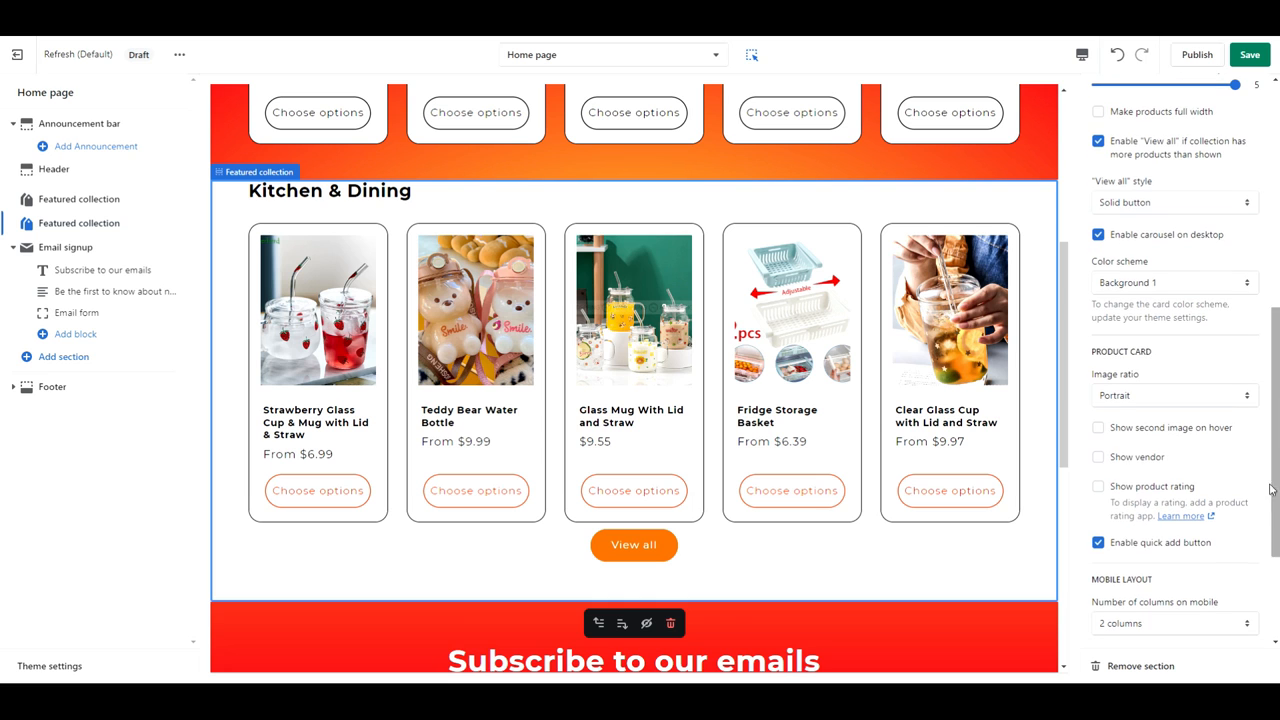
click(1173, 394)
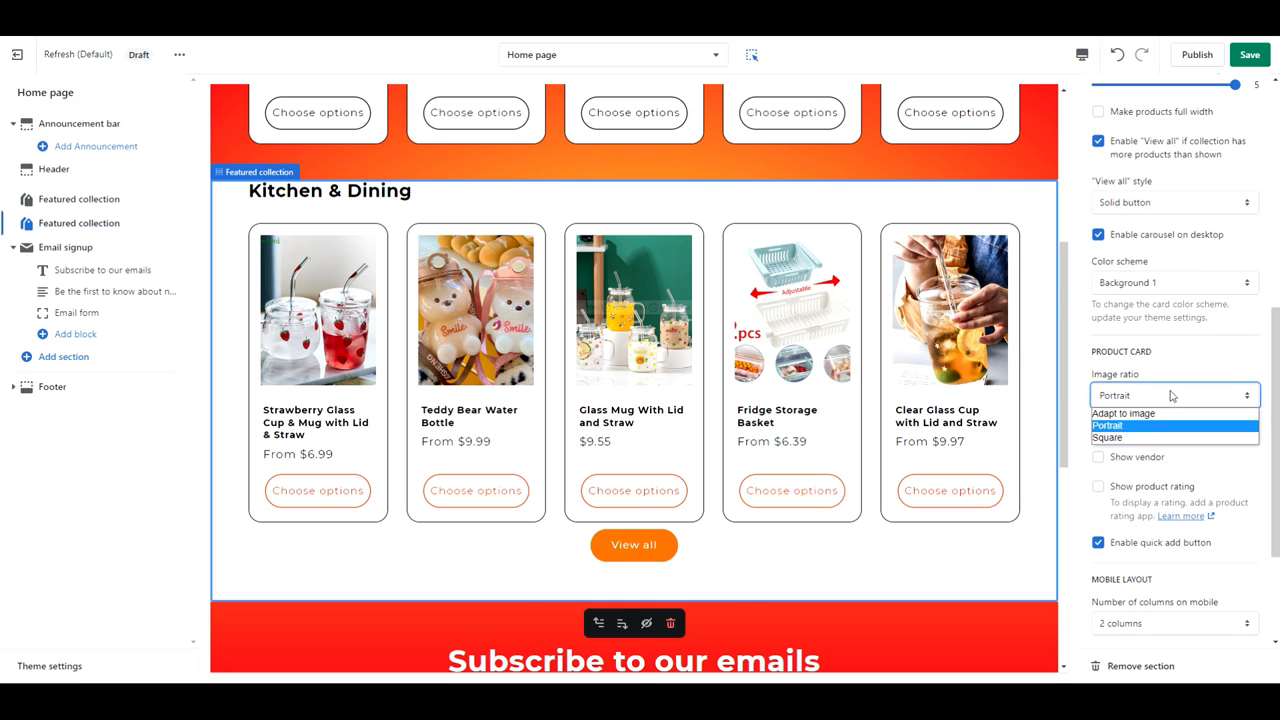
click(1174, 437)
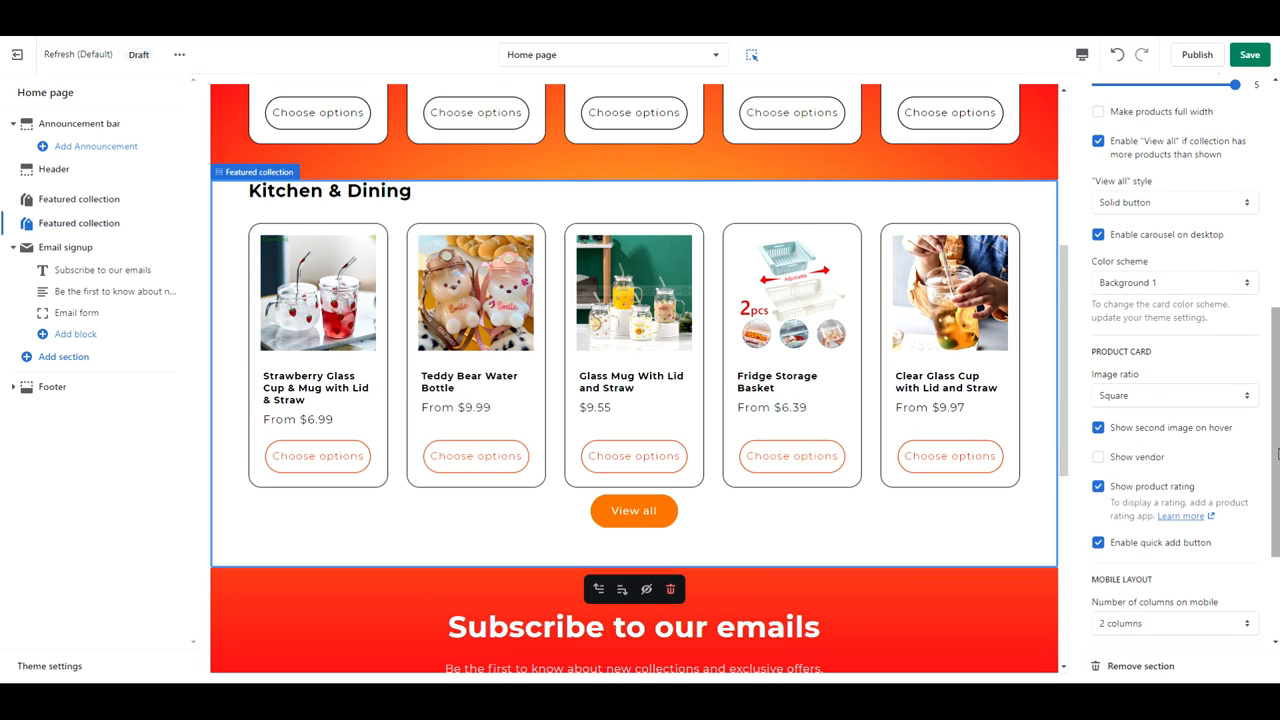
Set Kitchen & Dining top padding to 36px and reduce its bottom padding
scroll(down, 3)
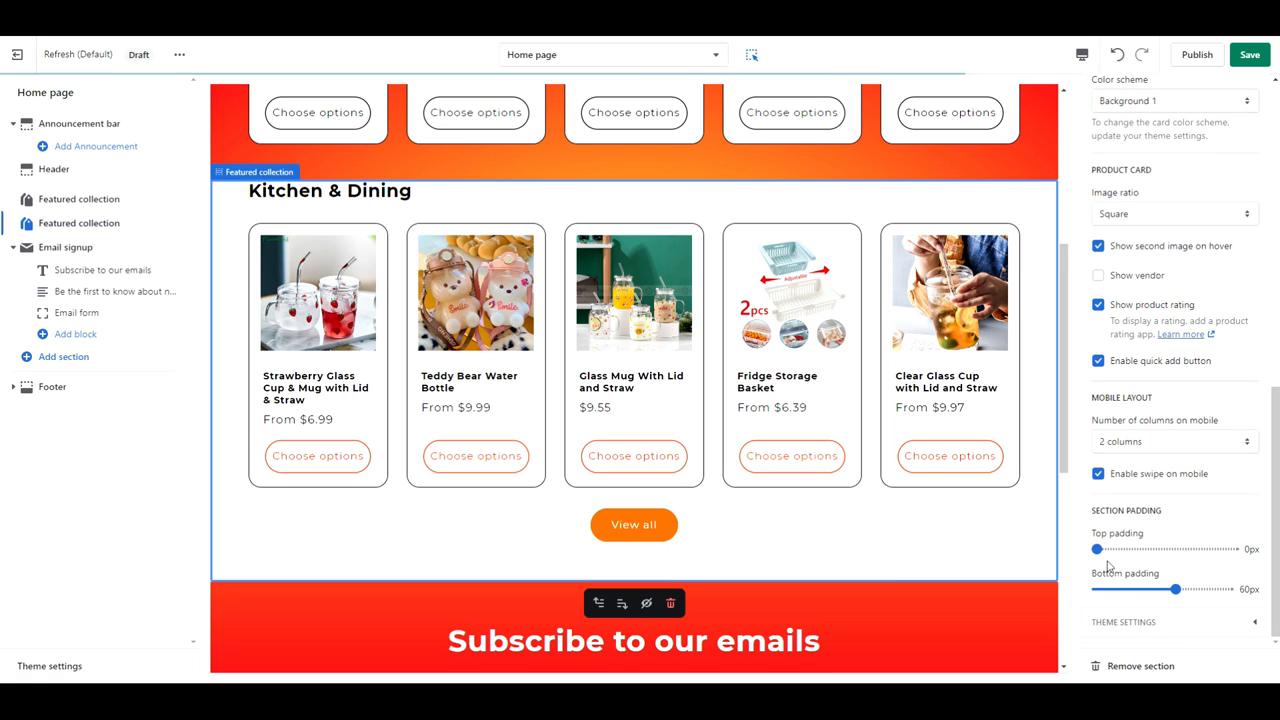
drag(1097, 549, 1144, 549)
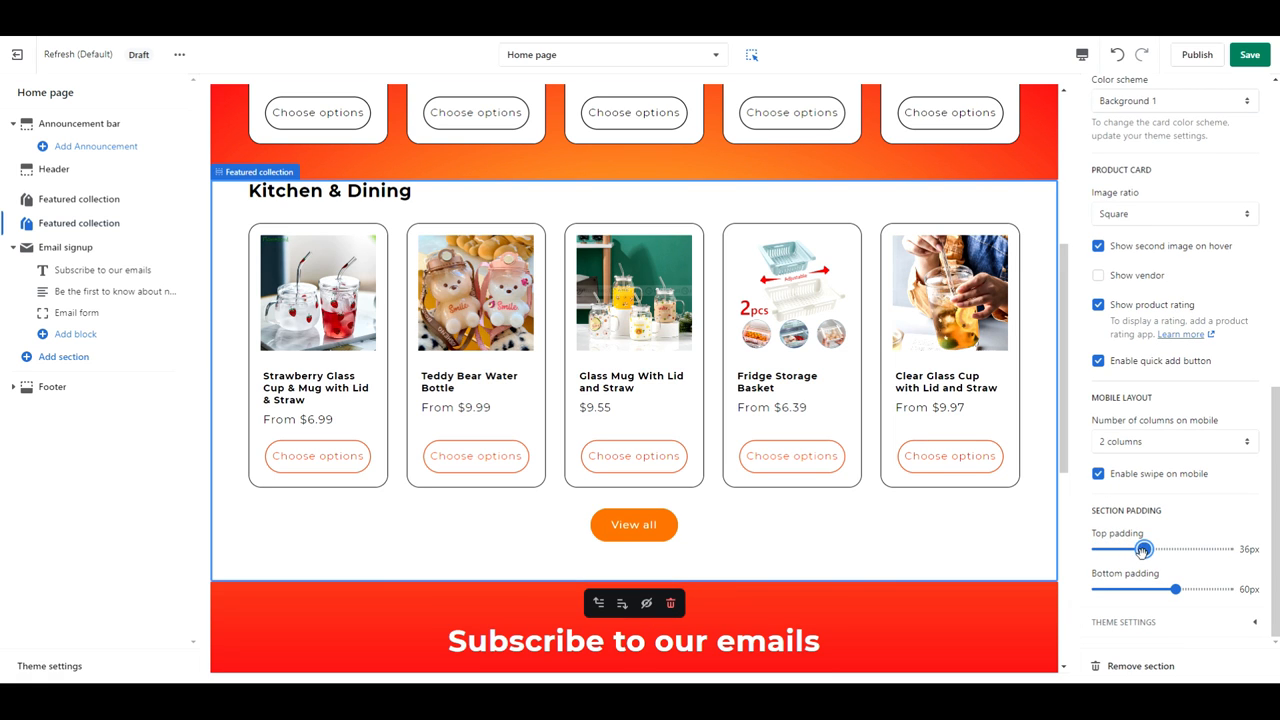
drag(1178, 589, 1155, 589)
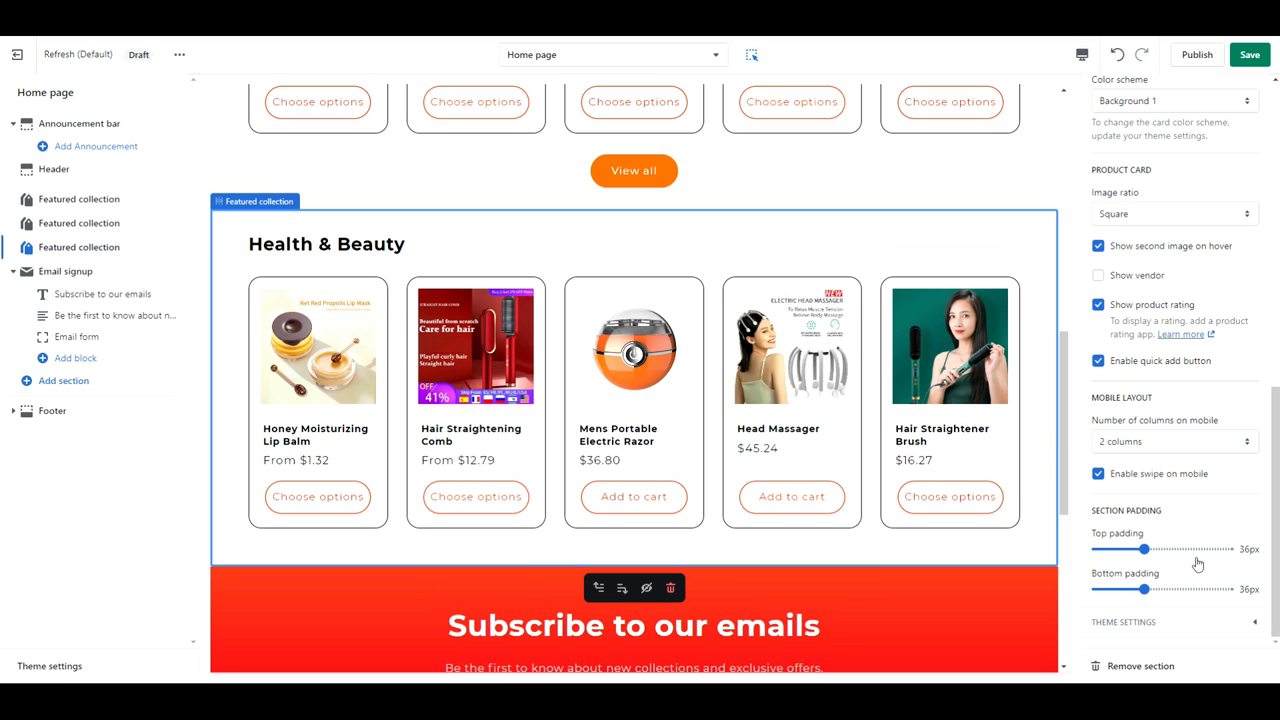
Drag Health & Beauty top padding down to 0px and adjust its bottom padding
drag(1151, 549, 1118, 549)
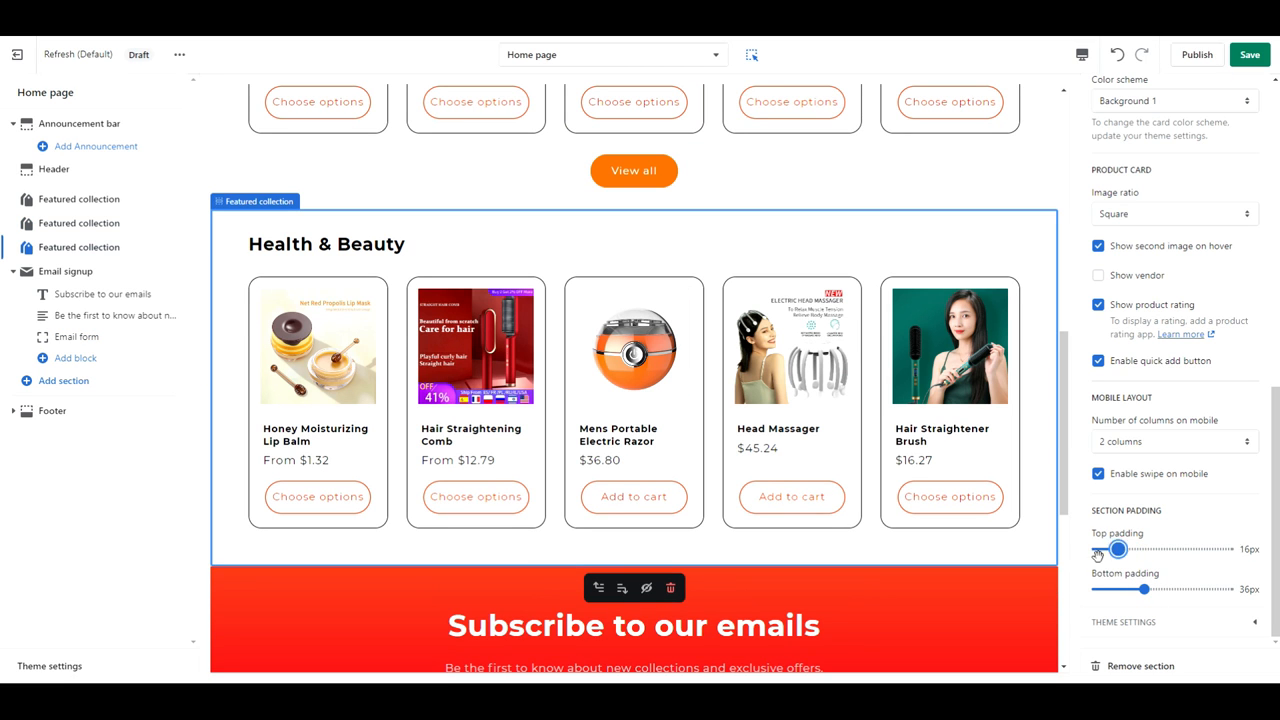
drag(1117, 549, 1097, 549)
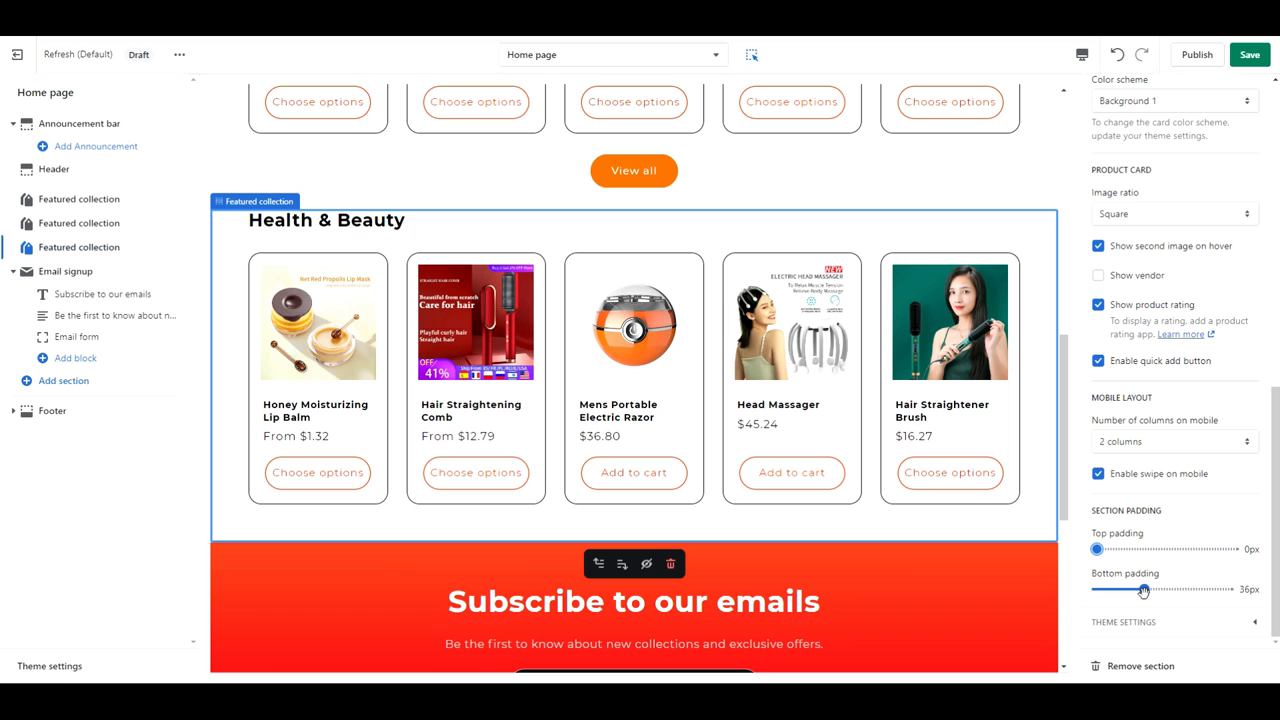
drag(1144, 589, 1138, 589)
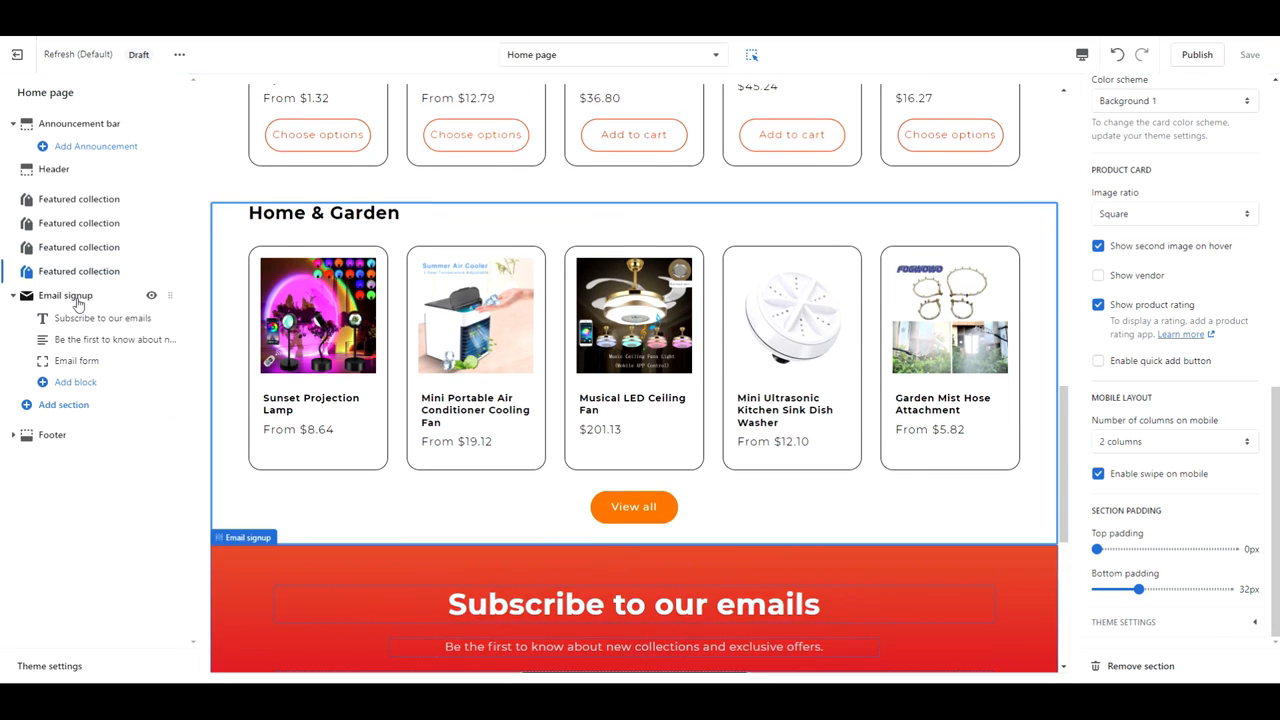
click(65, 295)
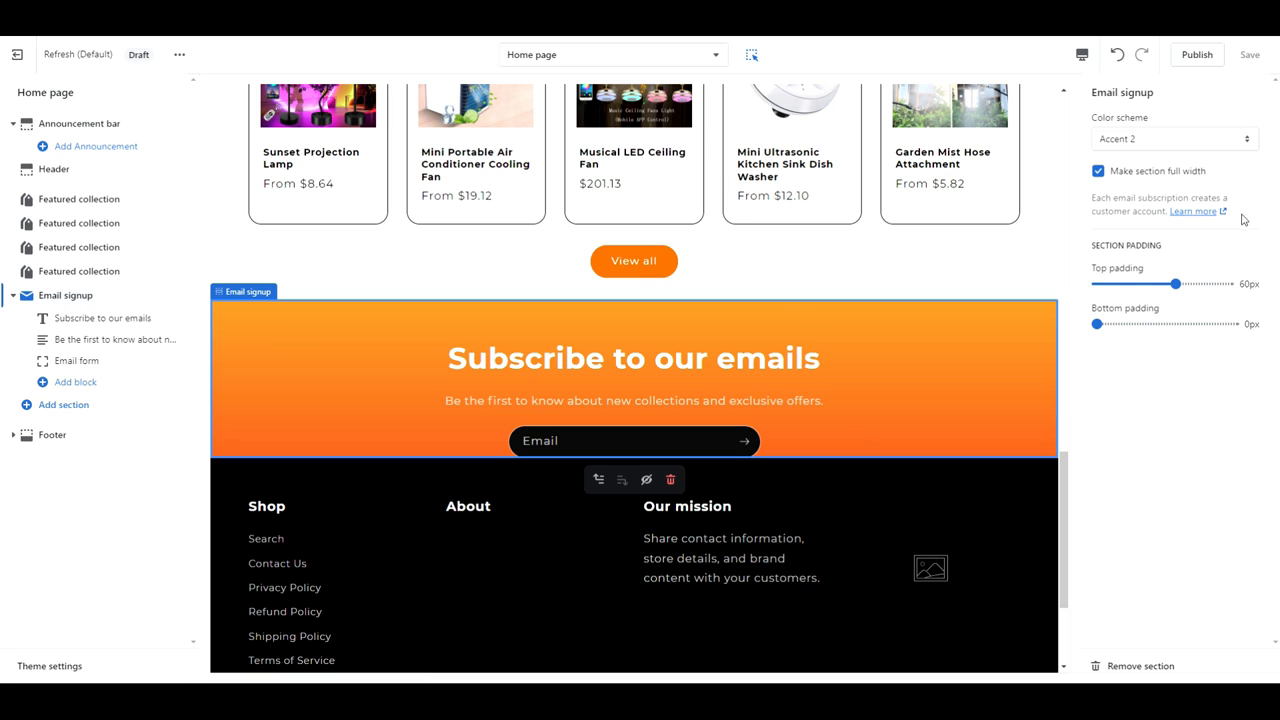
click(1173, 138)
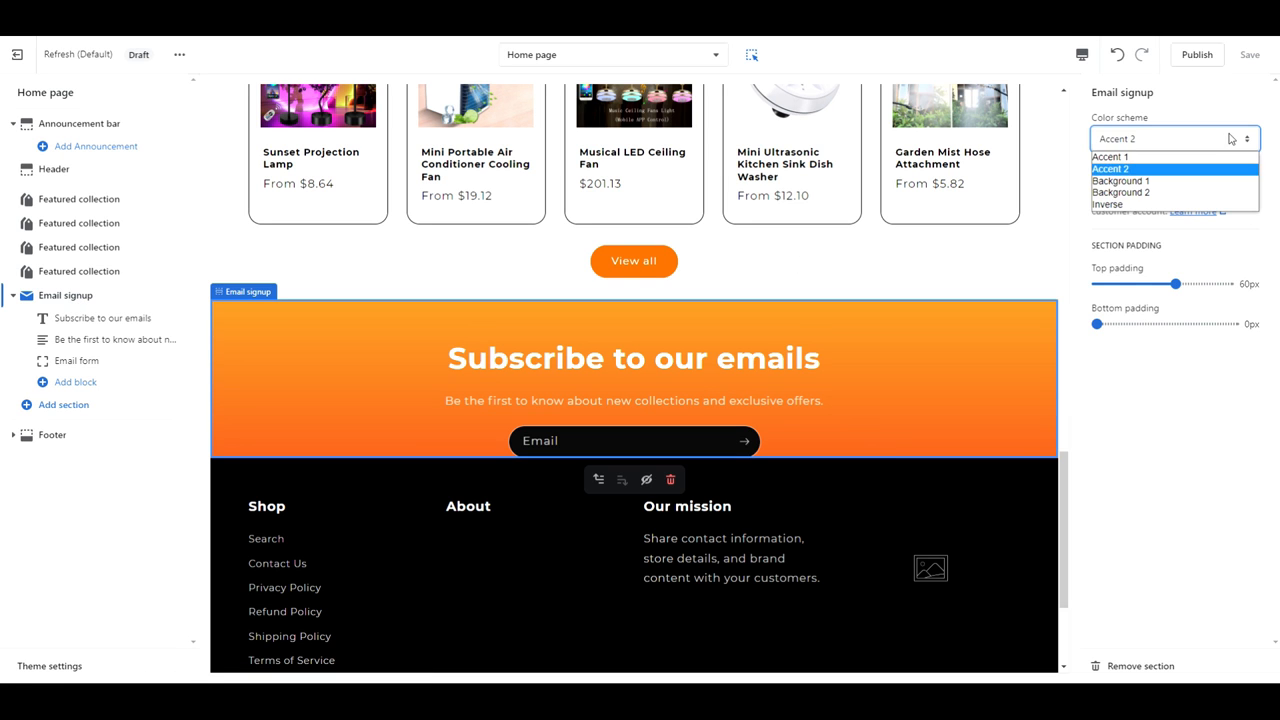
click(1110, 156)
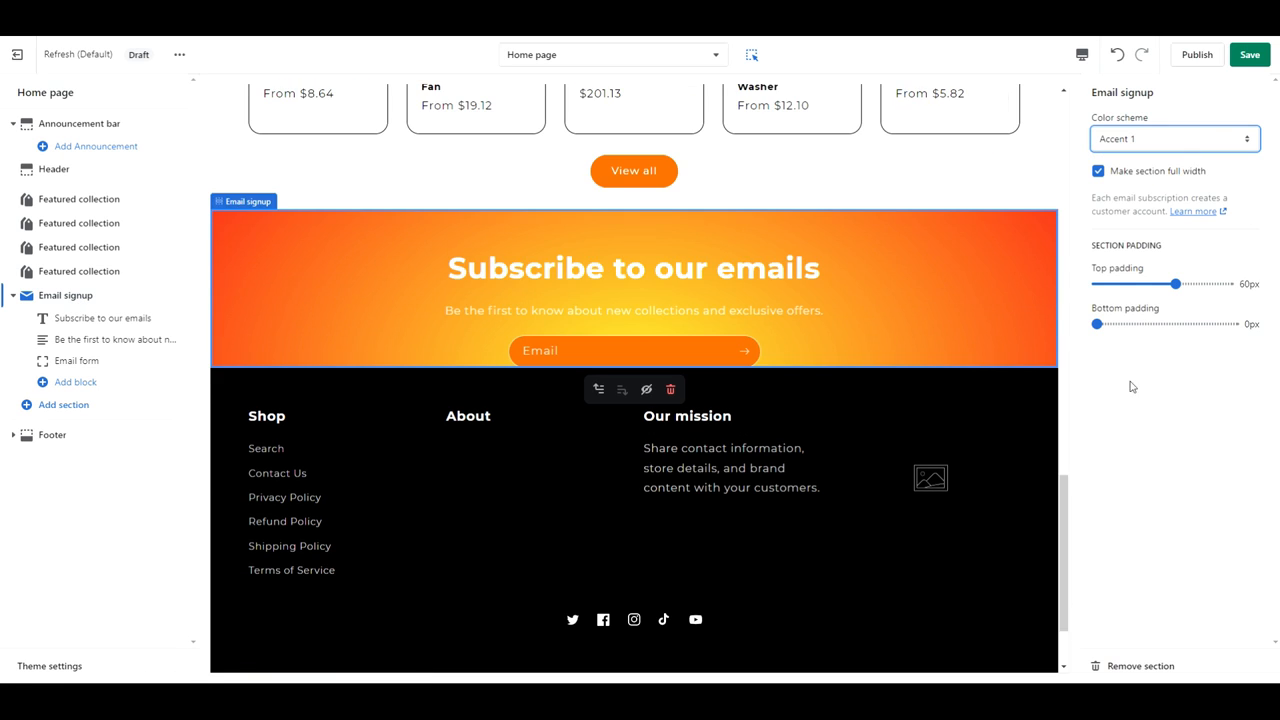
click(103, 318)
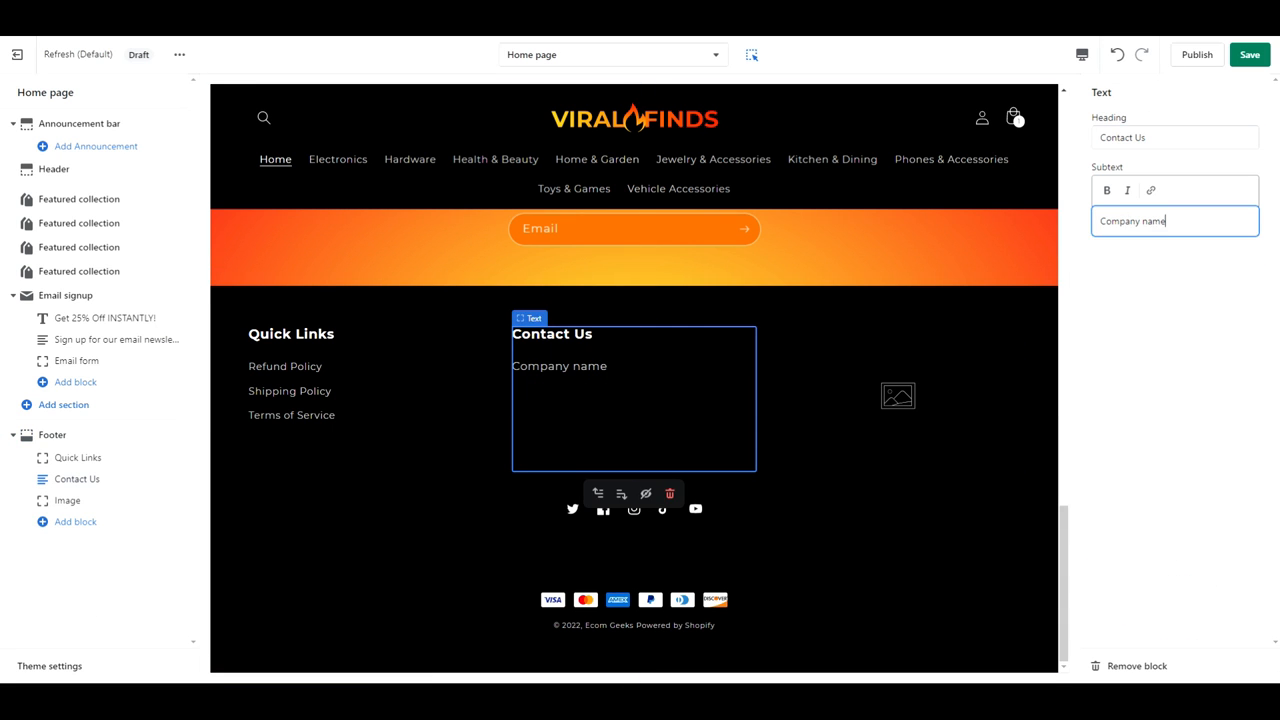
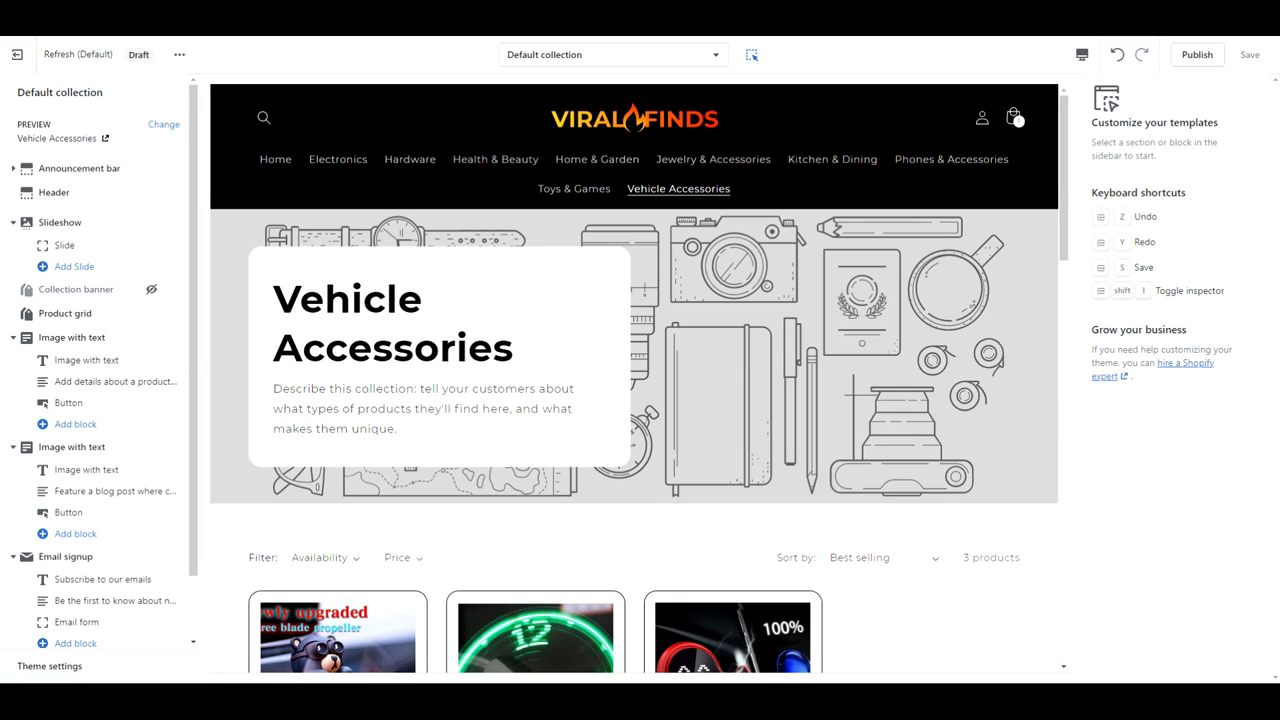
Remove the slideshow; set the product grid to square images, five columns, with ratings
click(59, 222)
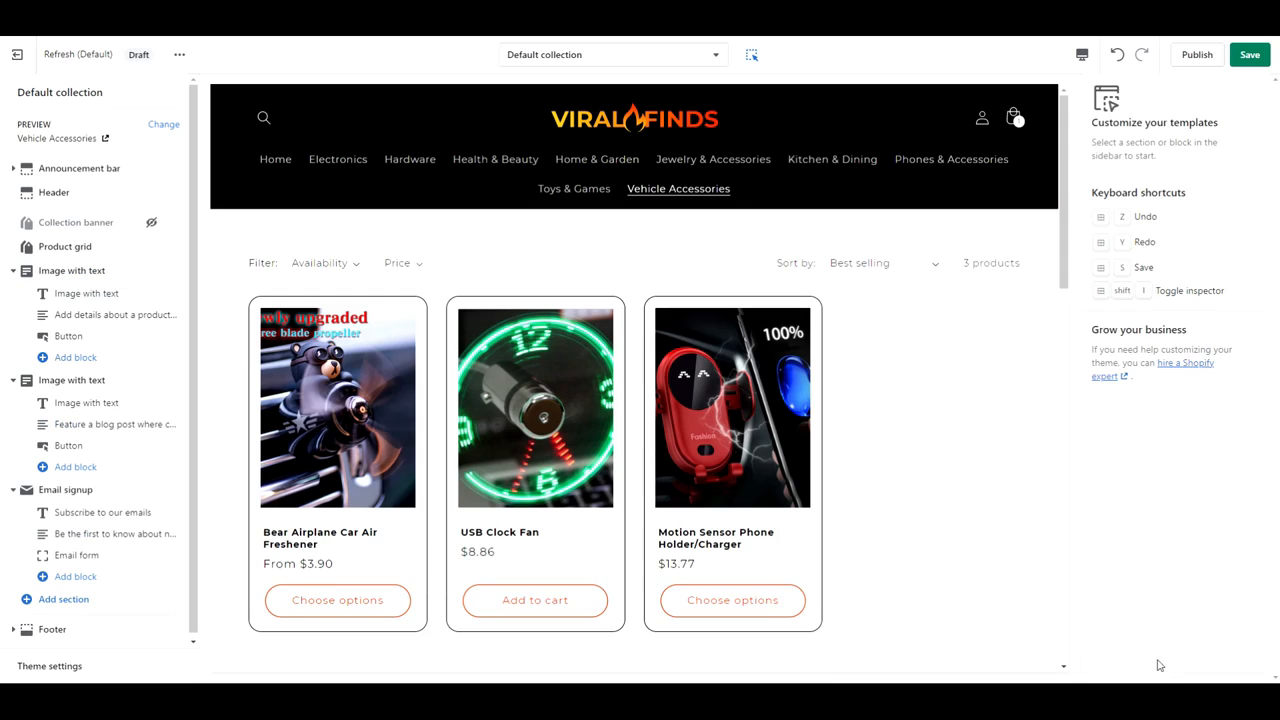
click(65, 246)
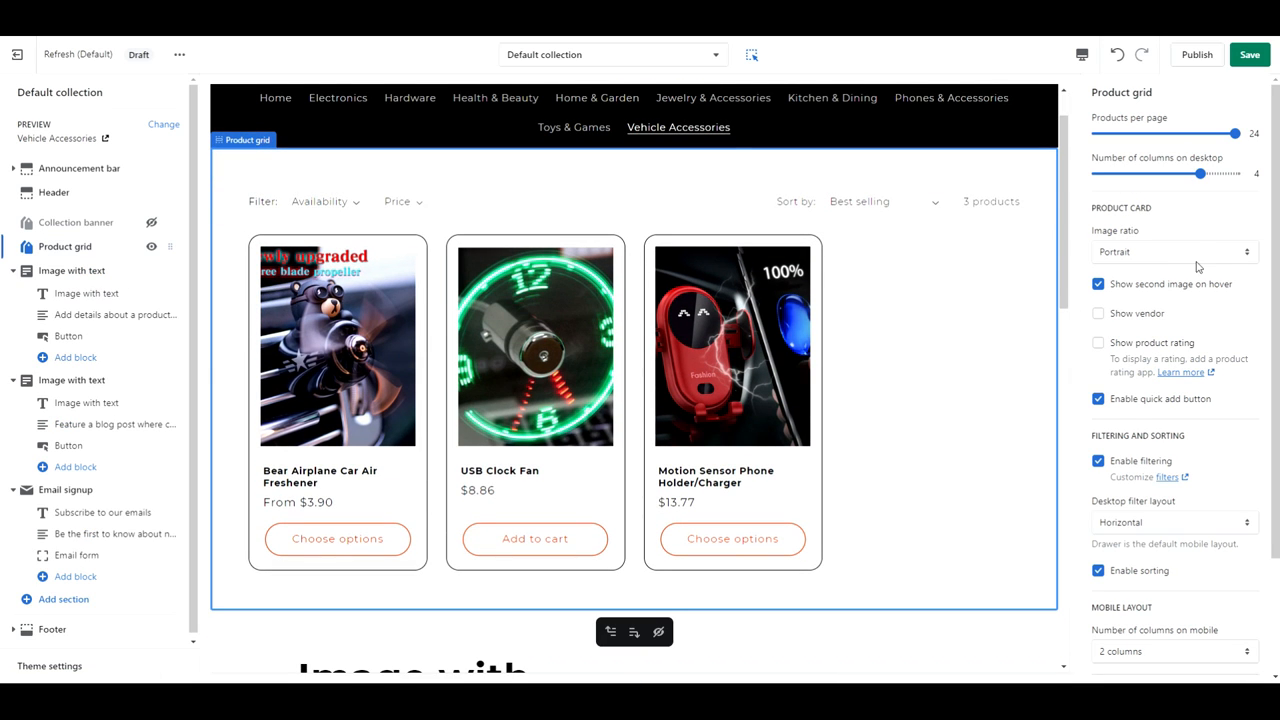
click(1170, 251)
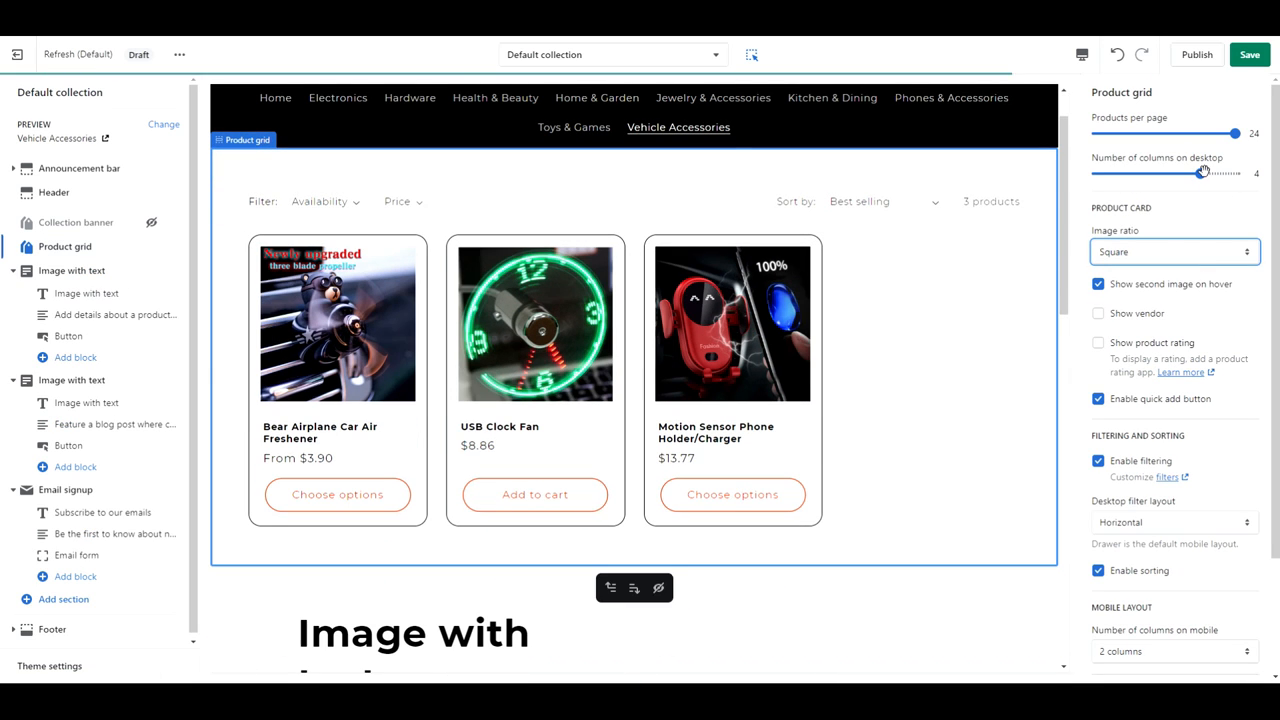
drag(1201, 172, 1230, 172)
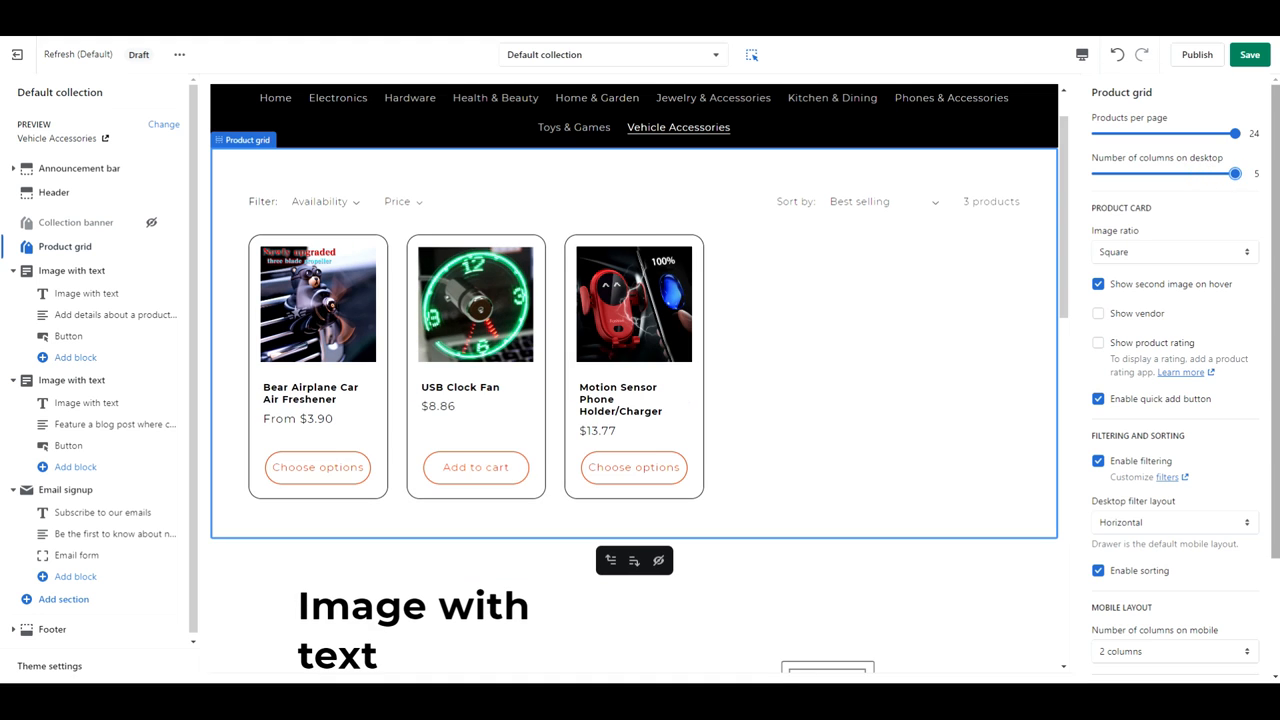
click(1098, 342)
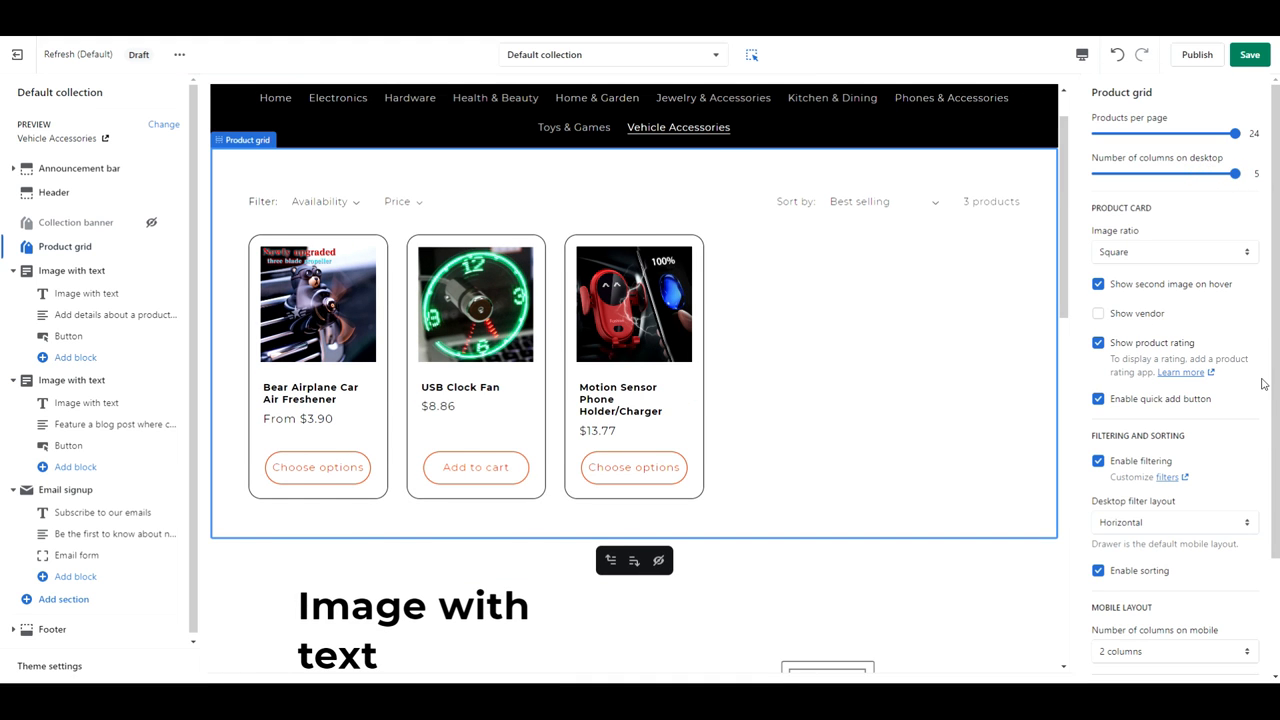
Remove the image-with-text section and switch to the Default product template
click(71, 270)
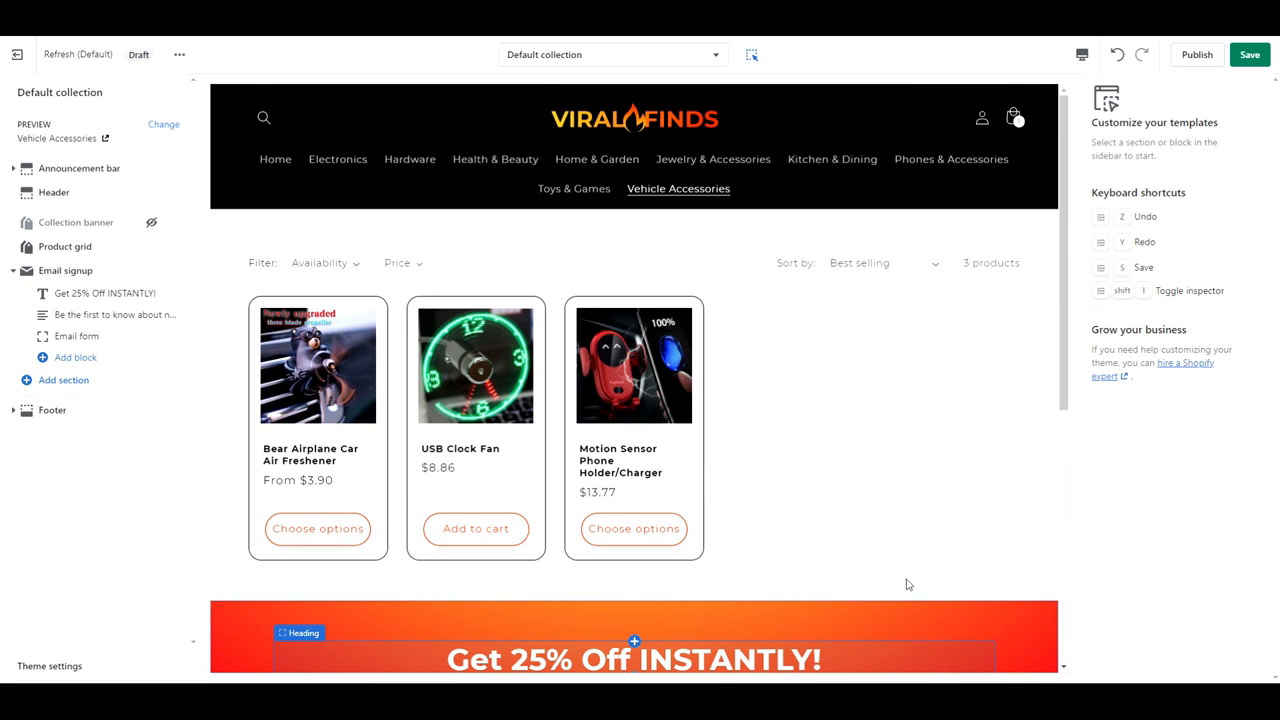
click(611, 55)
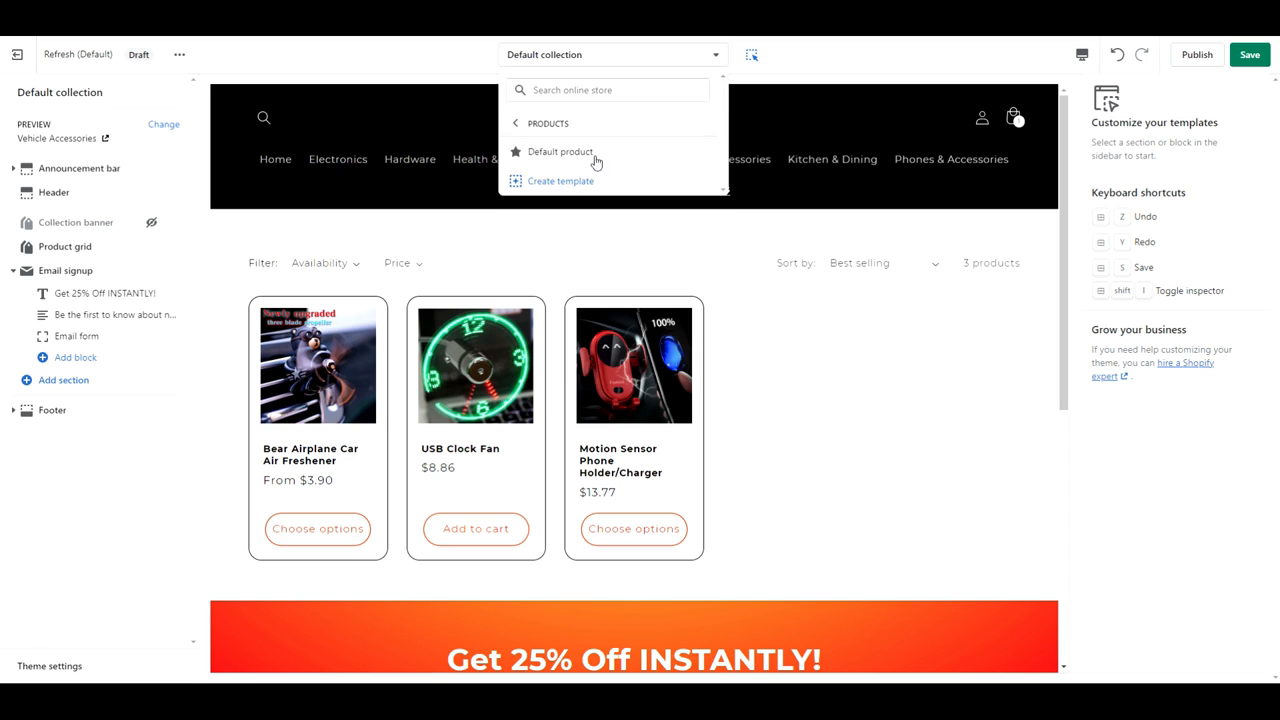
click(560, 151)
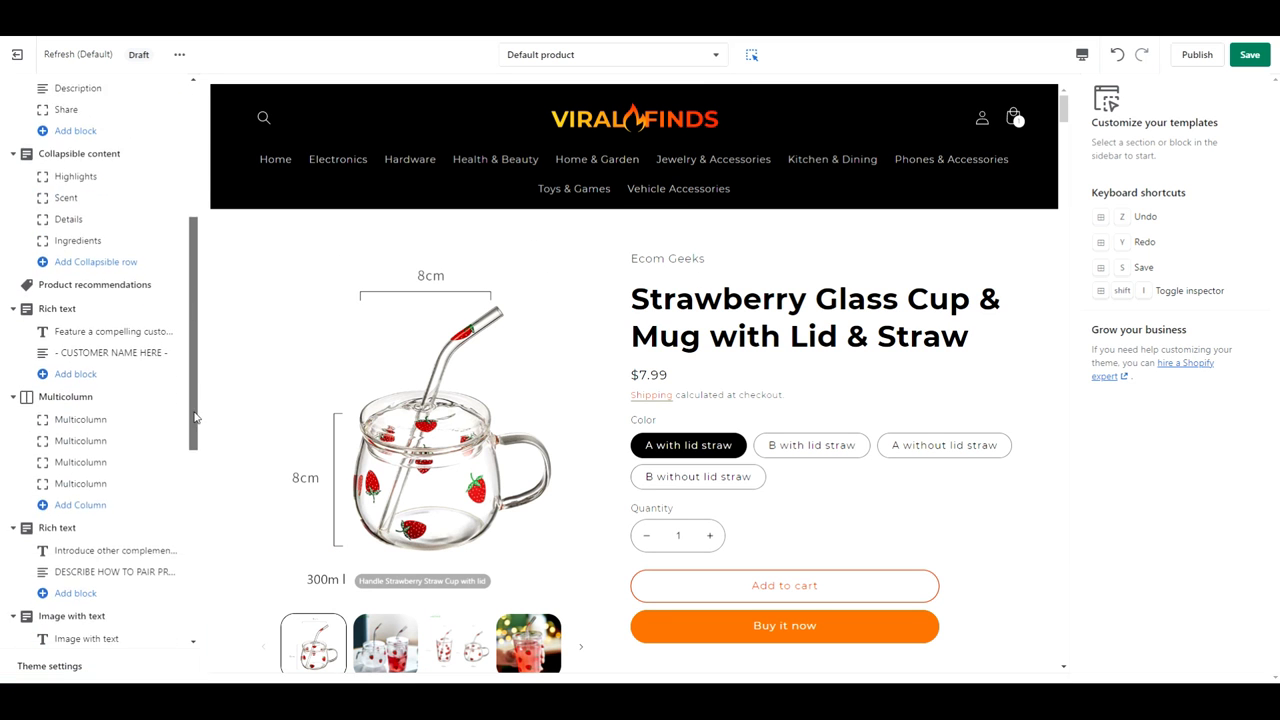
scroll(down, 3)
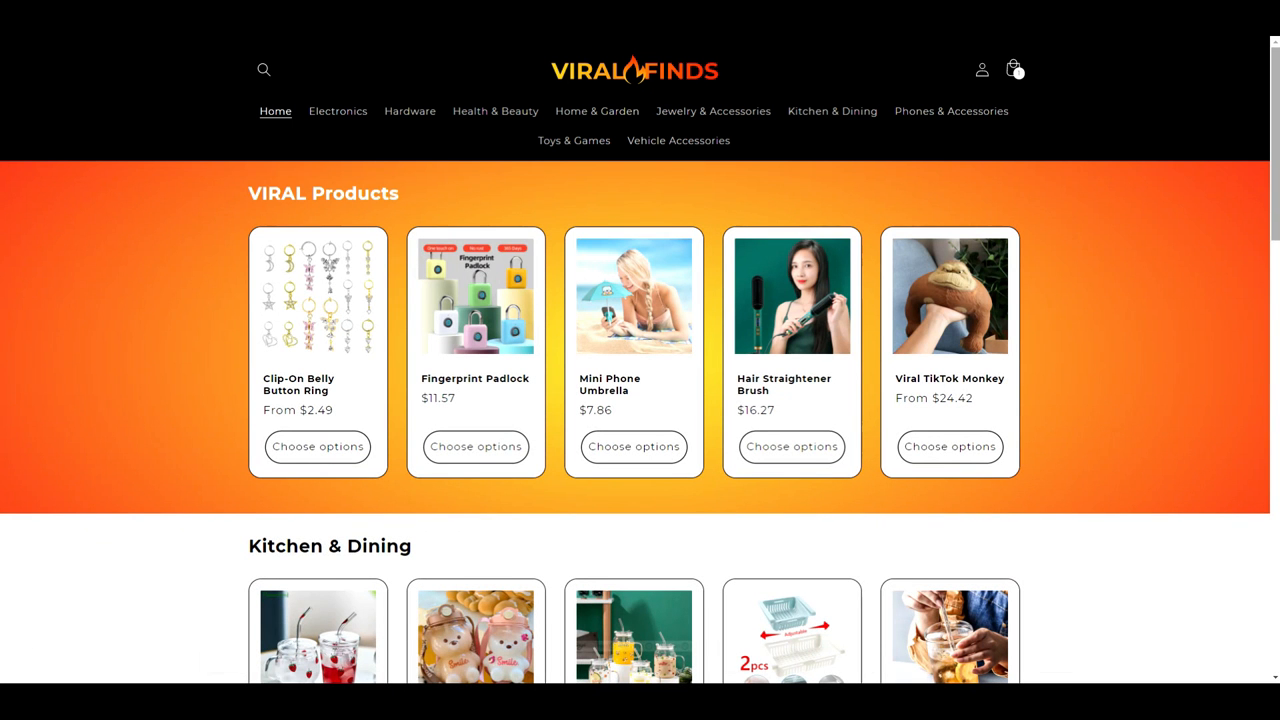
mouse_move(791, 295)
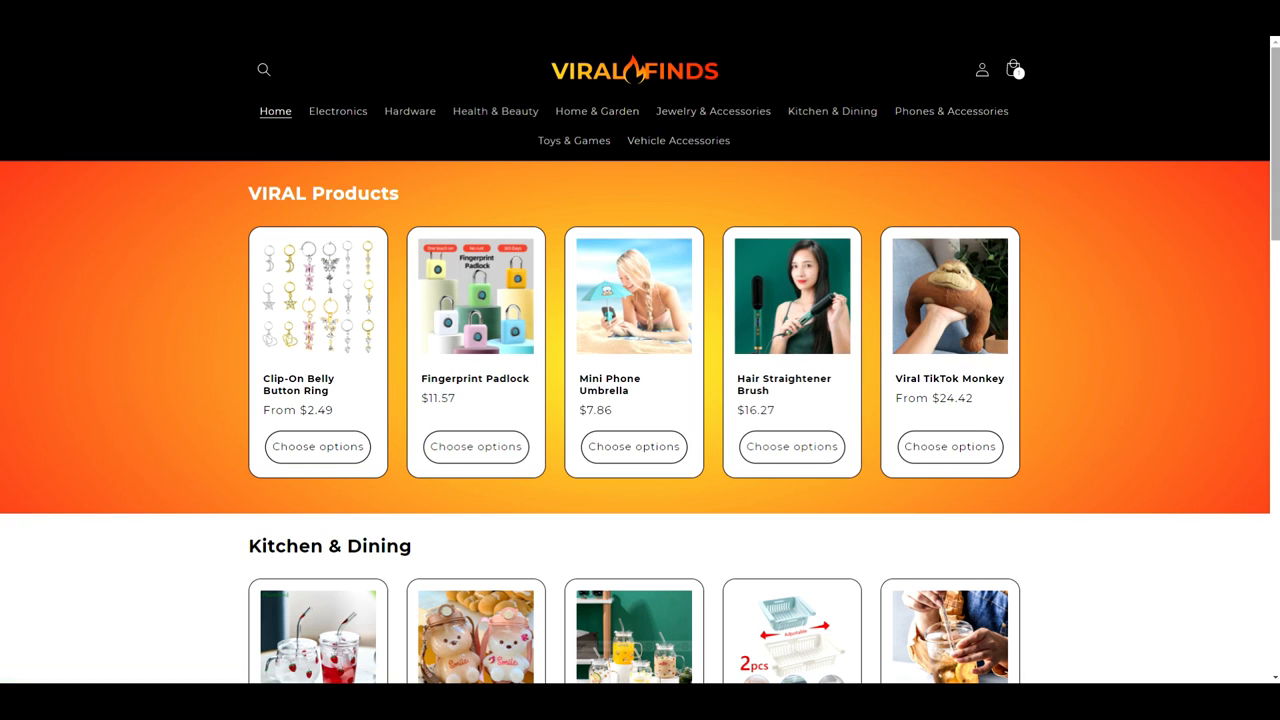
Scroll the live store home page and add the Mini Phone Umbrella to the cart
scroll(down, 3)
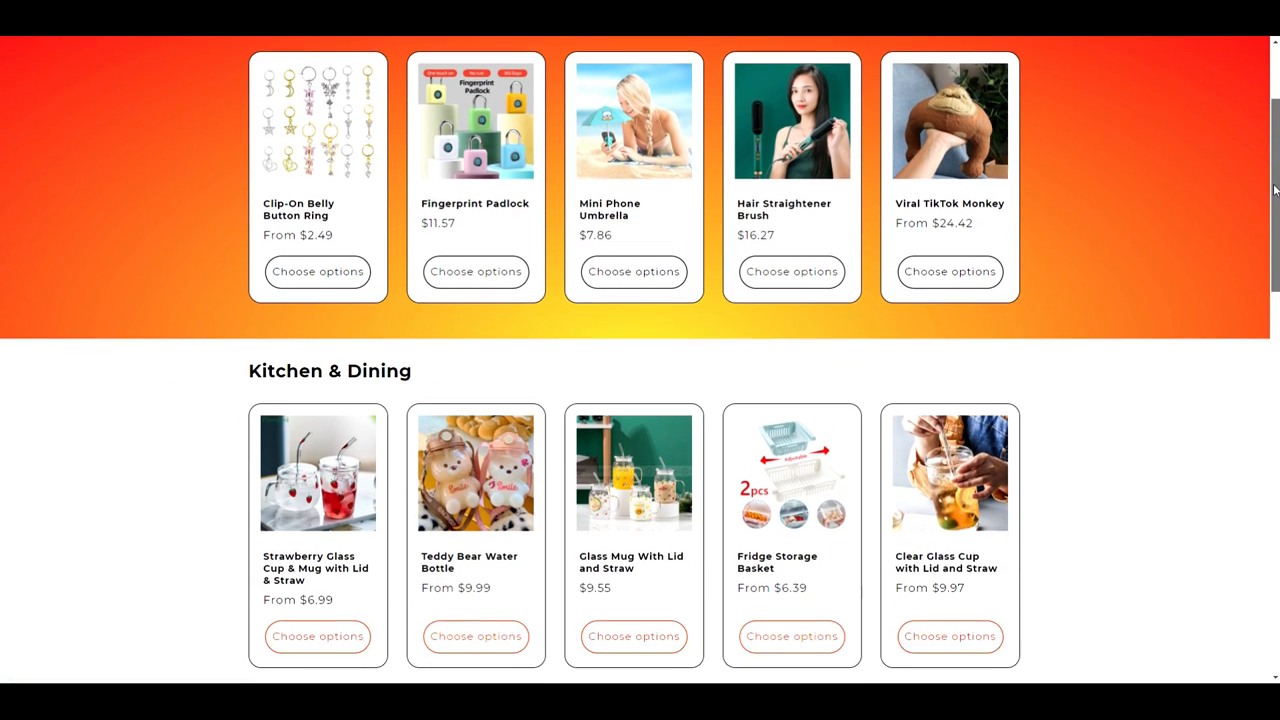
scroll(down, 3)
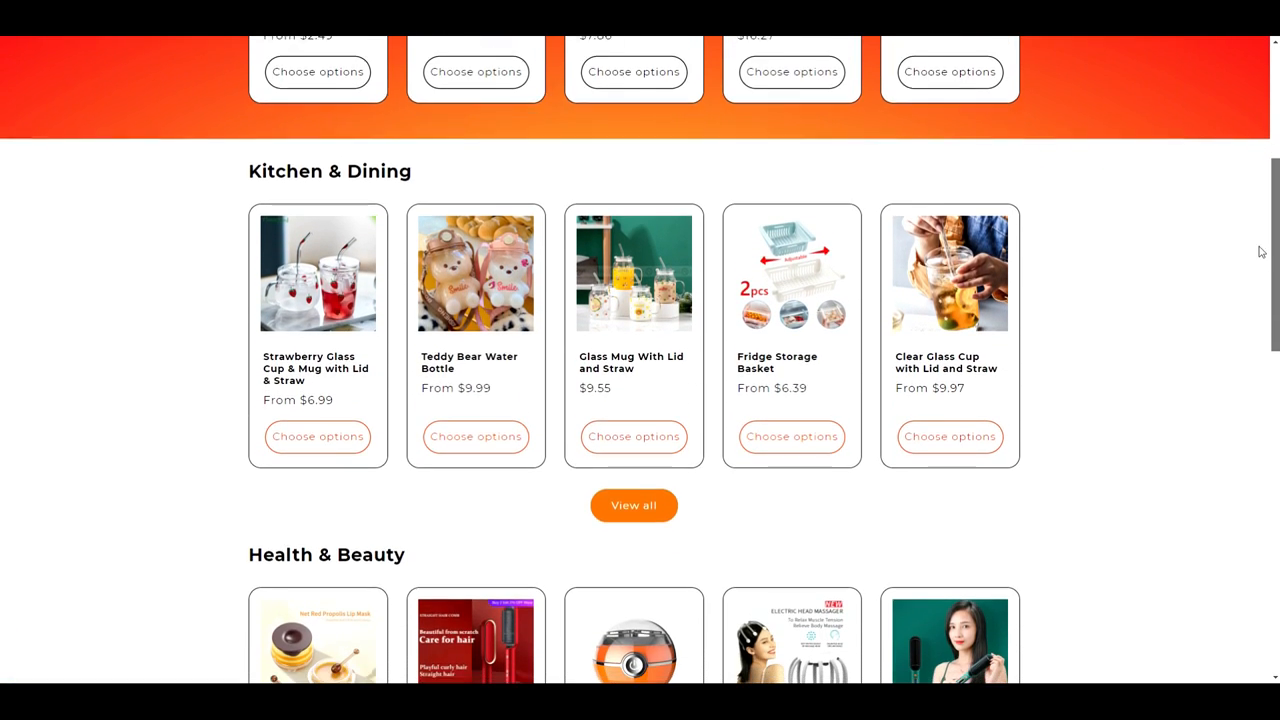
scroll(down, 3)
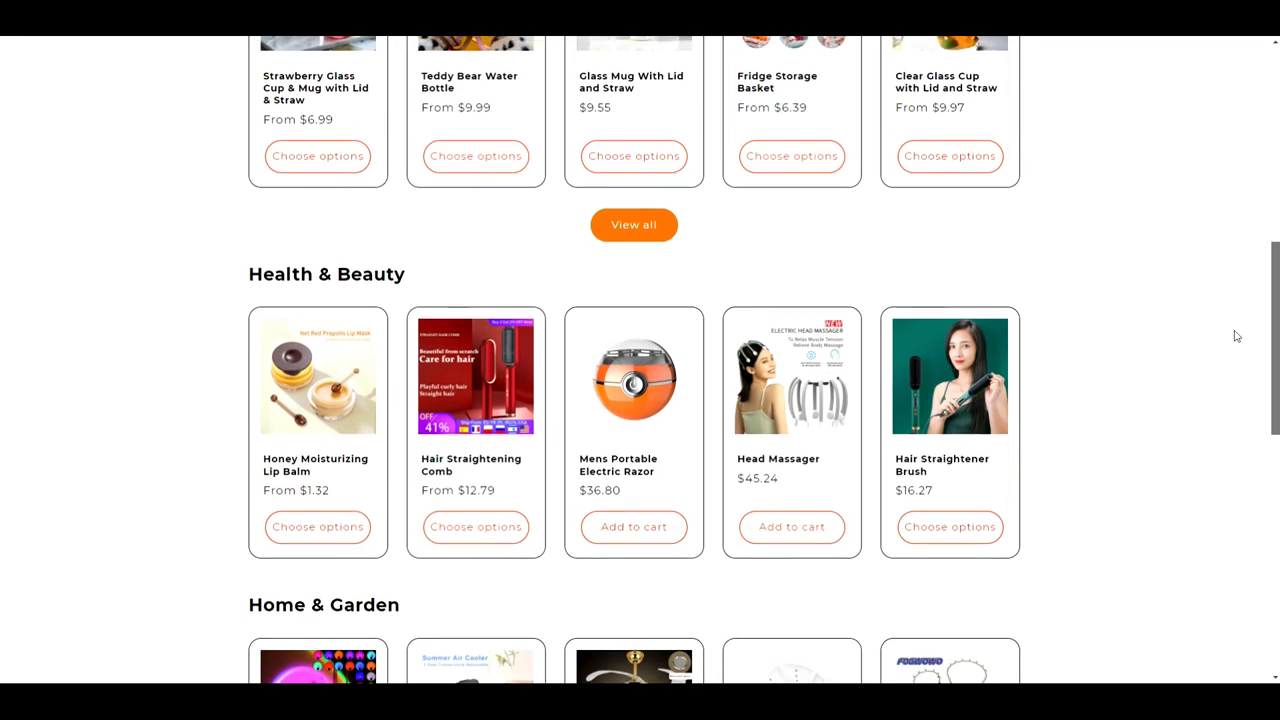
scroll(down, 3)
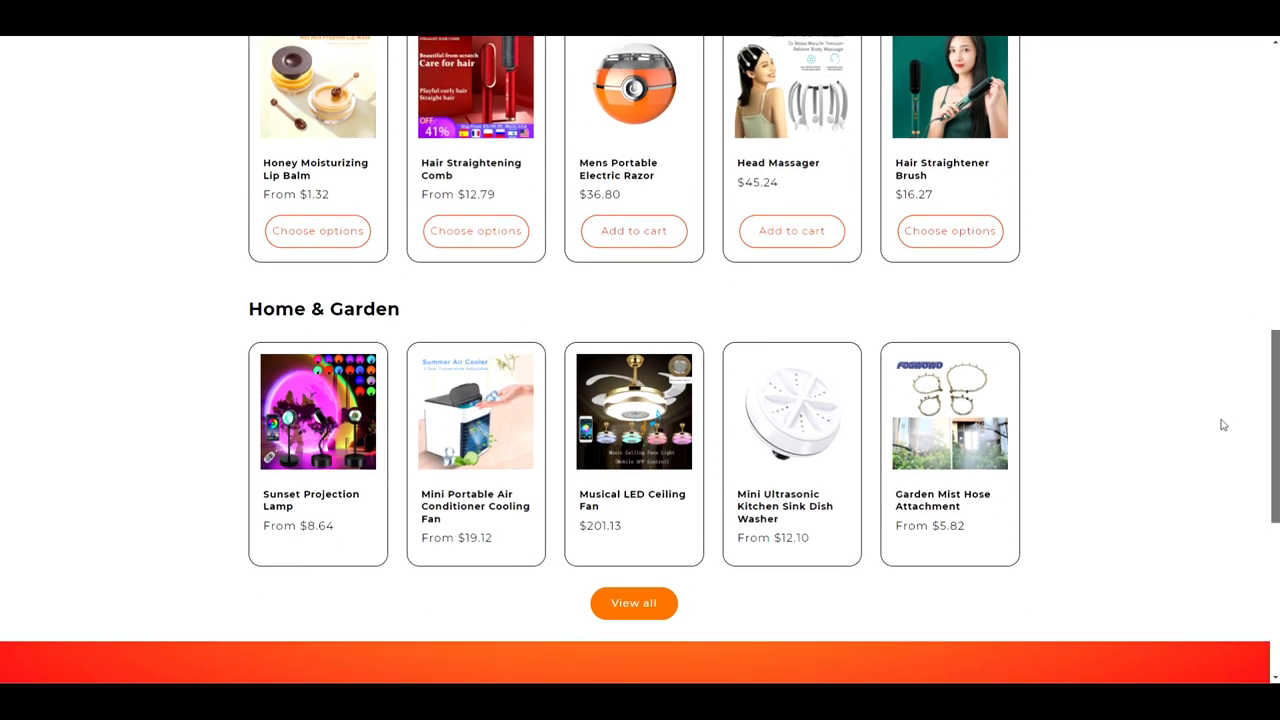
scroll(down, 3)
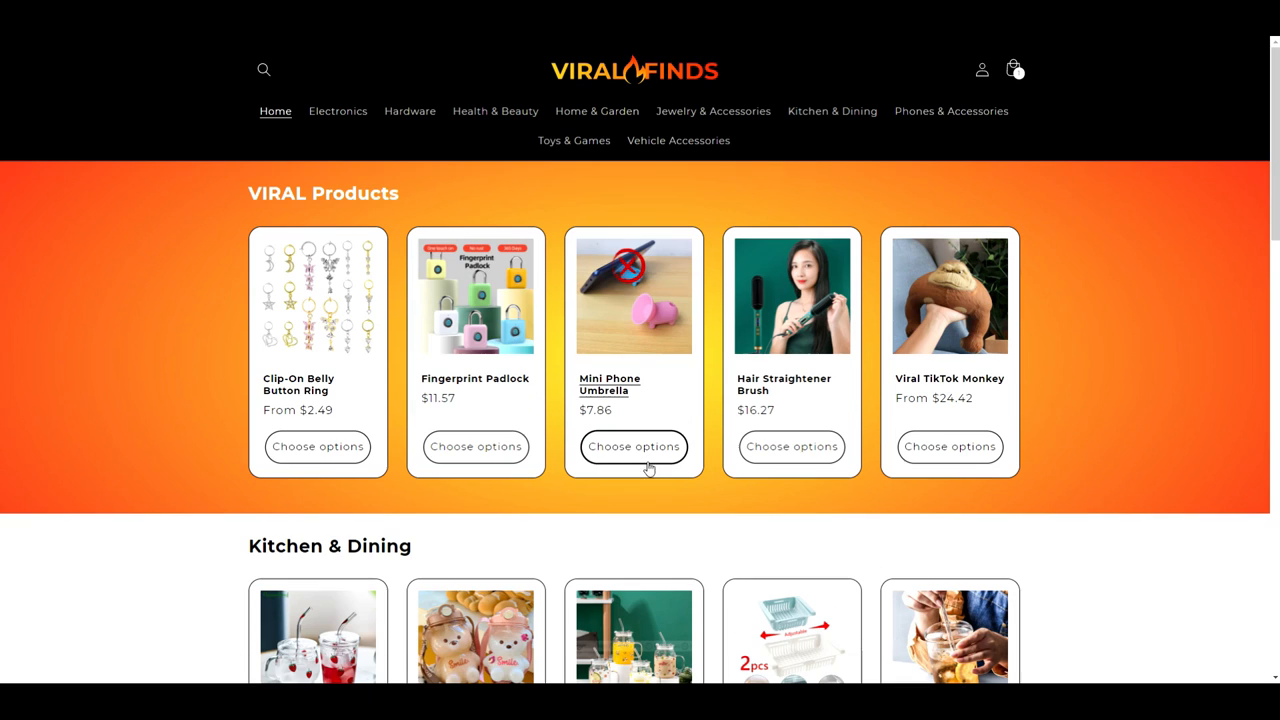
click(633, 446)
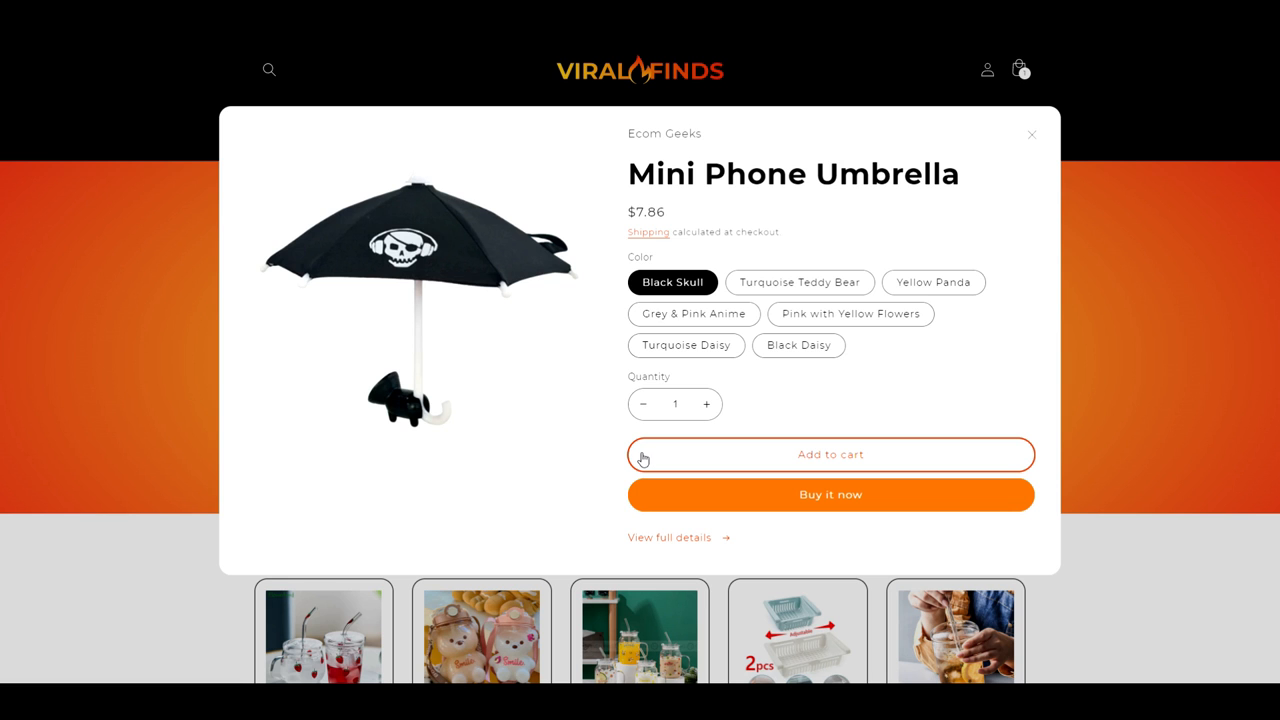
mouse_move(844, 463)
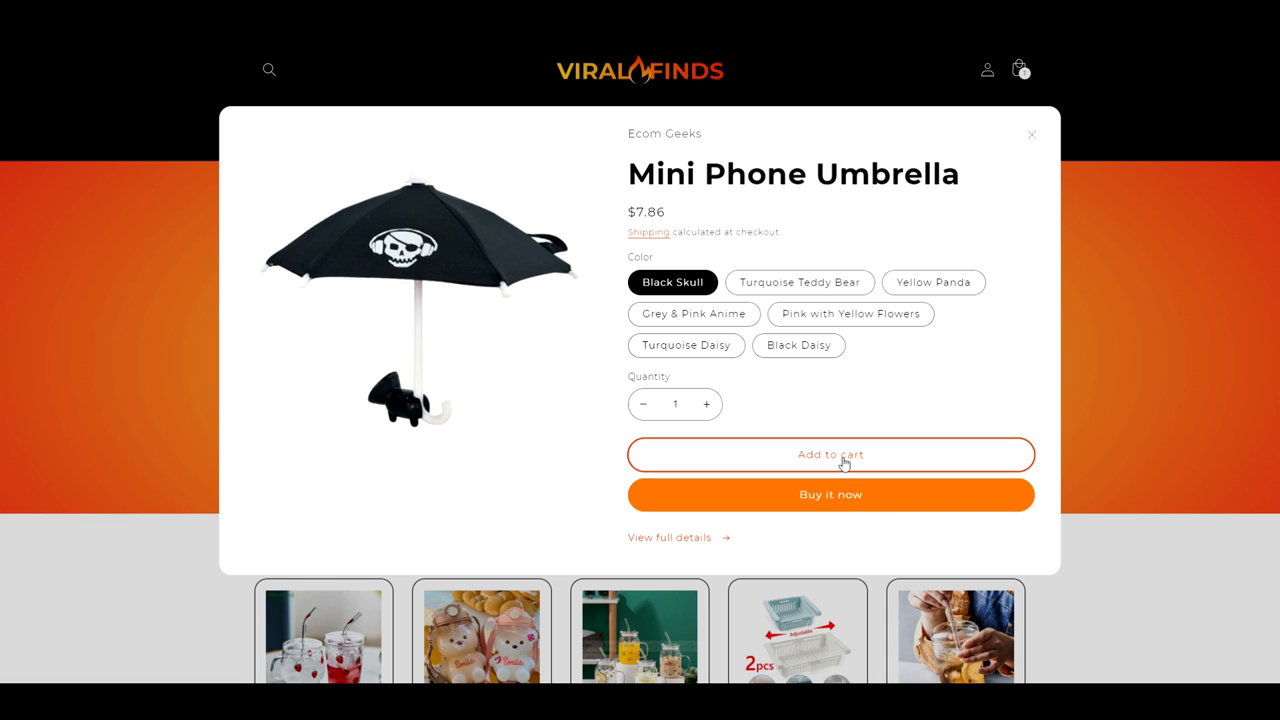
click(830, 454)
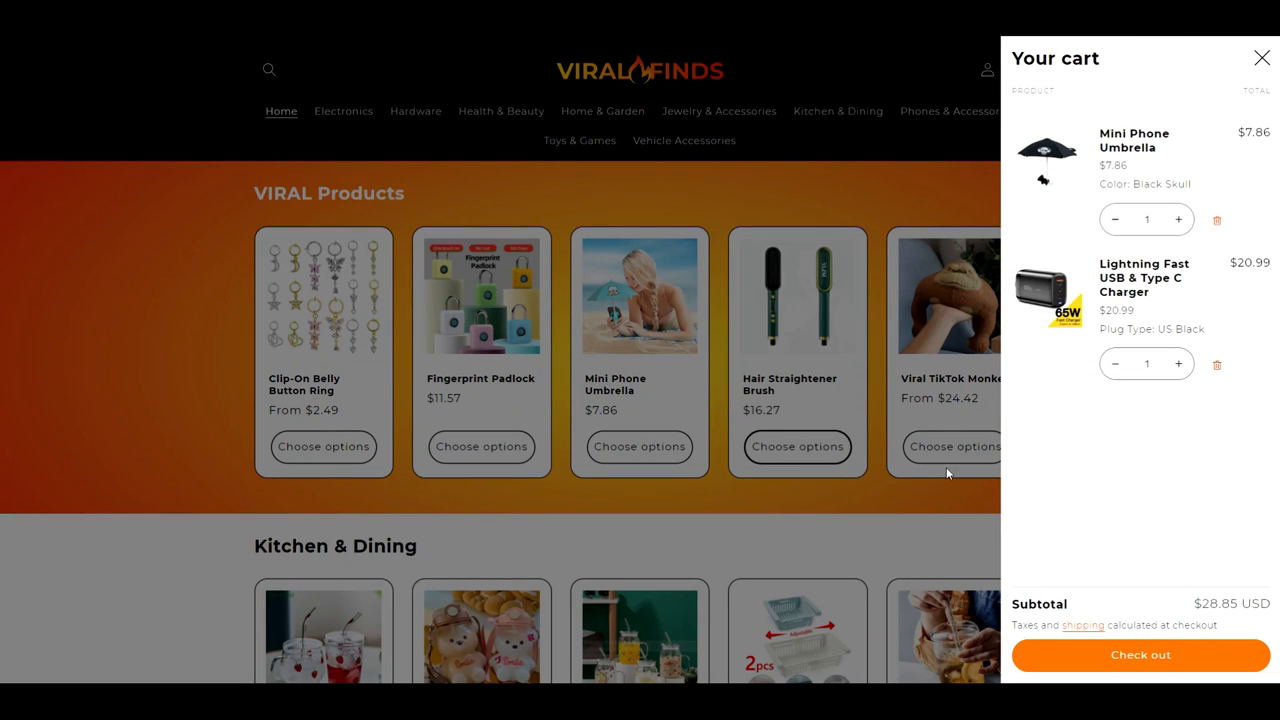